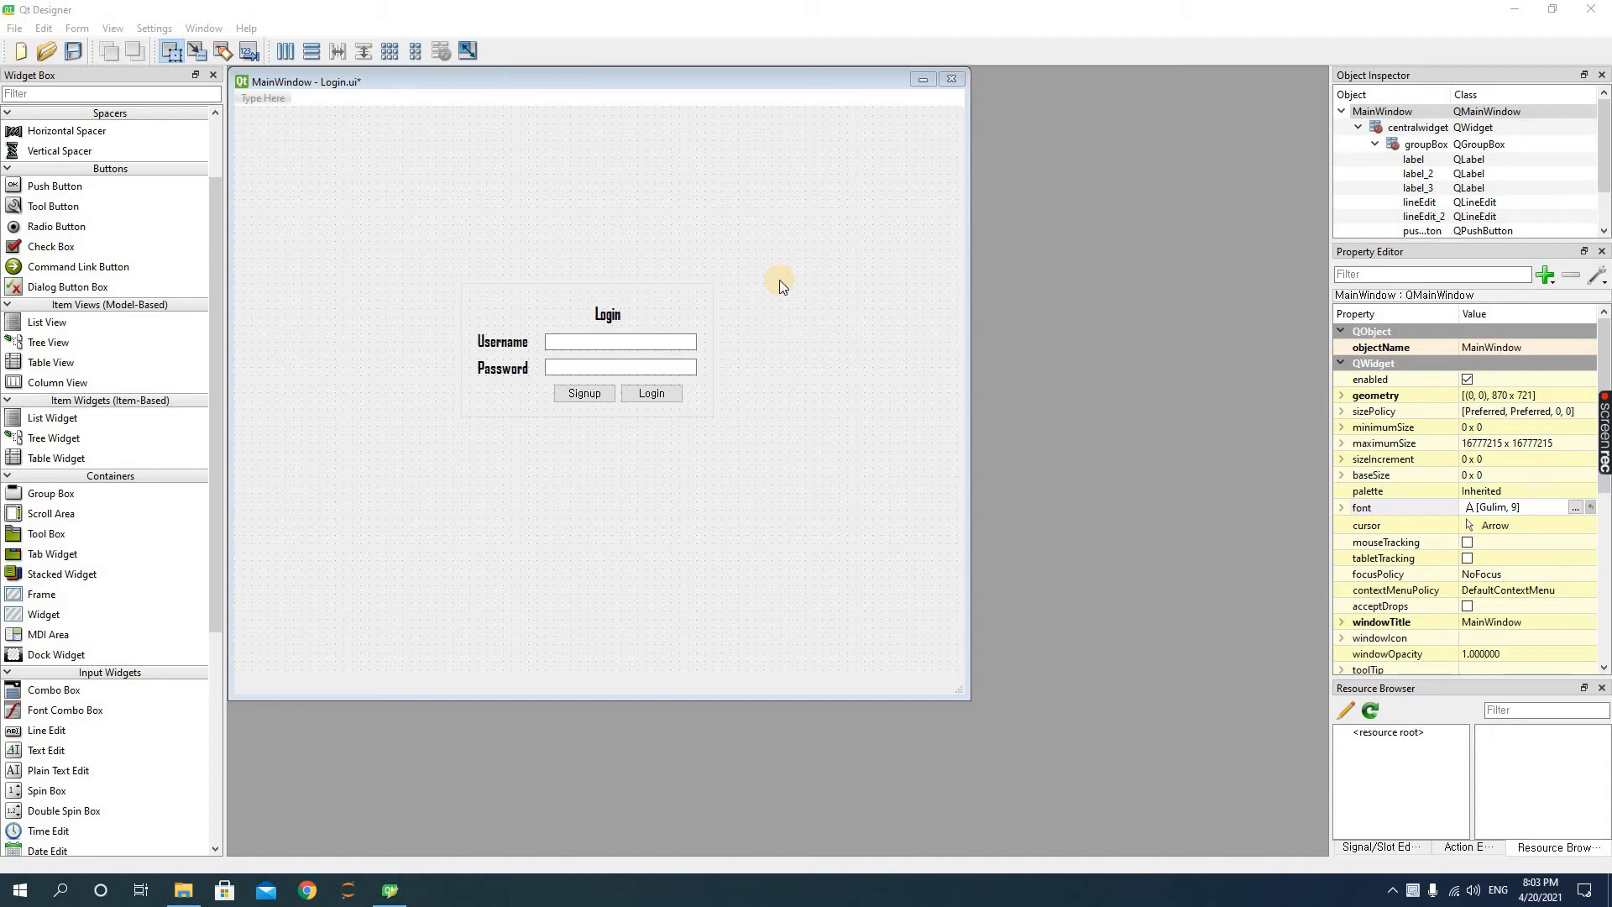
mouse_move(764, 288)
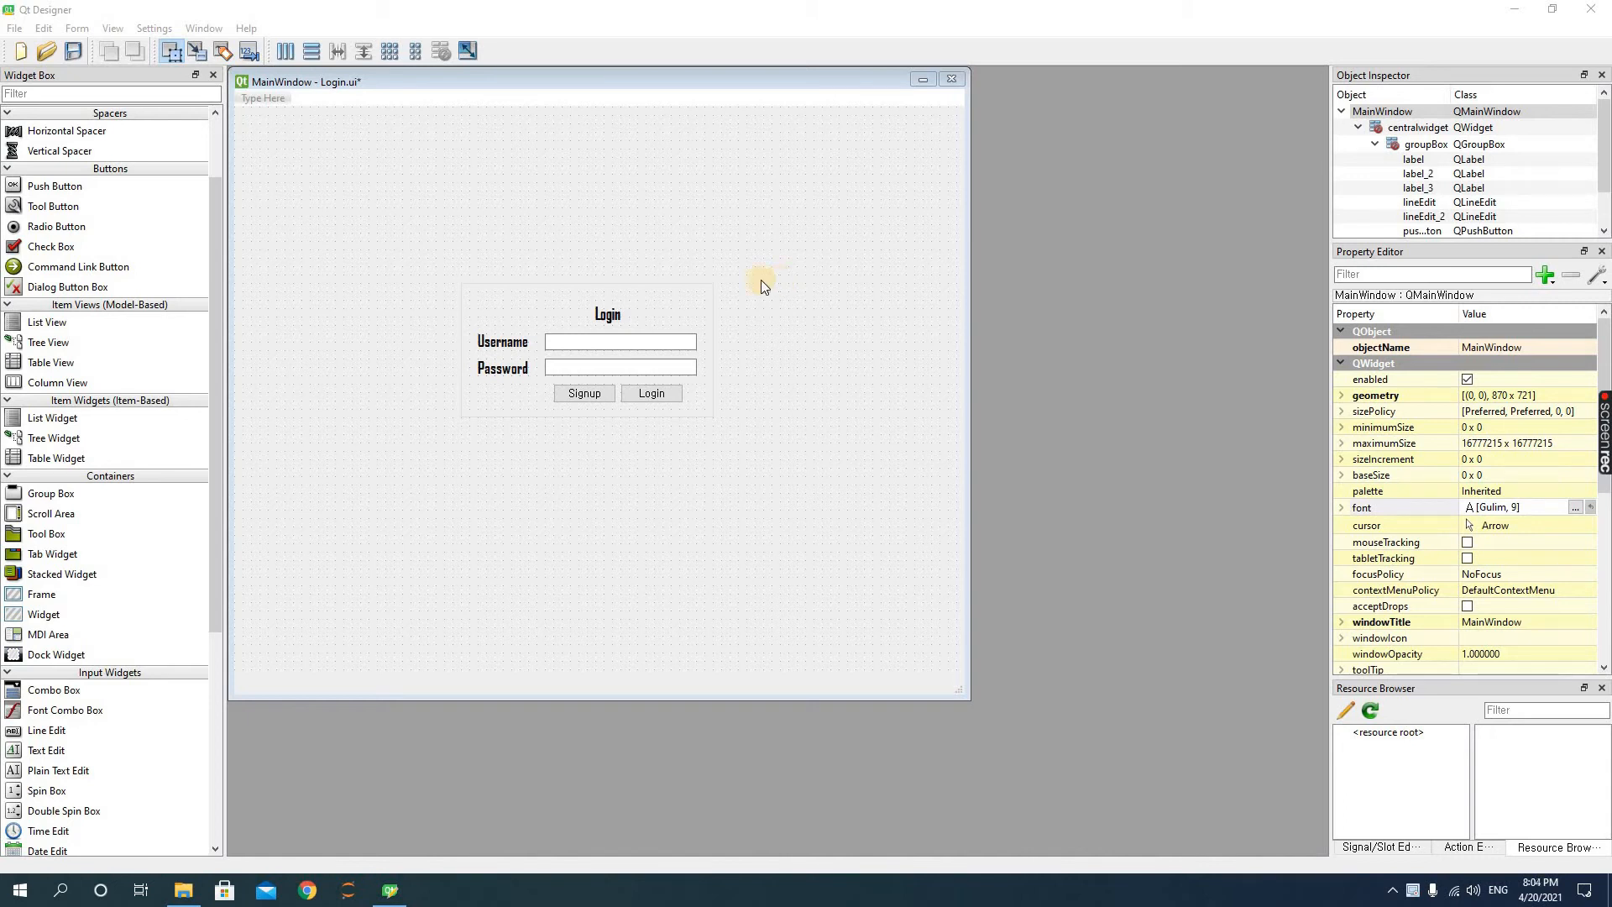
mouse_move(732, 402)
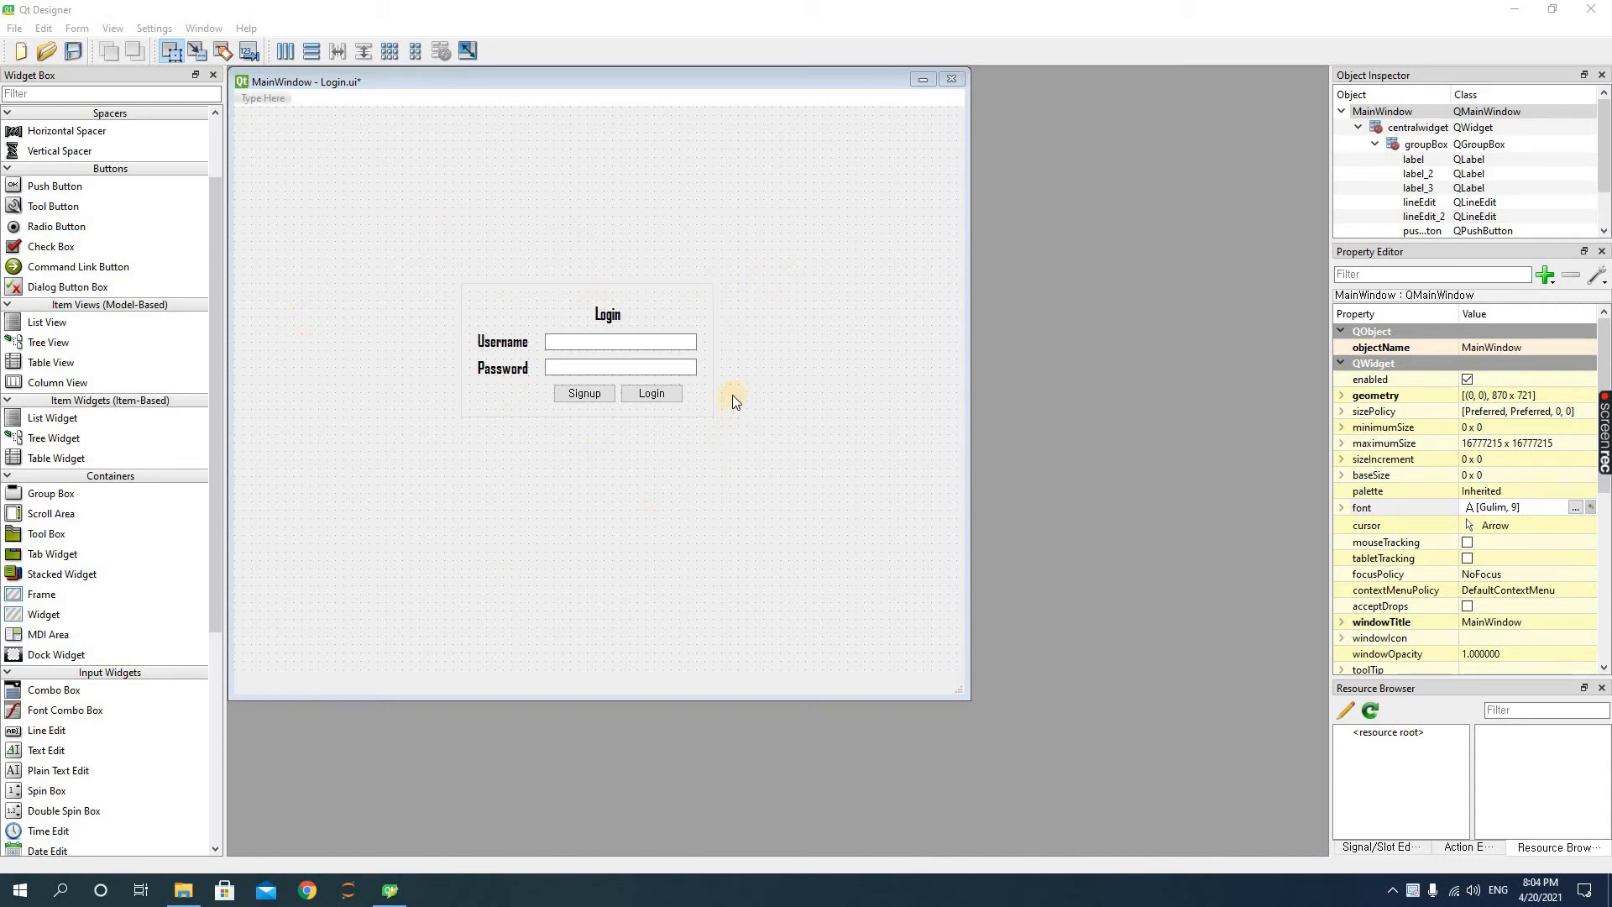
mouse_move(571, 477)
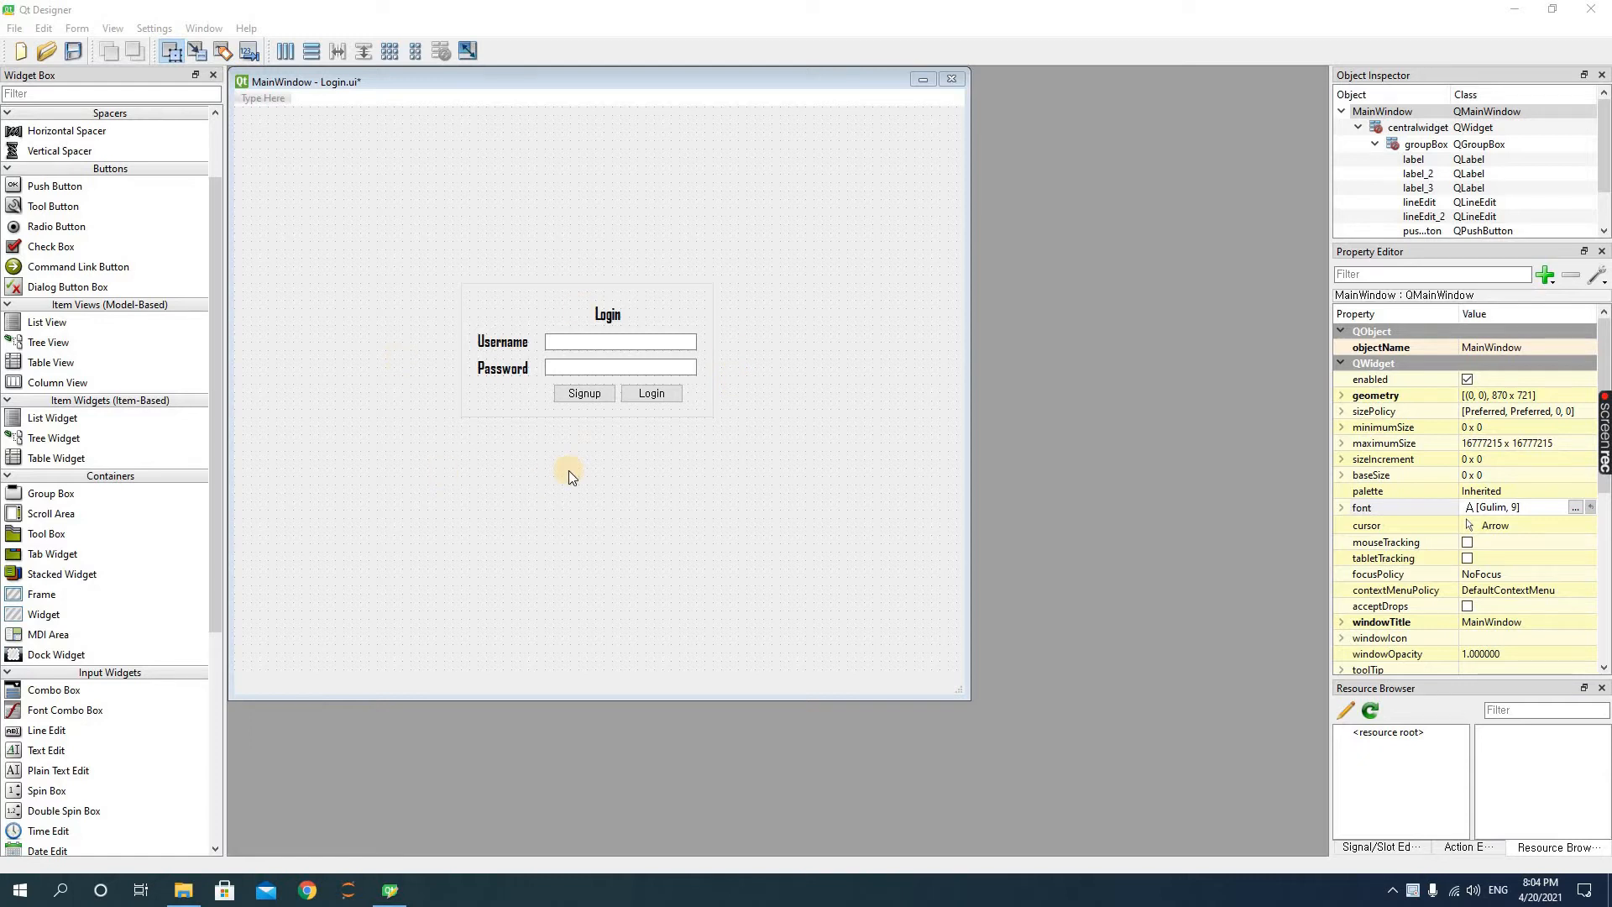
mouse_move(569, 468)
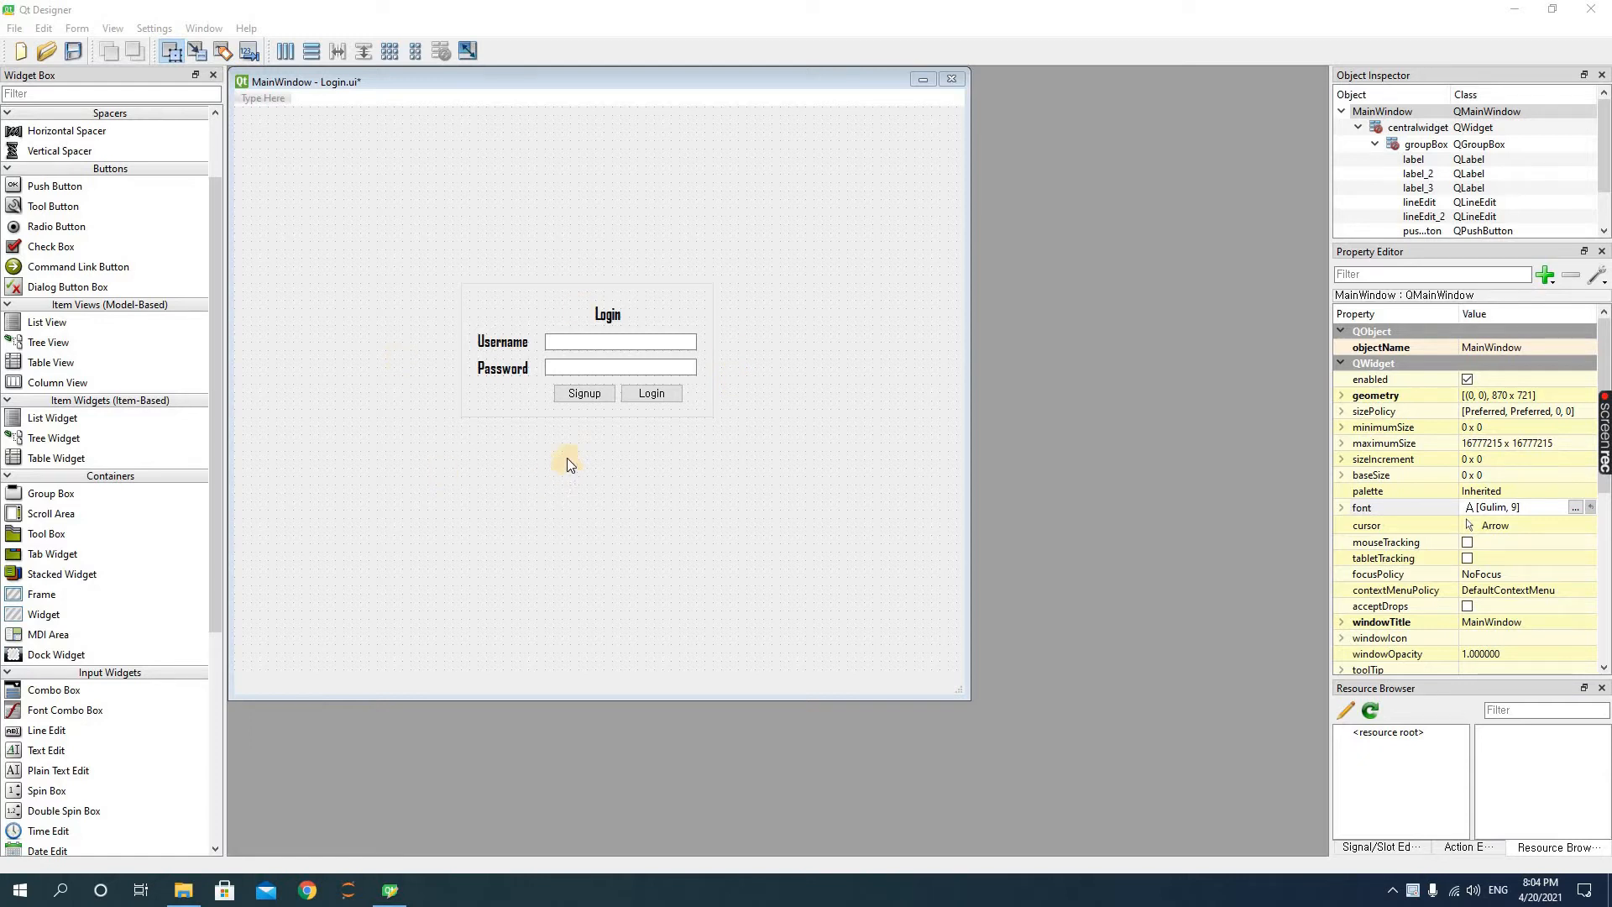
mouse_move(523, 373)
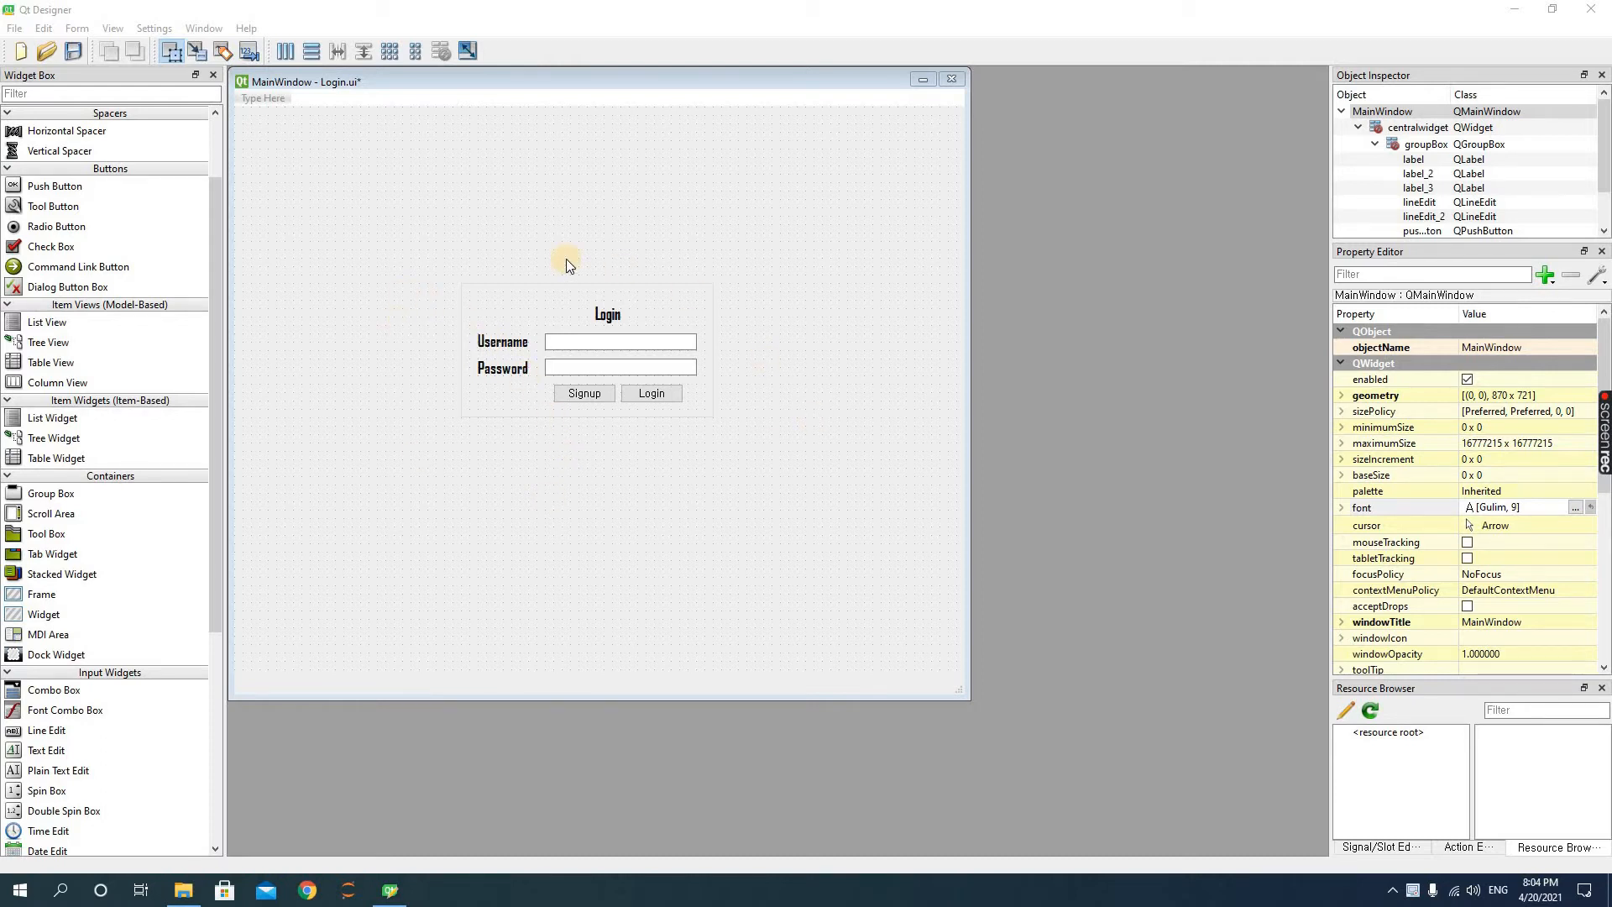
mouse_move(810, 454)
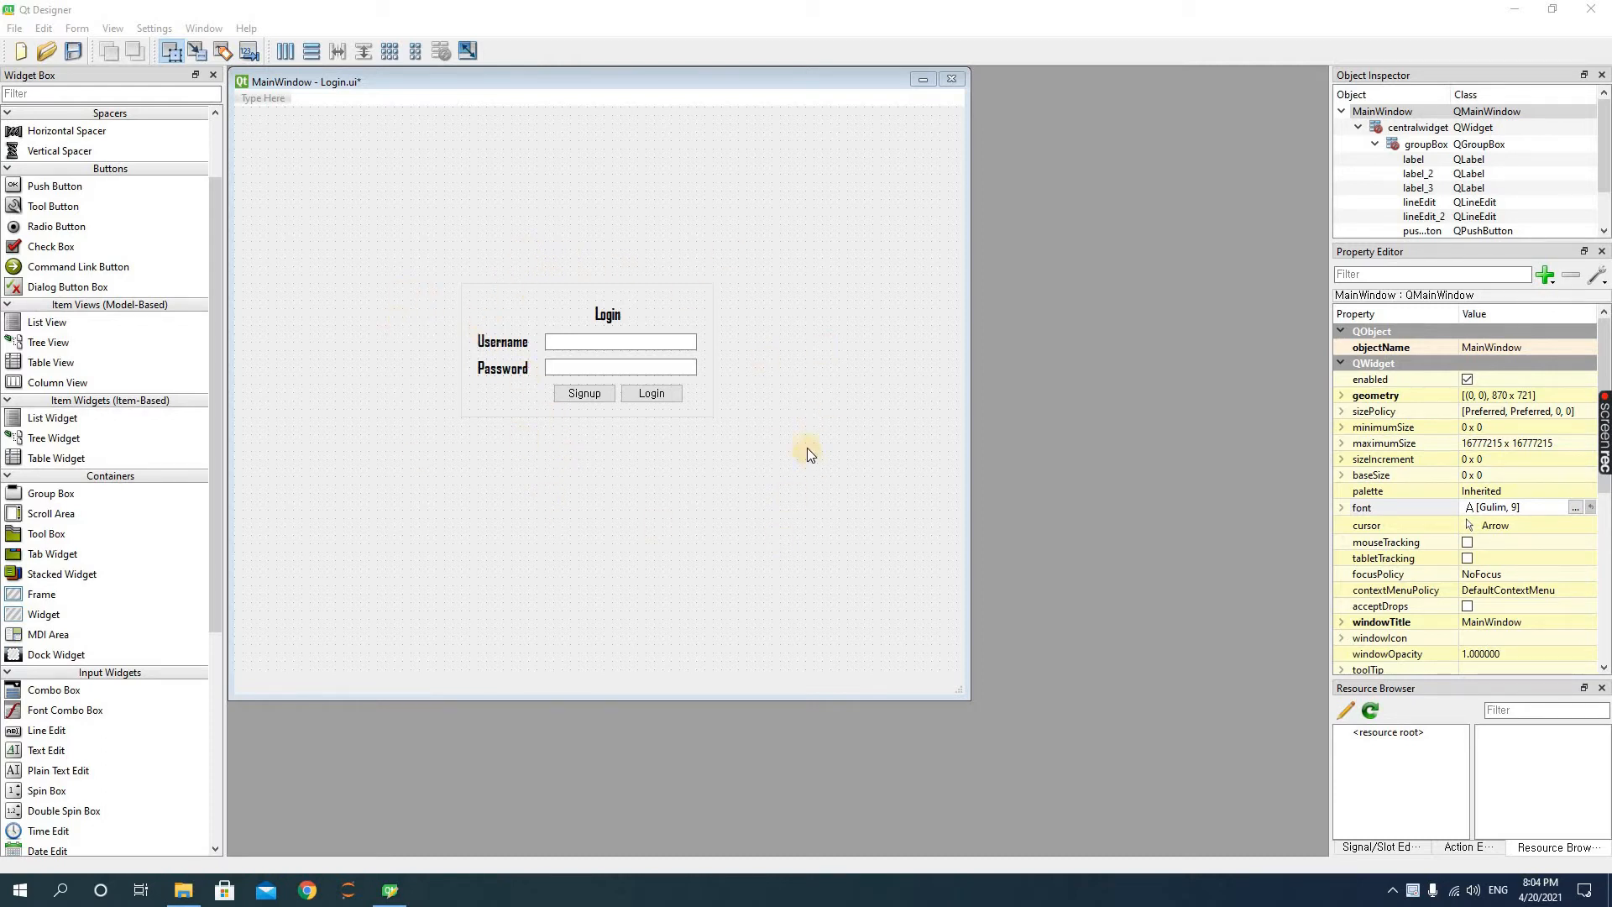
mouse_move(791, 442)
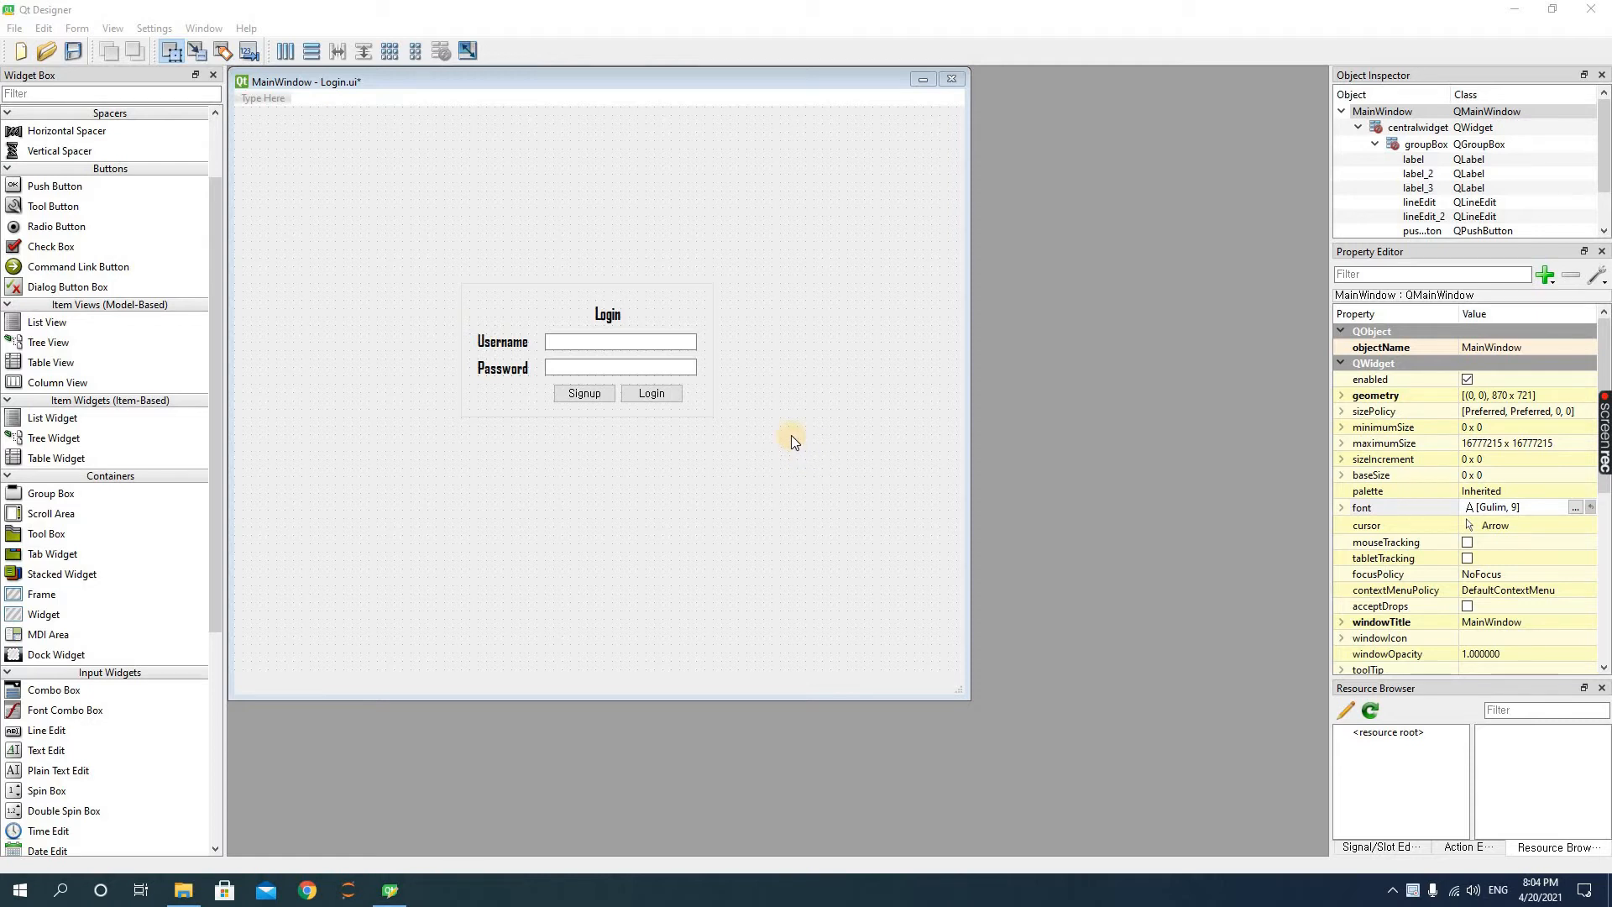
mouse_move(388, 93)
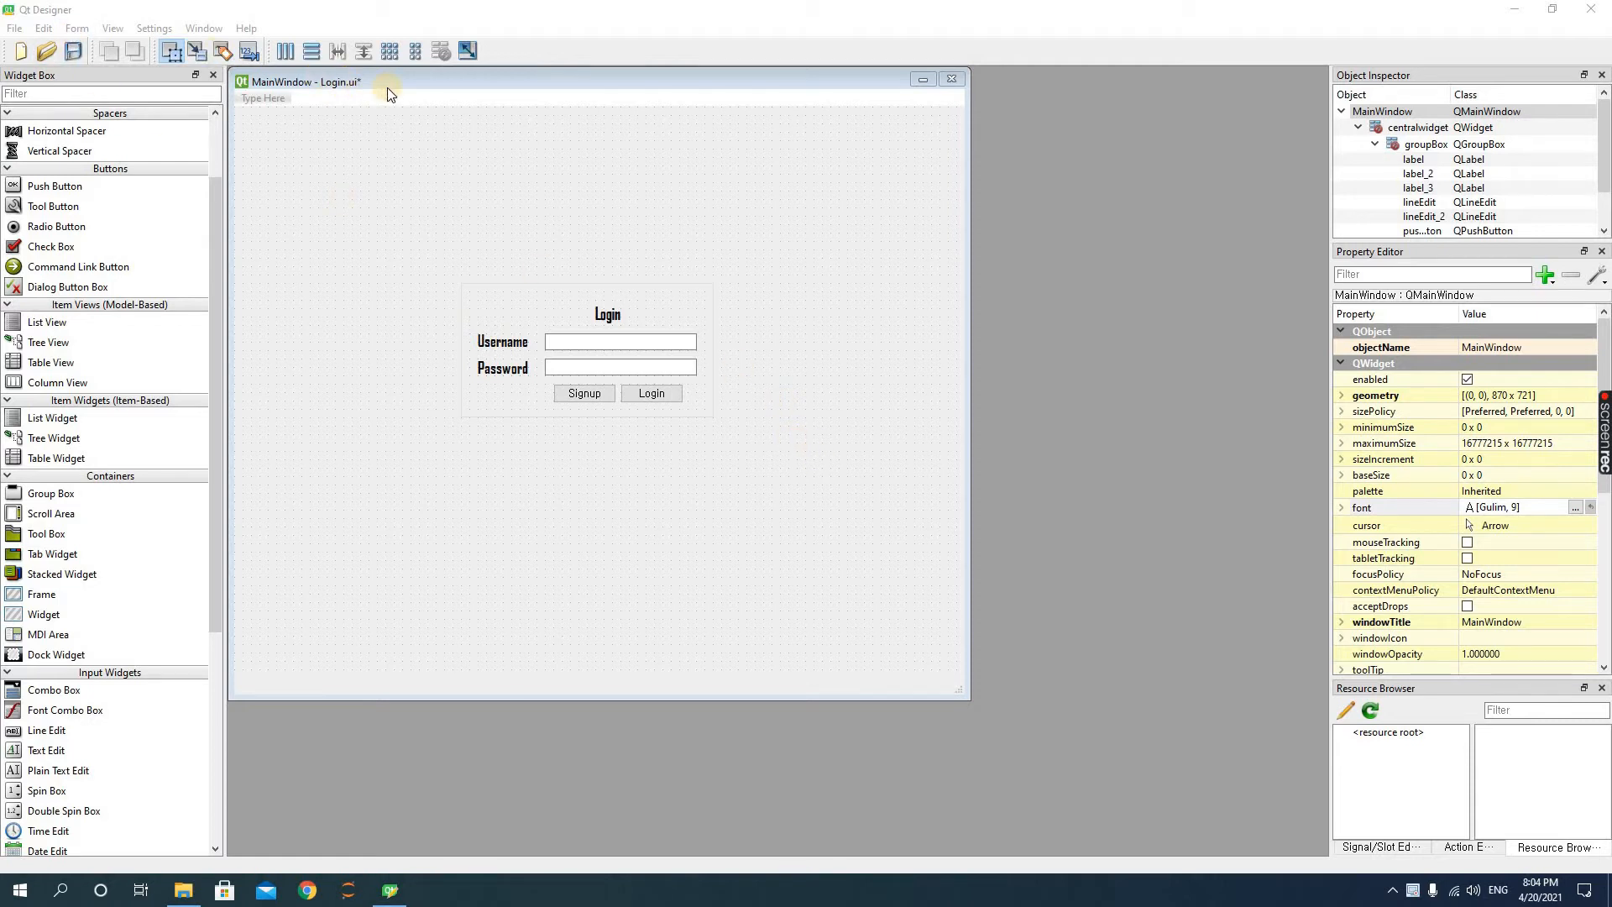
Save the form as Login.ui in the QT designer folder via File > Save As
click(43, 27)
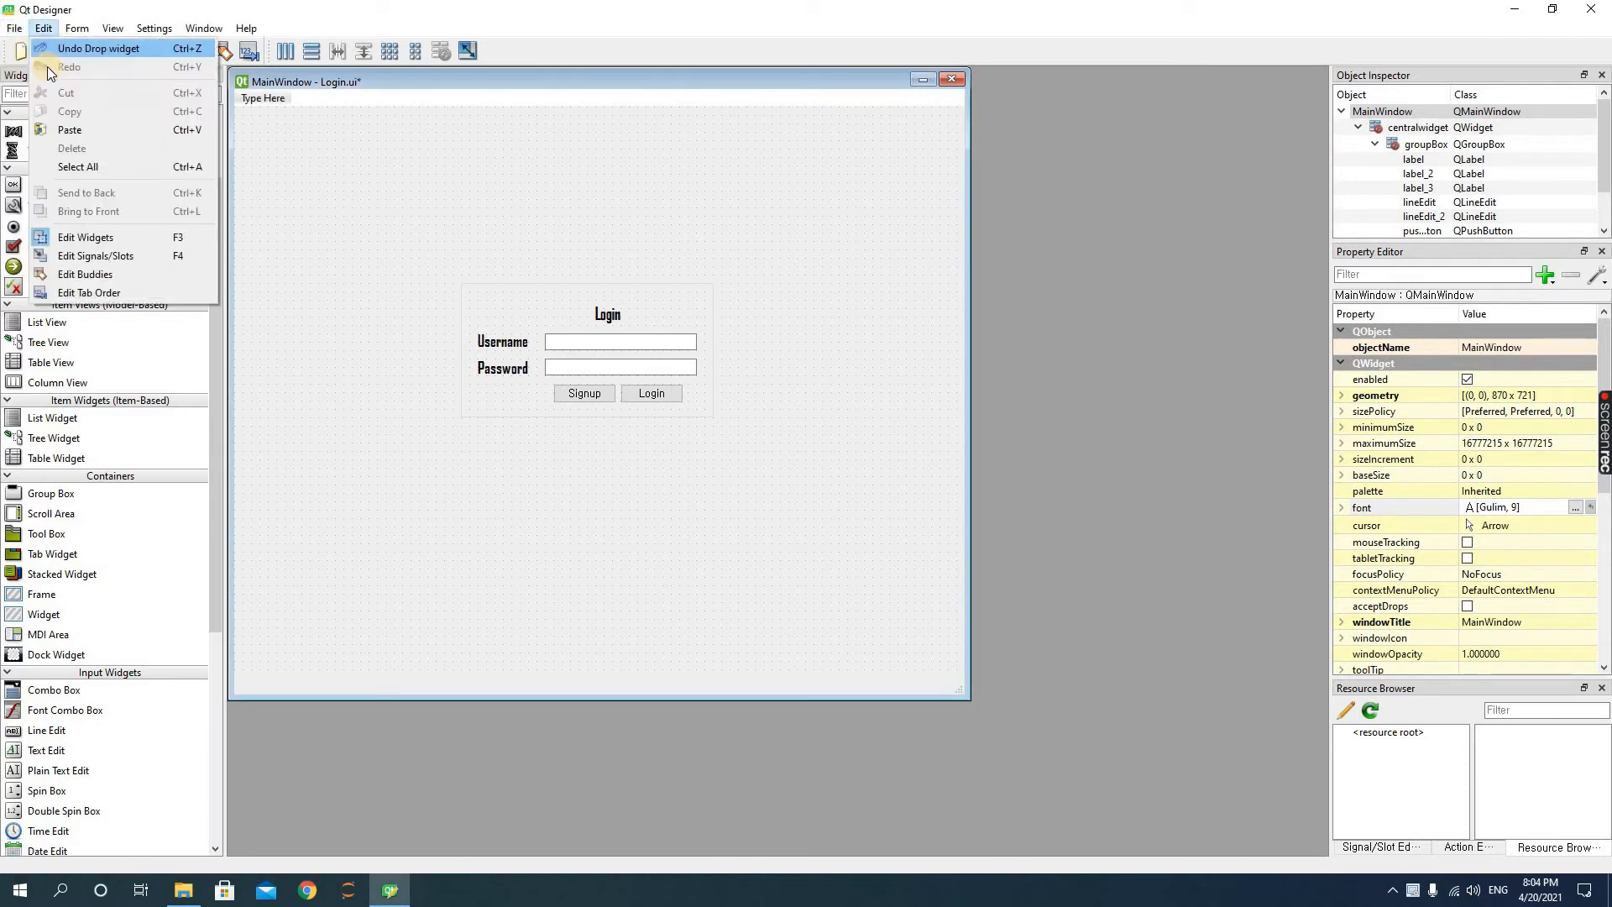
click(14, 28)
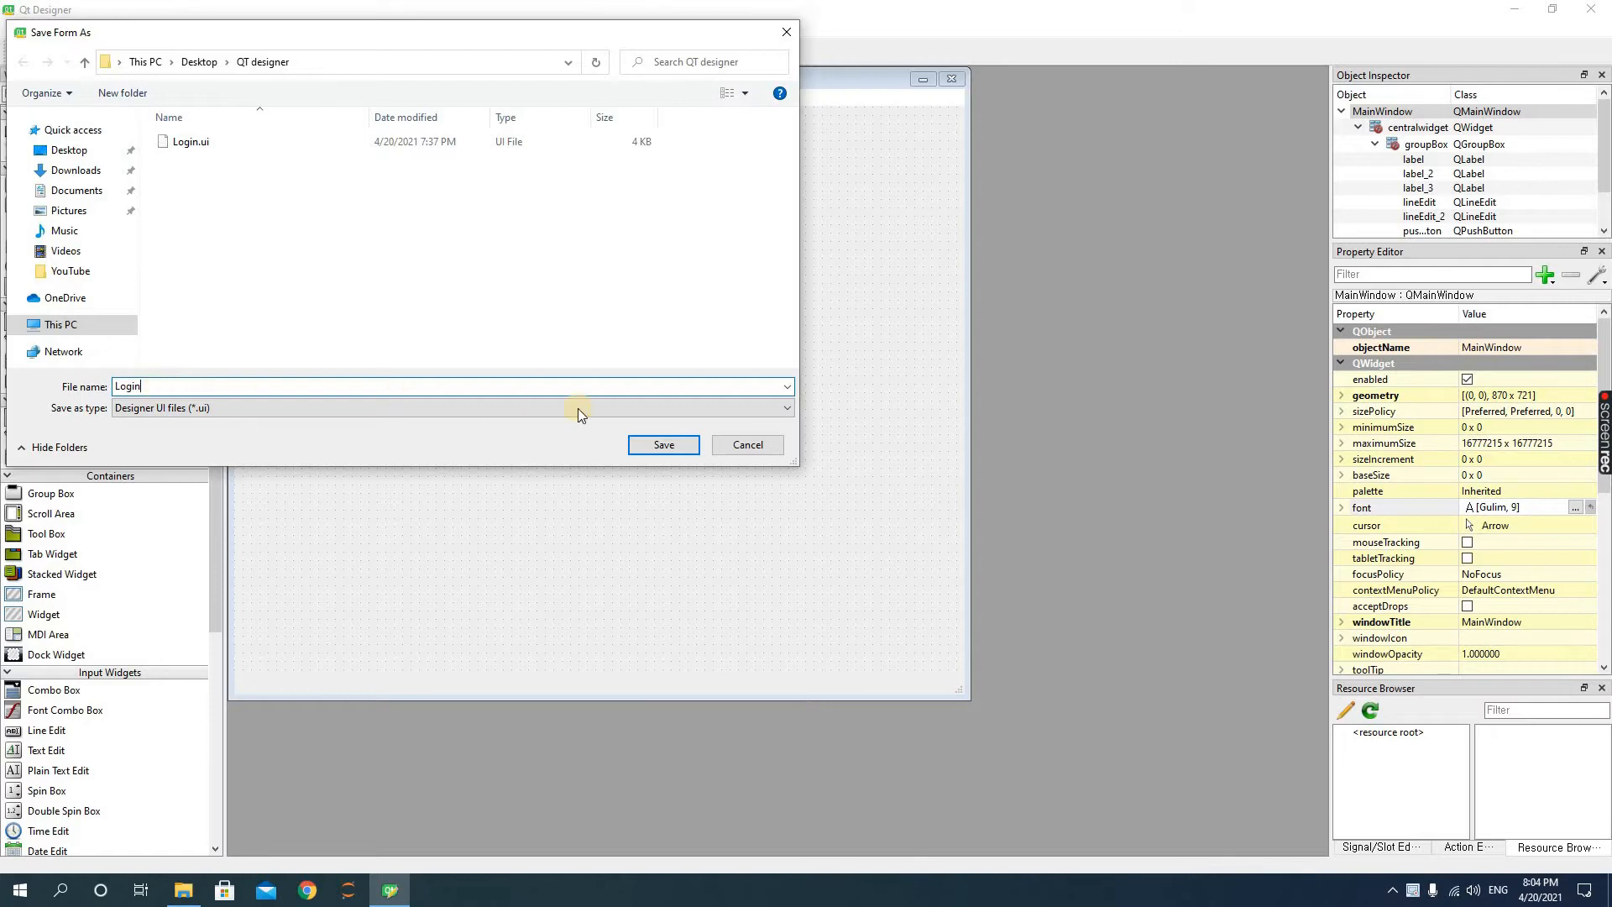
click(662, 444)
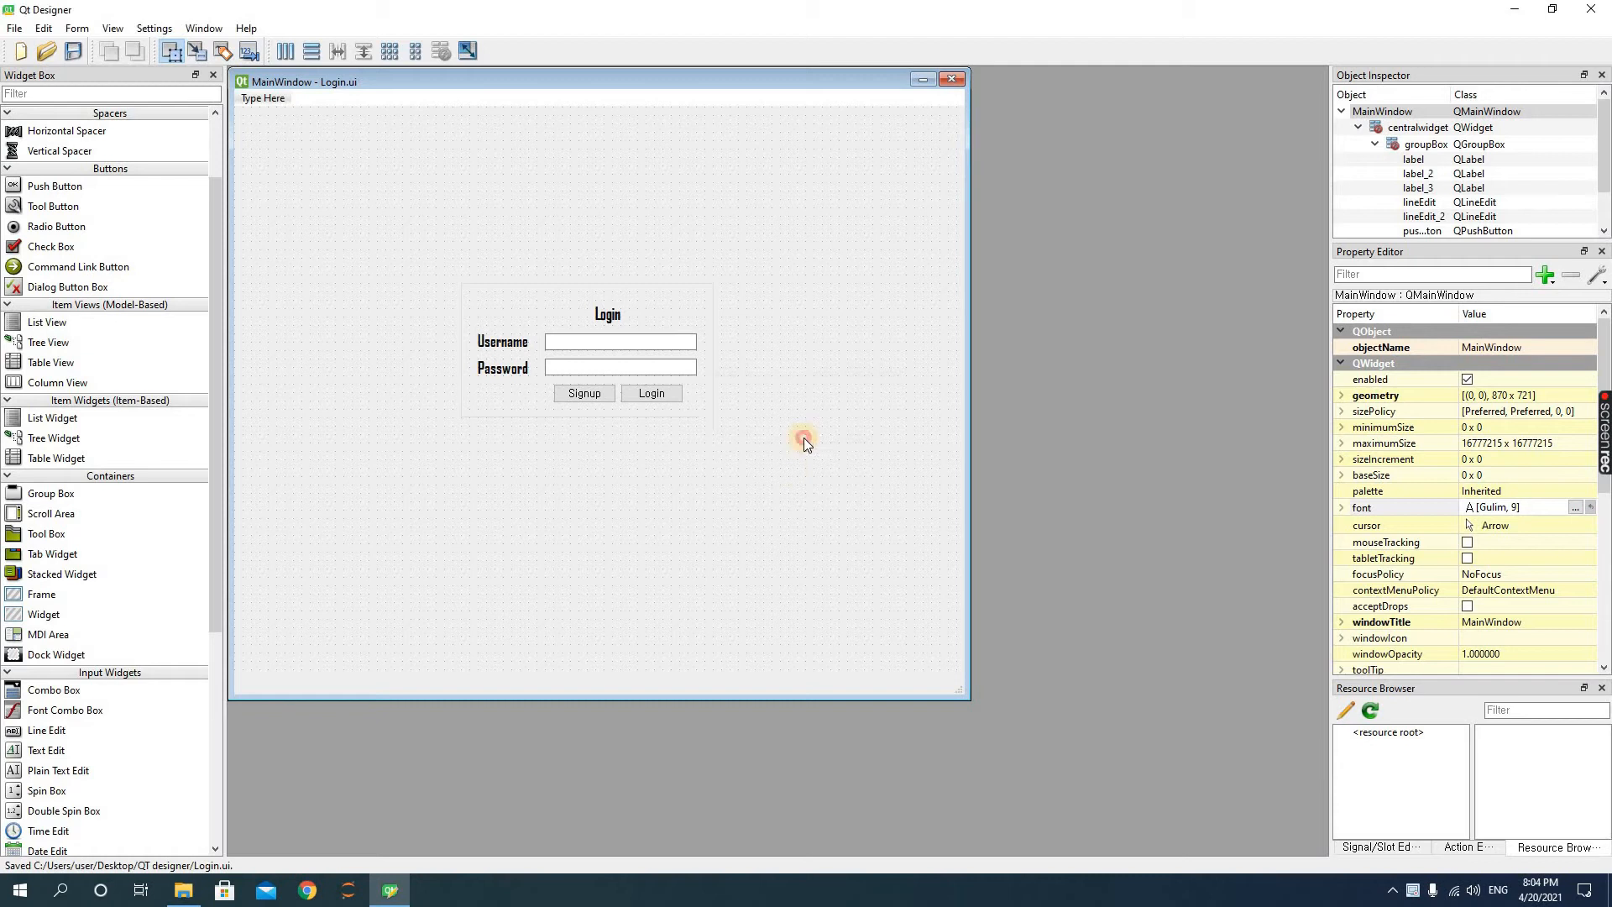
mouse_move(743, 8)
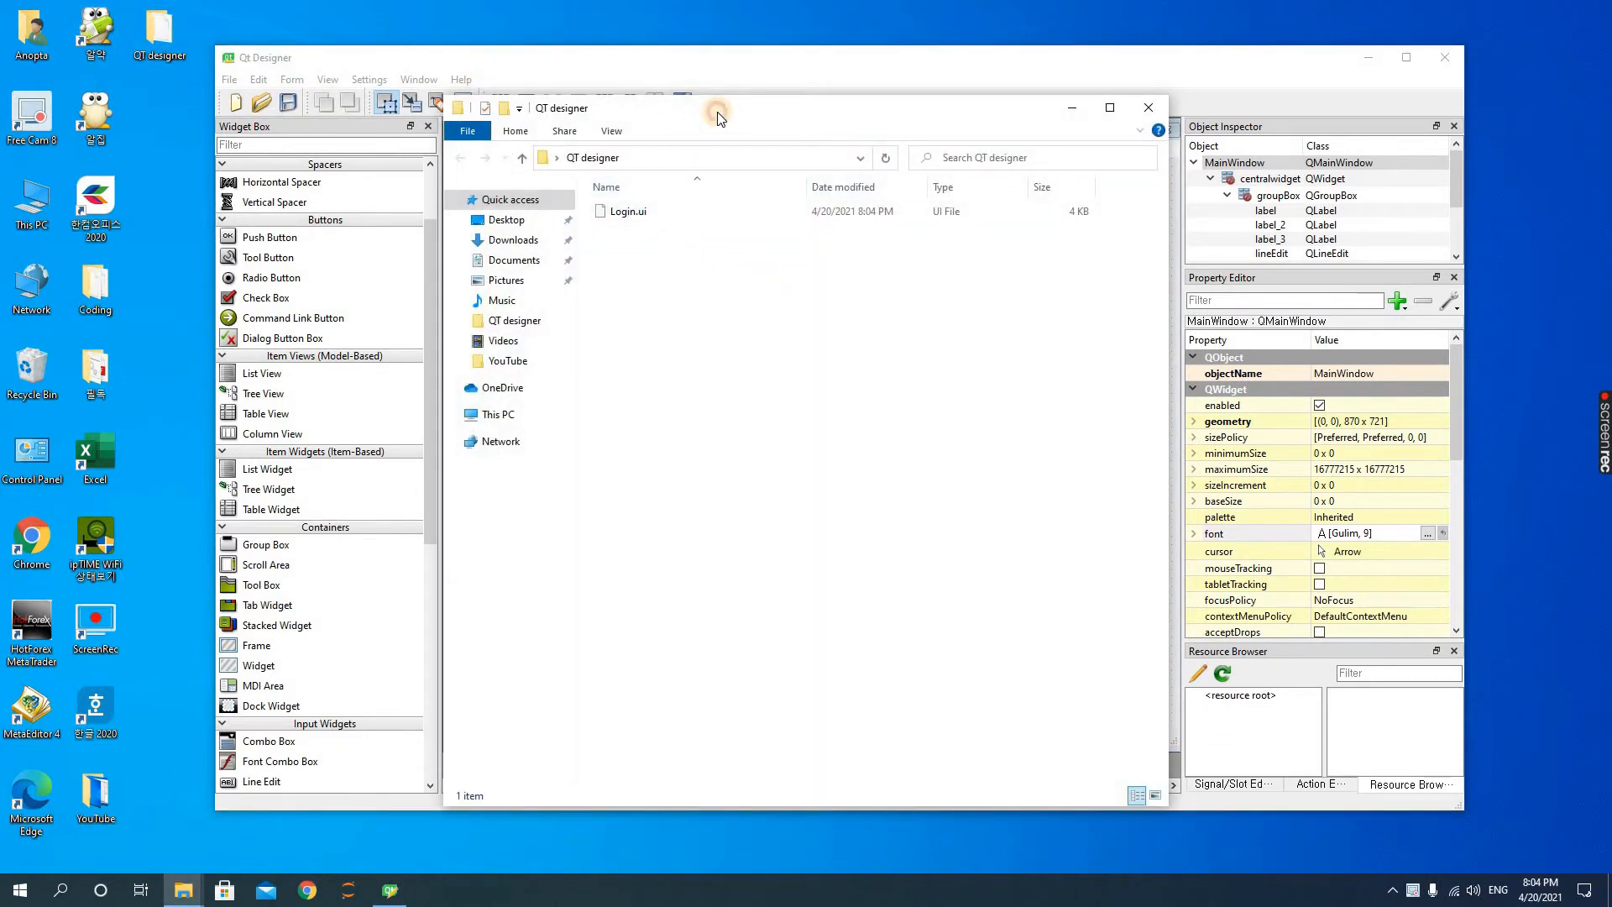
Enter cmd in the Explorer address bar to launch Command Prompt in the QT designer folder
click(606, 157)
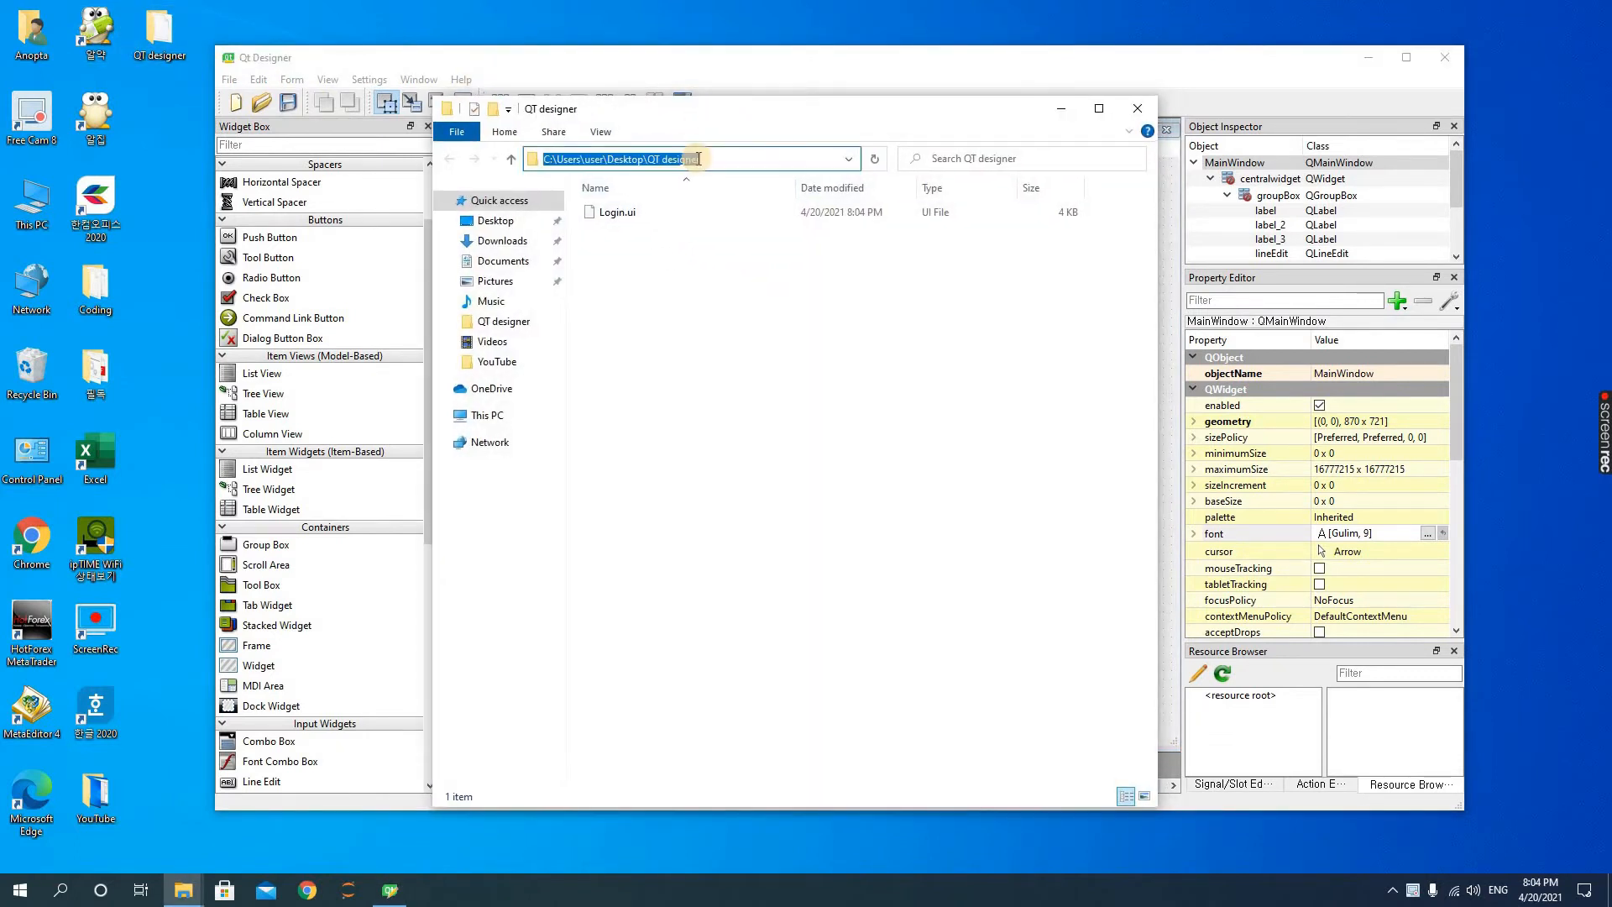
text(cmd)
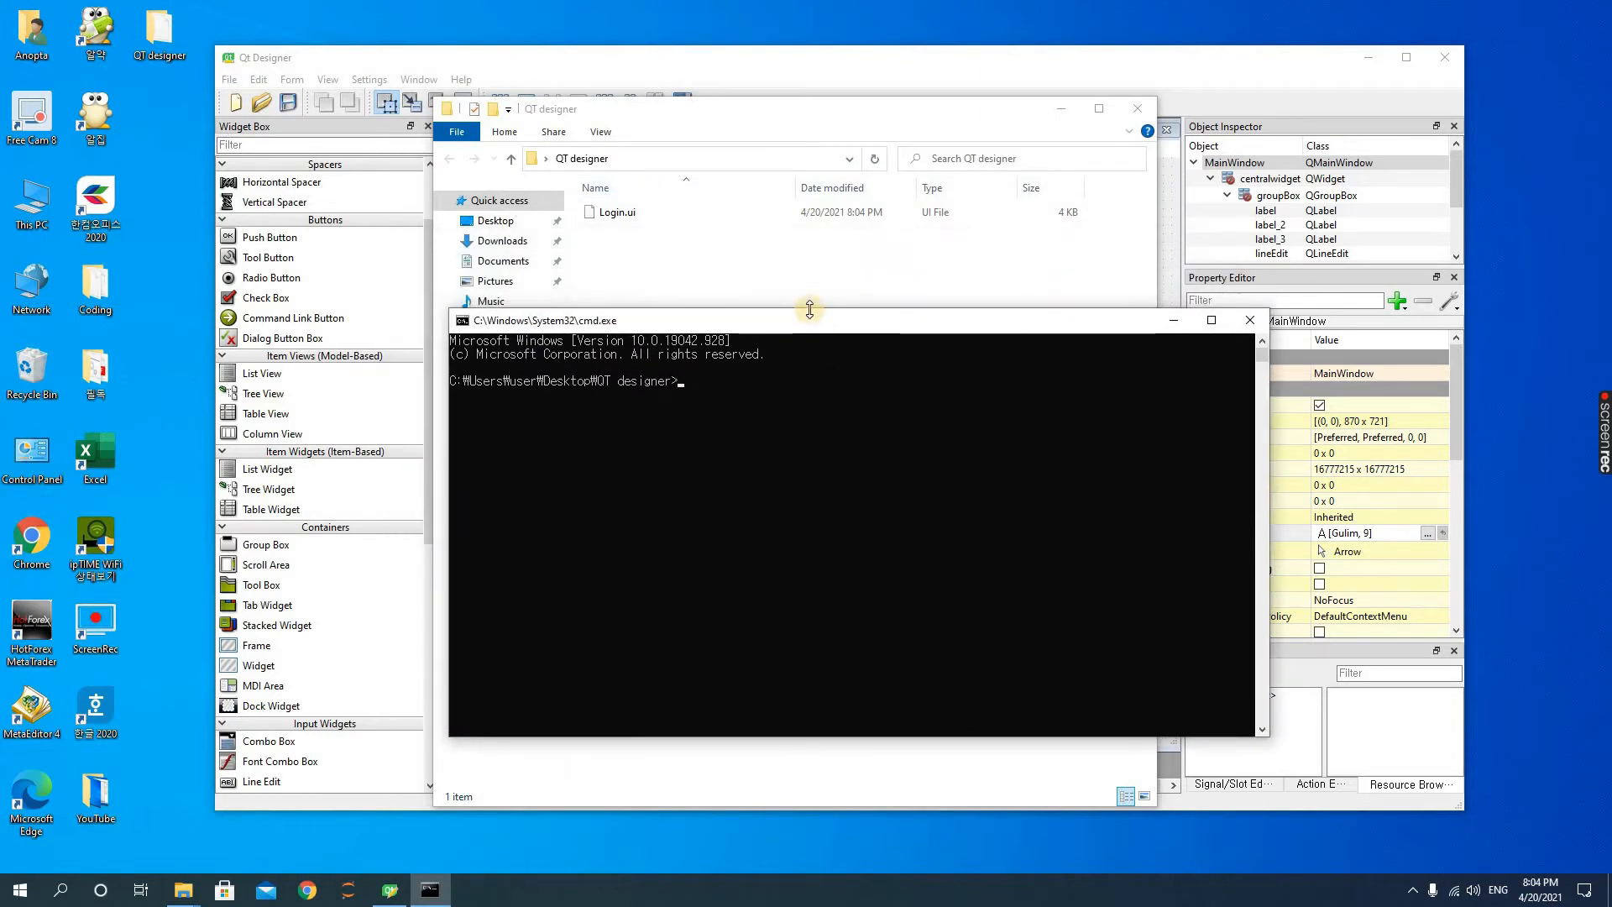
mouse_move(825, 484)
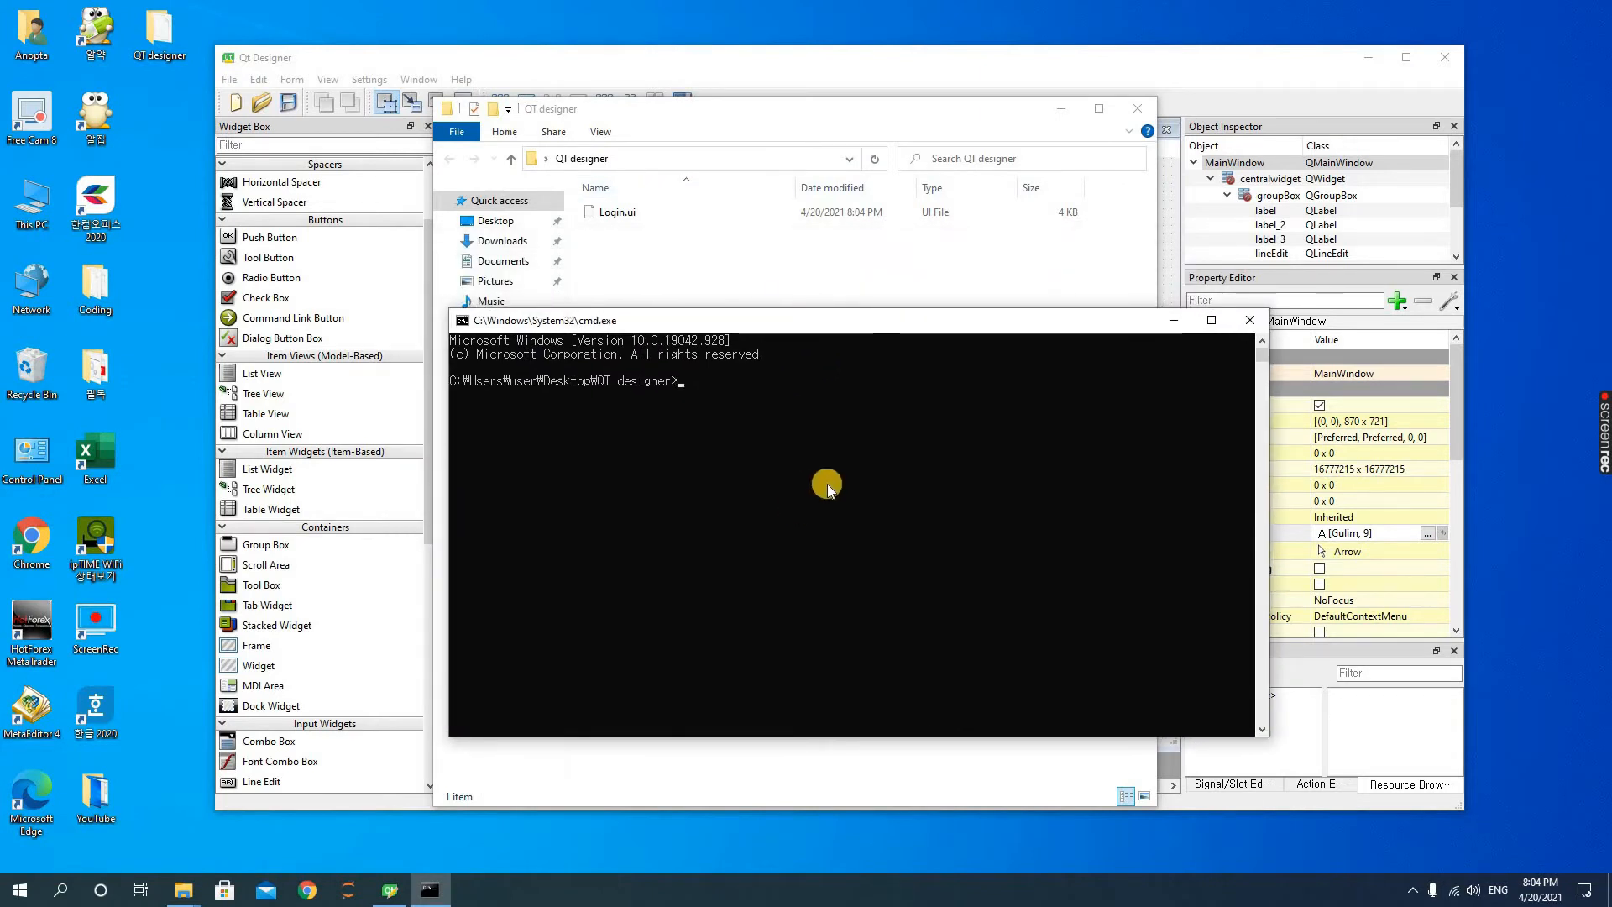
Enter the command pyuic5 -x Login.ui -o Login.py at the prompt
text(pyui)
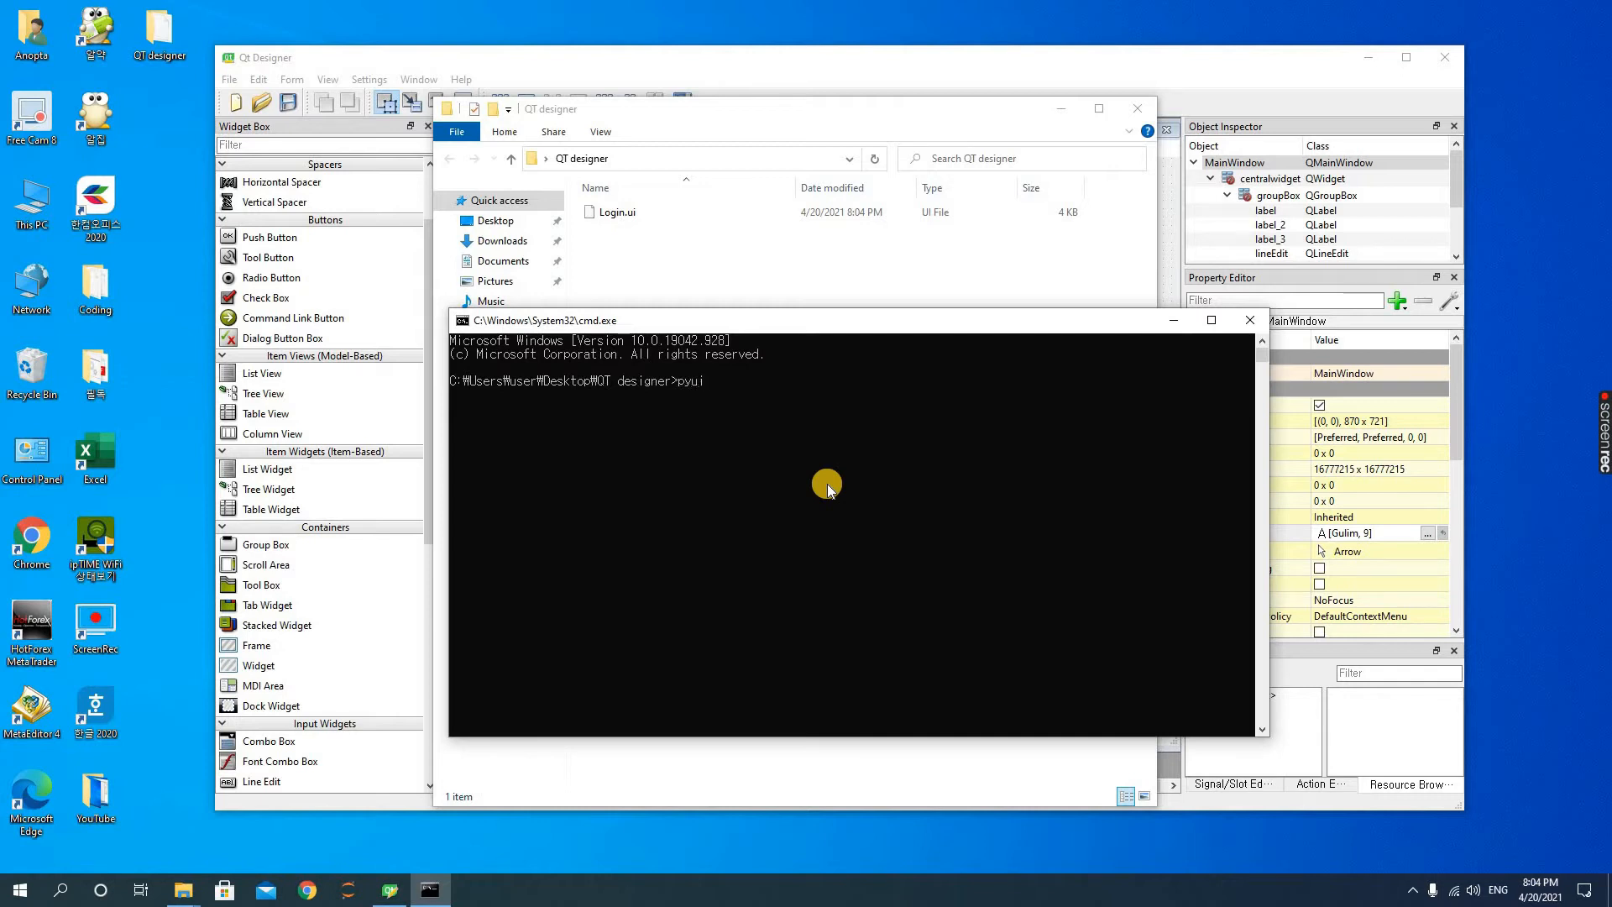
text(c5 -)
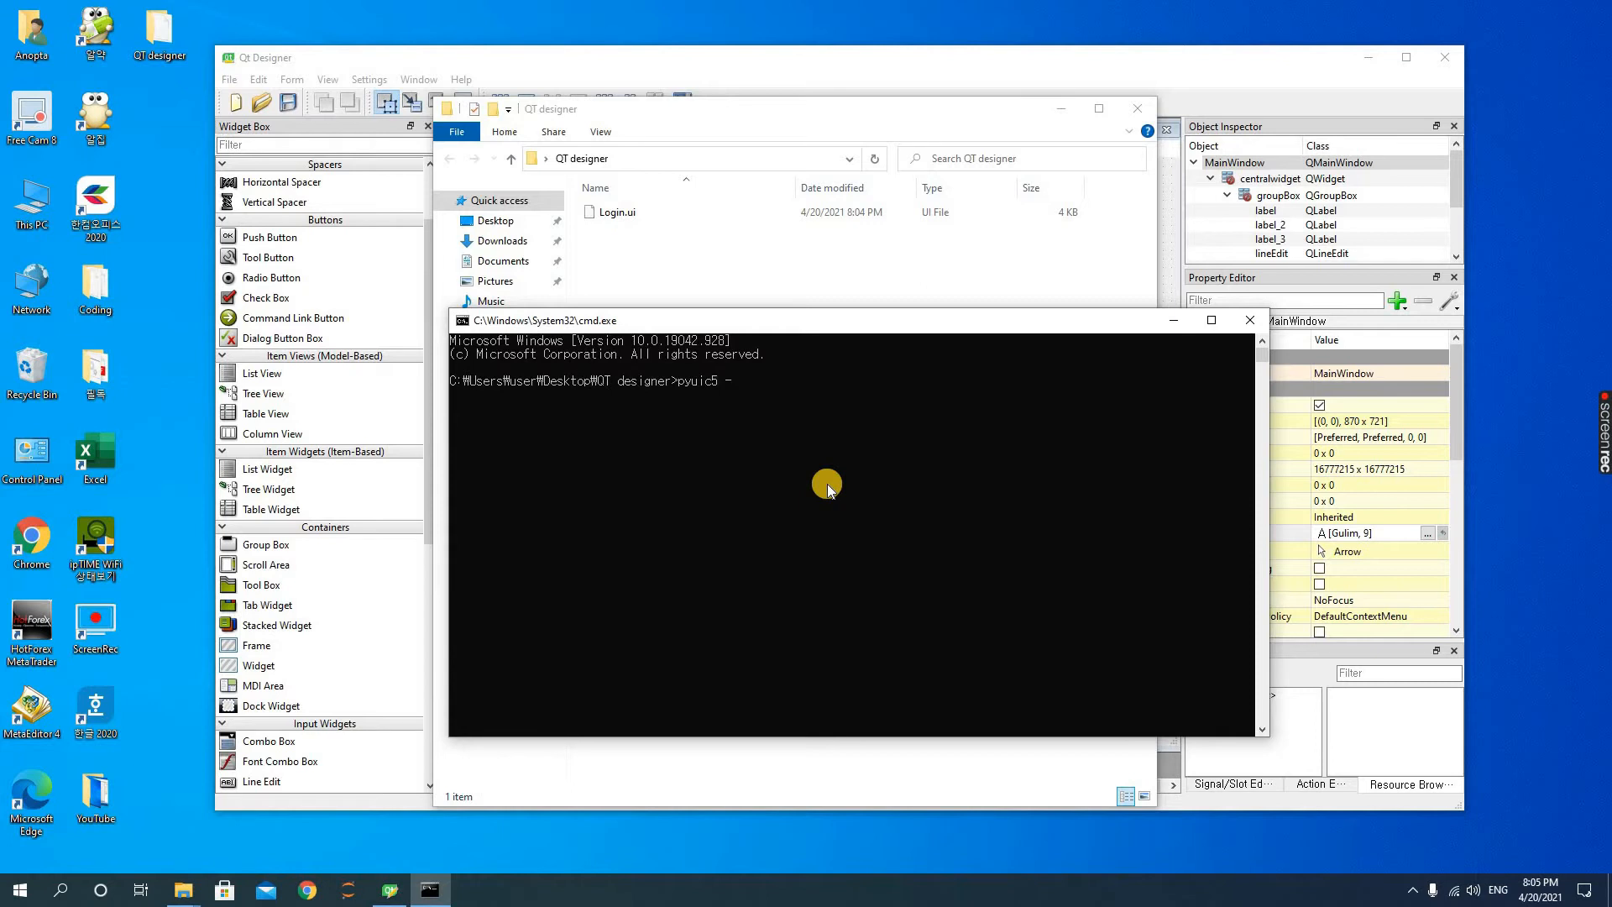
text(x)
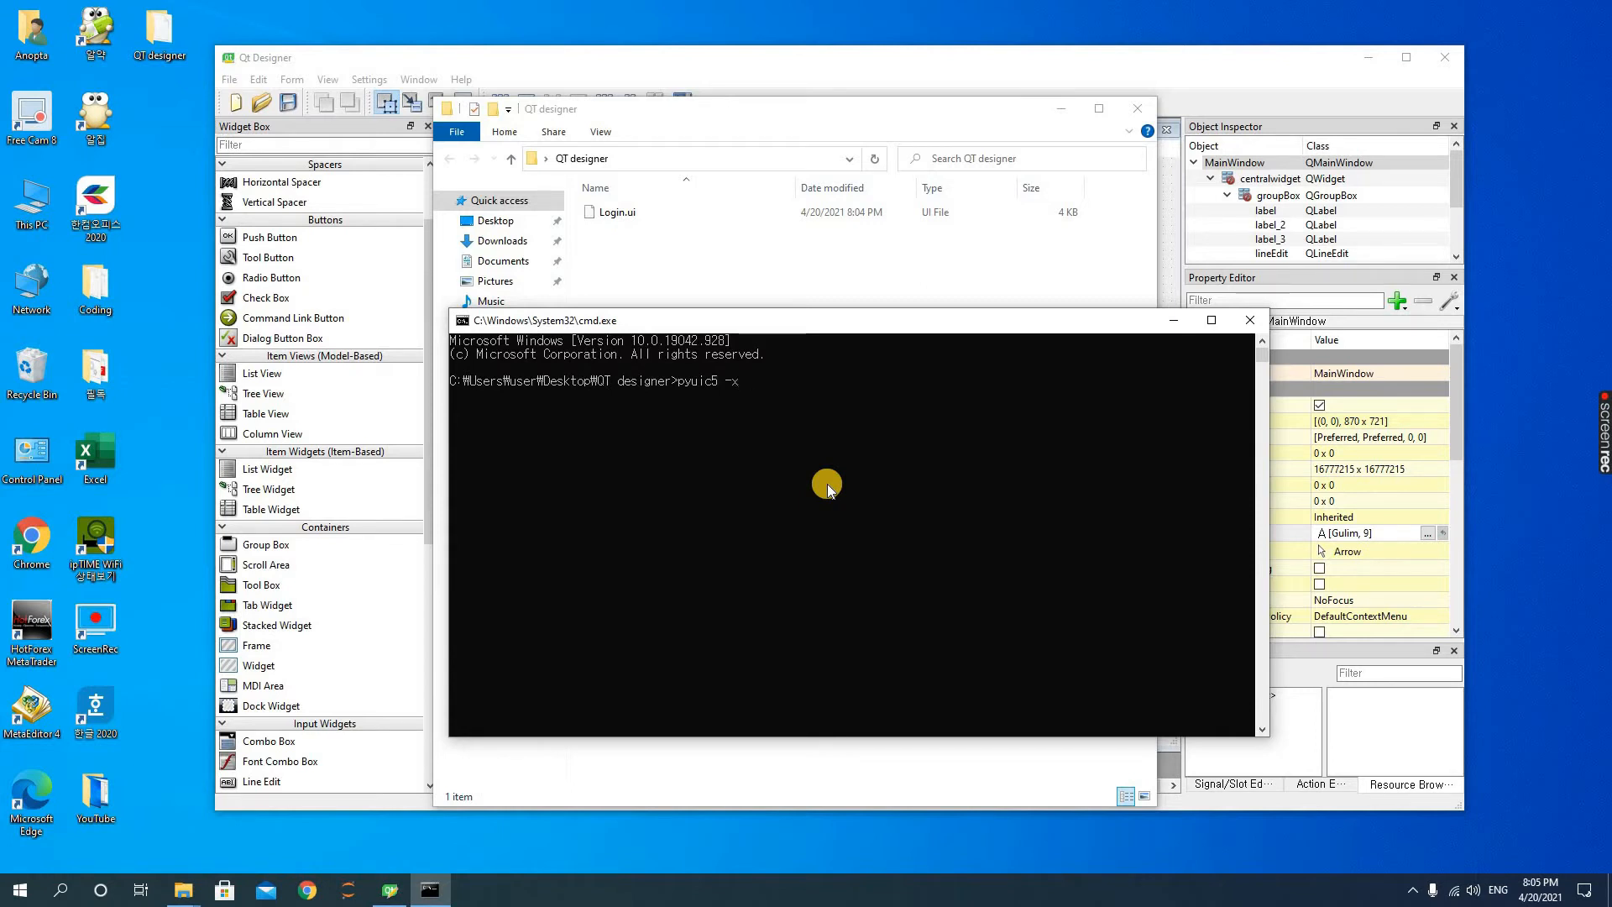
text(Log)
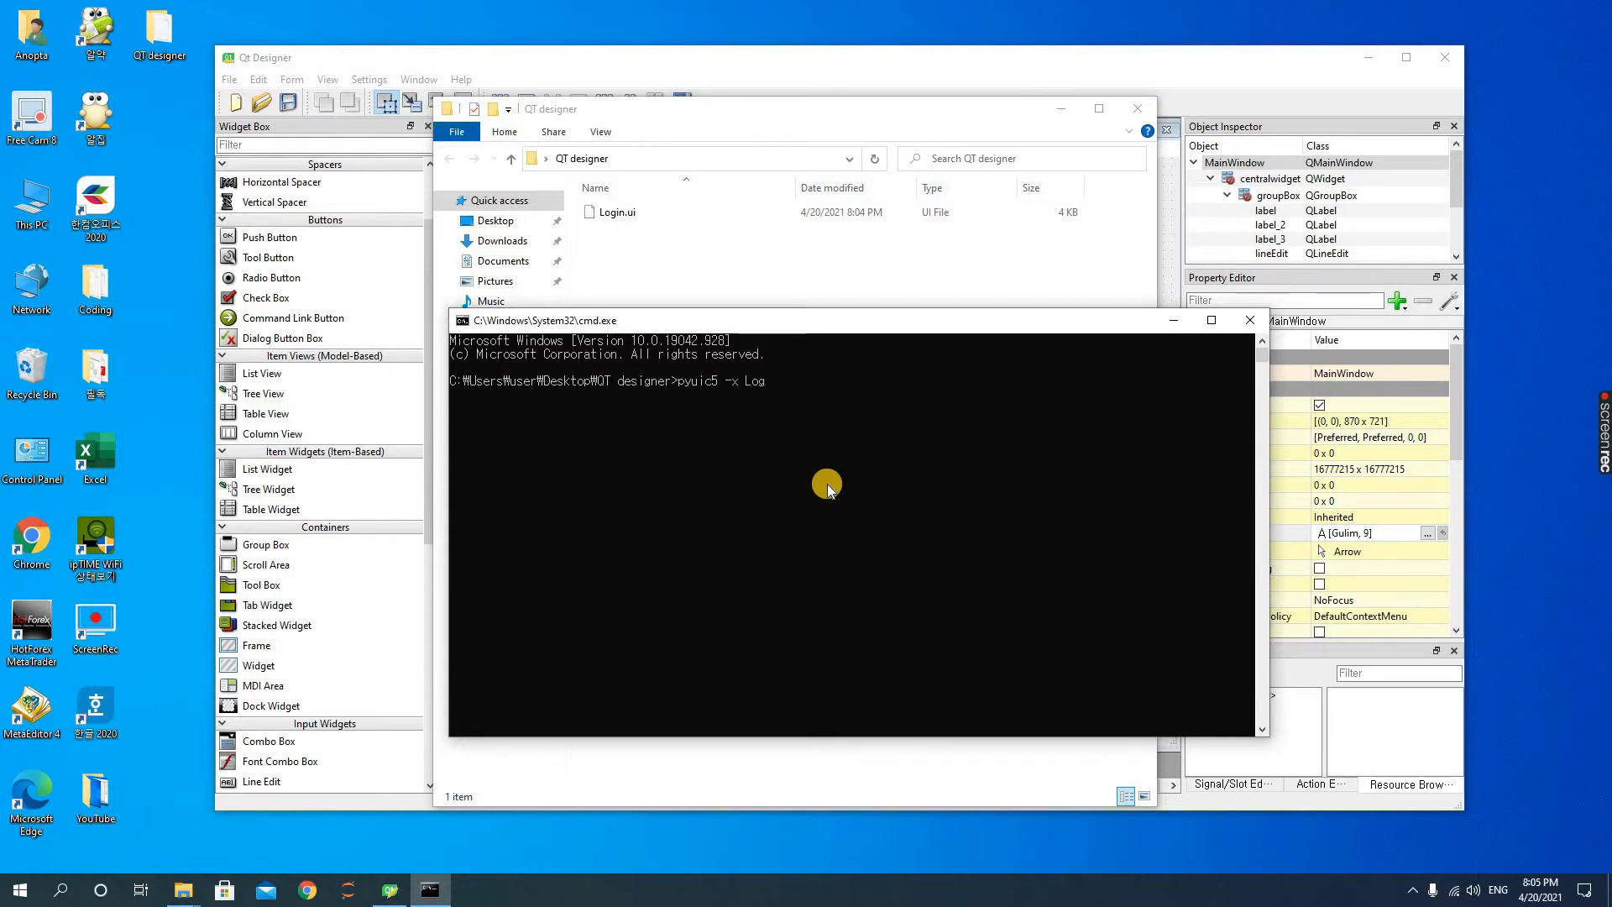
text(in)
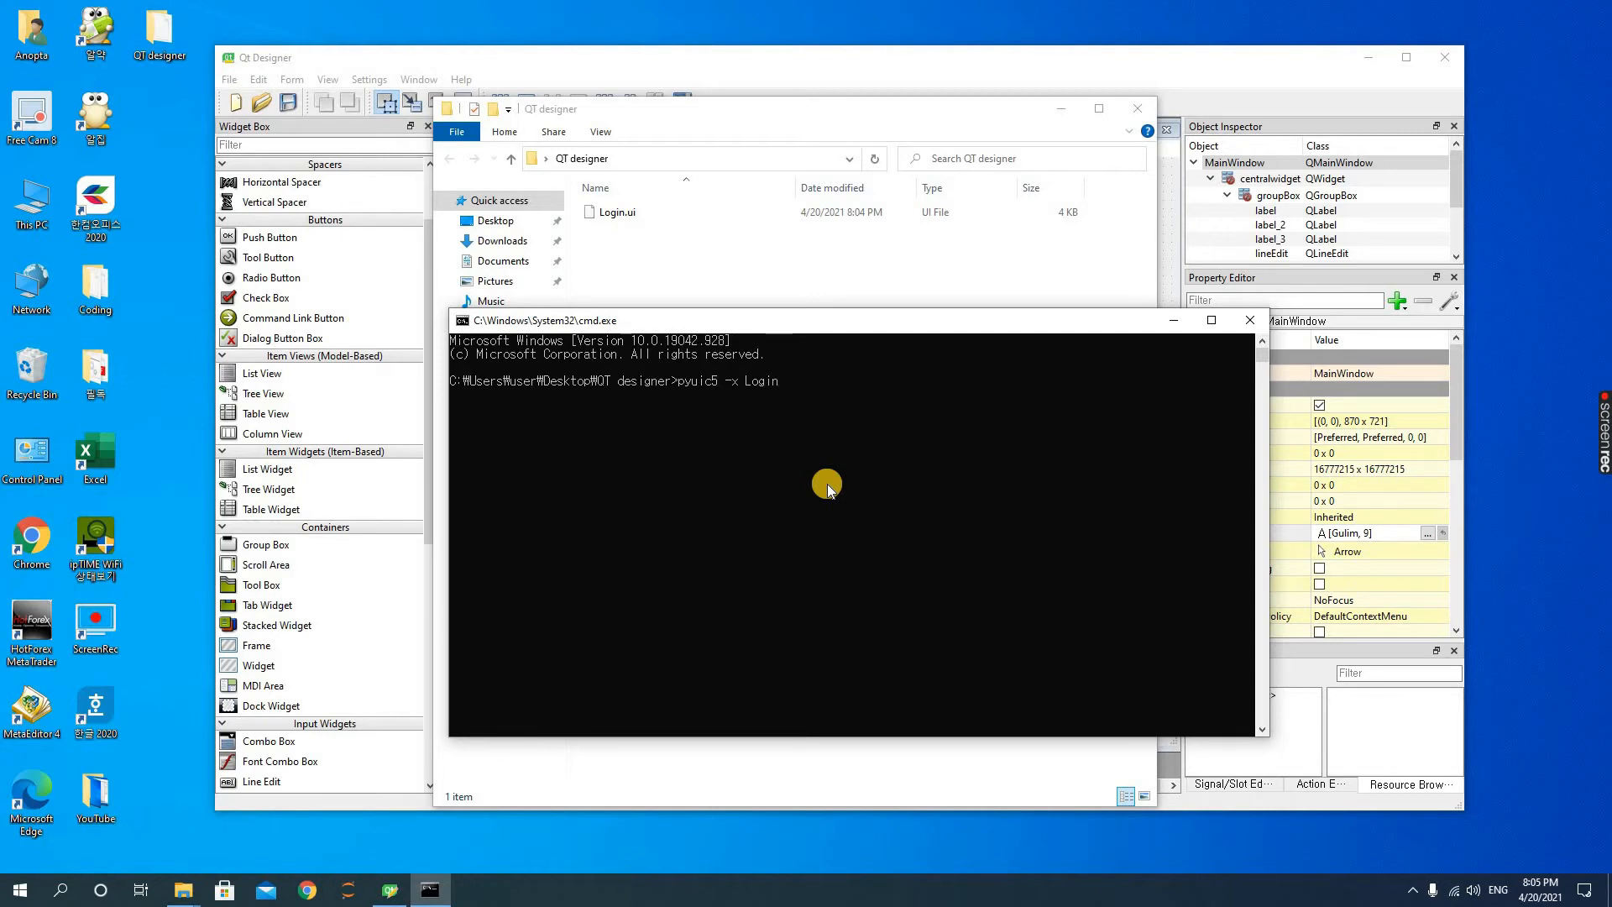
text(-)
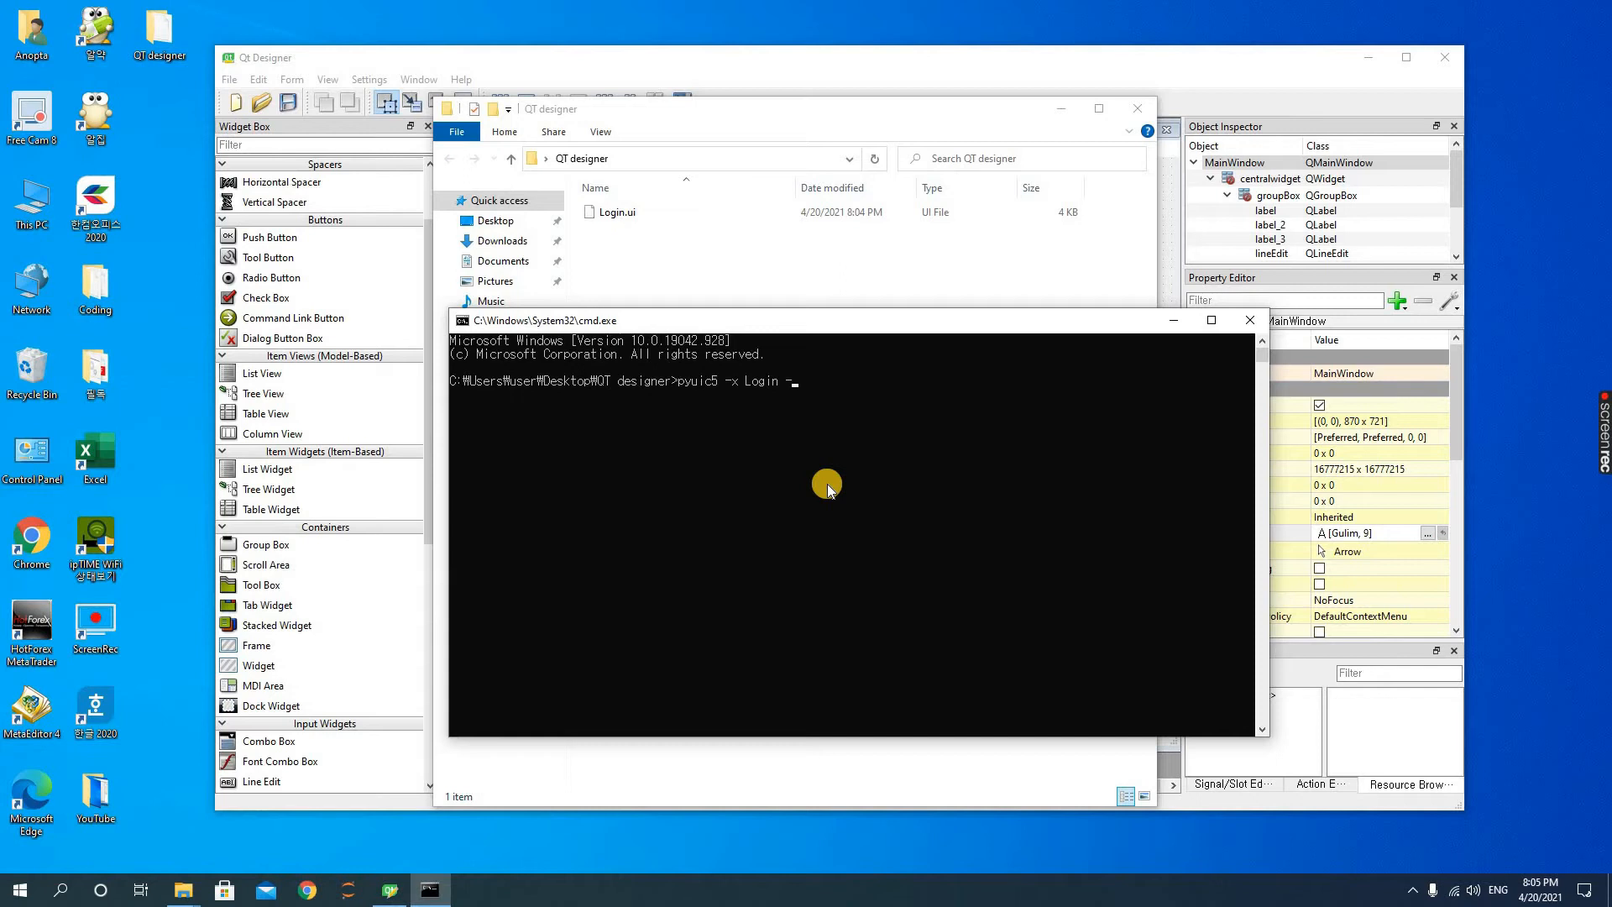
text(o)
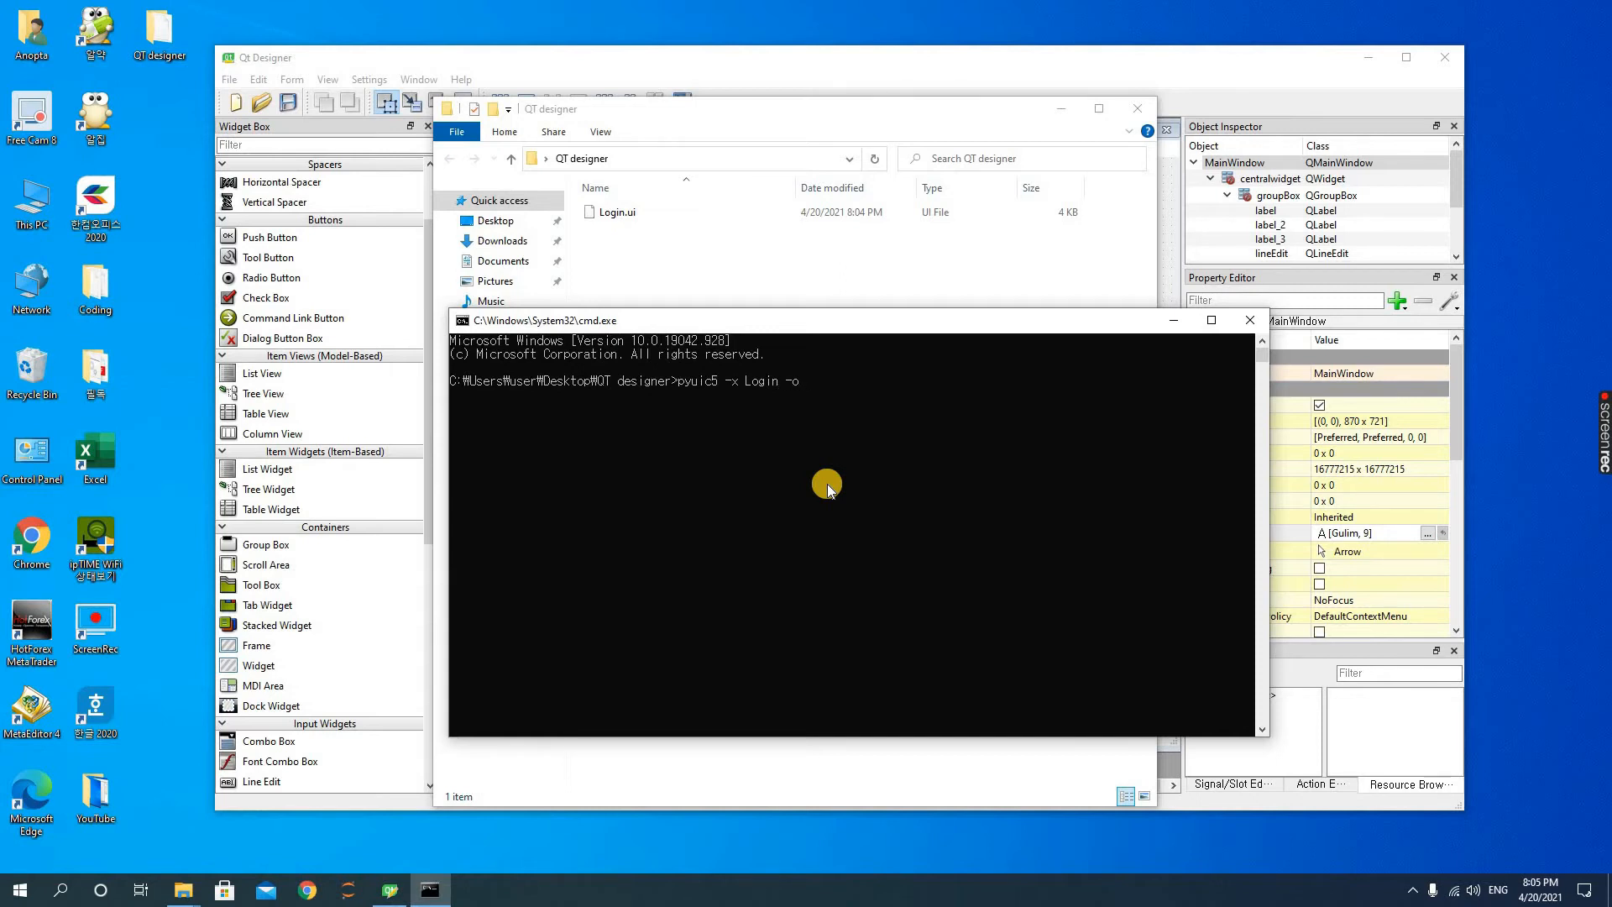
text(.ui)
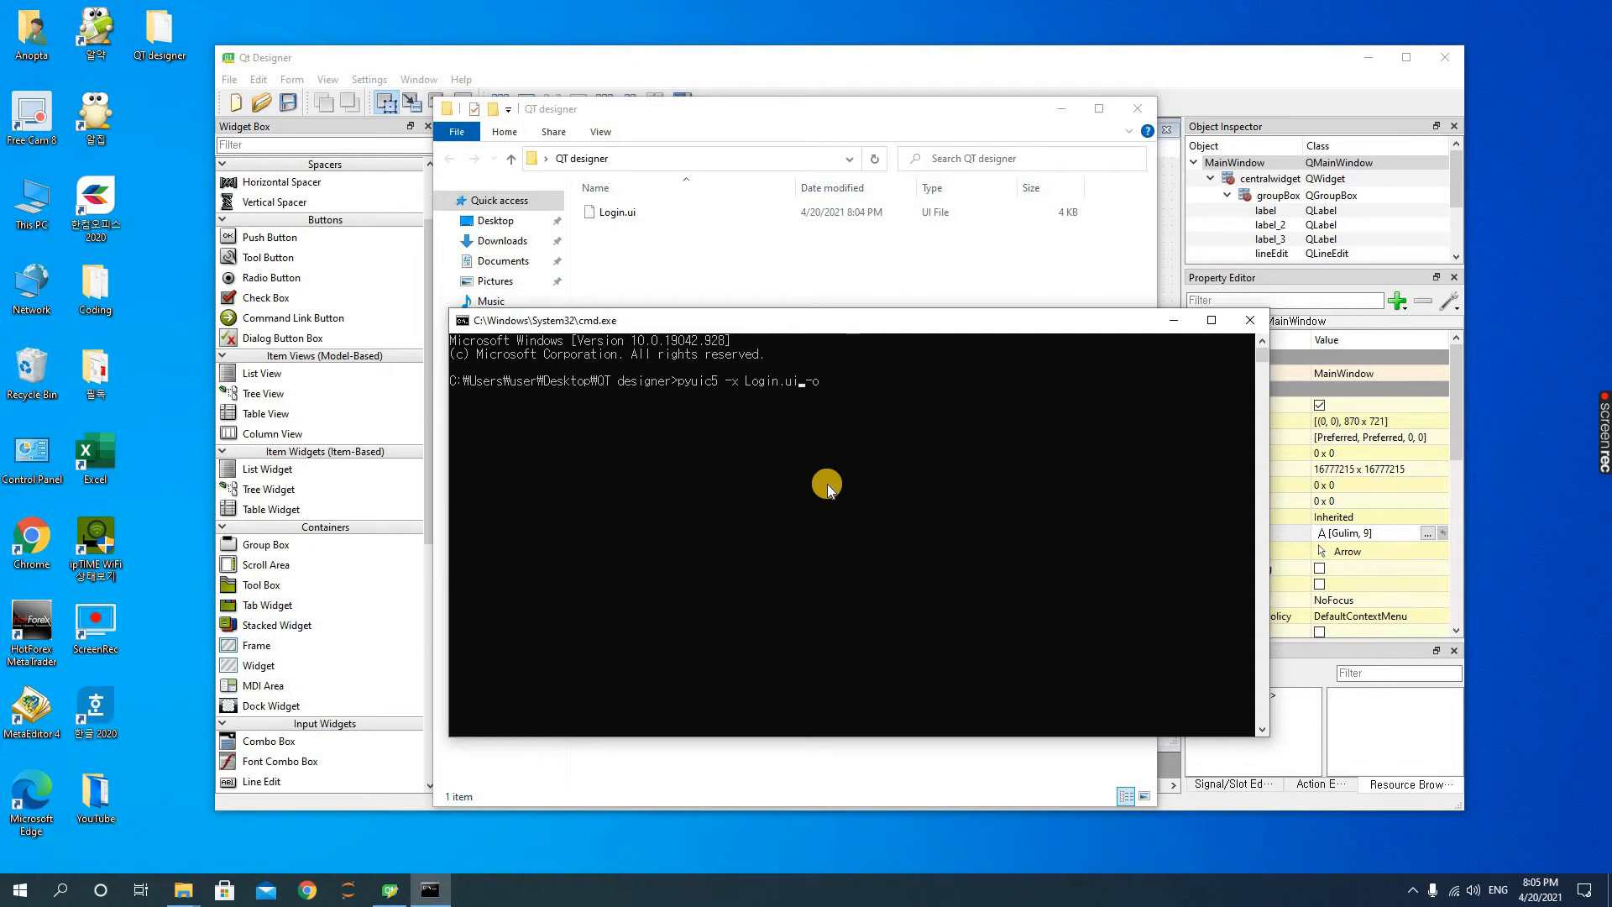
text(o)
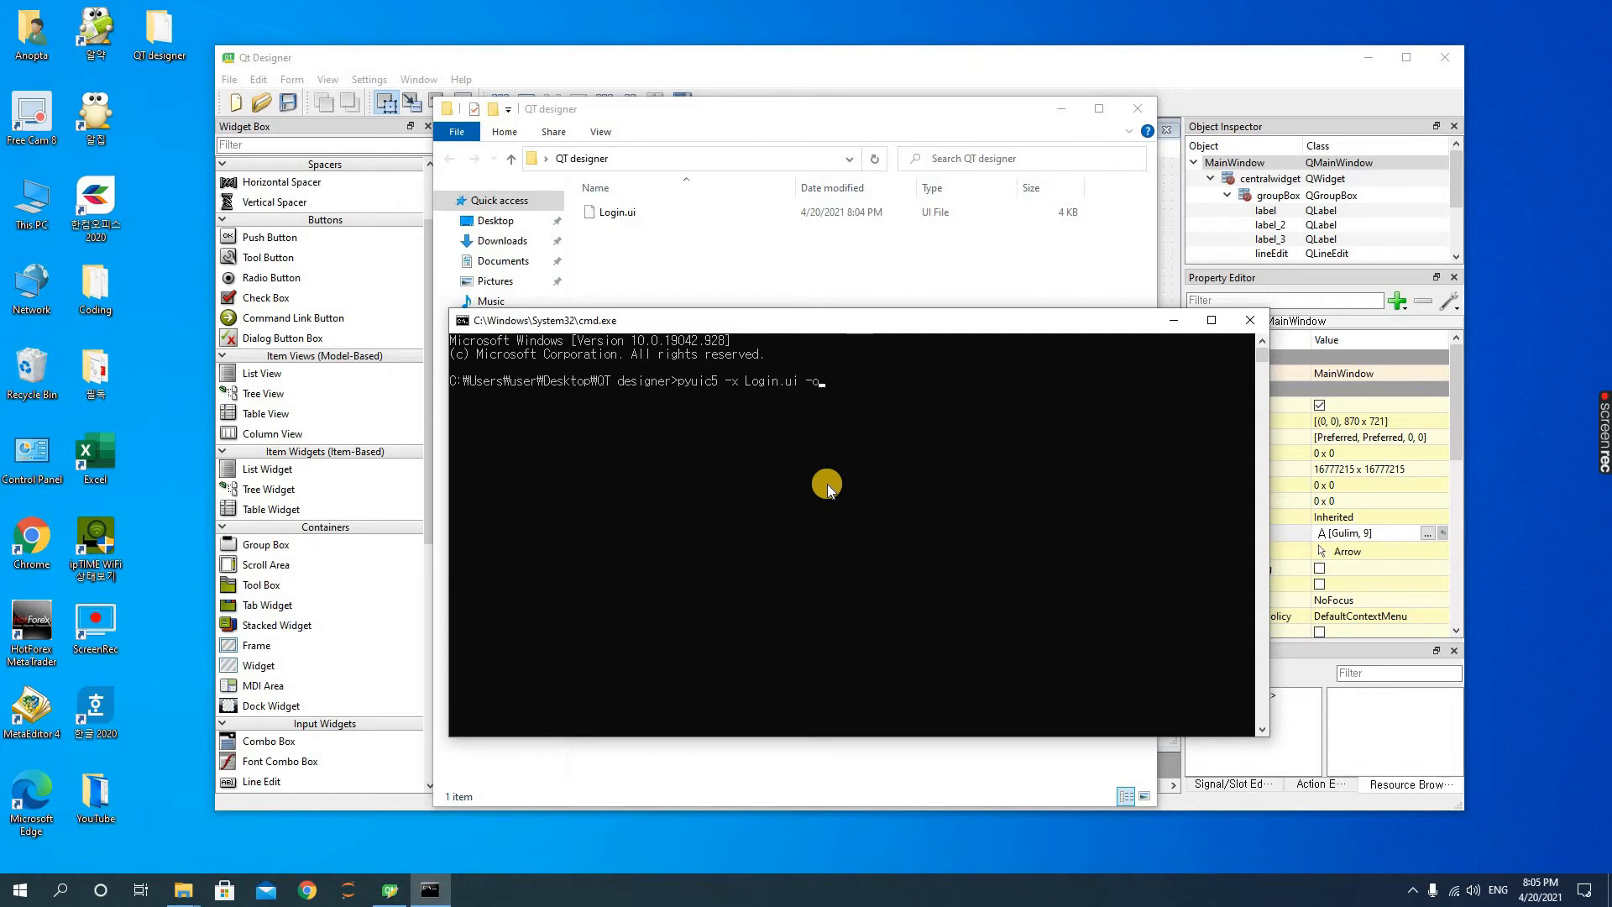
text(L)
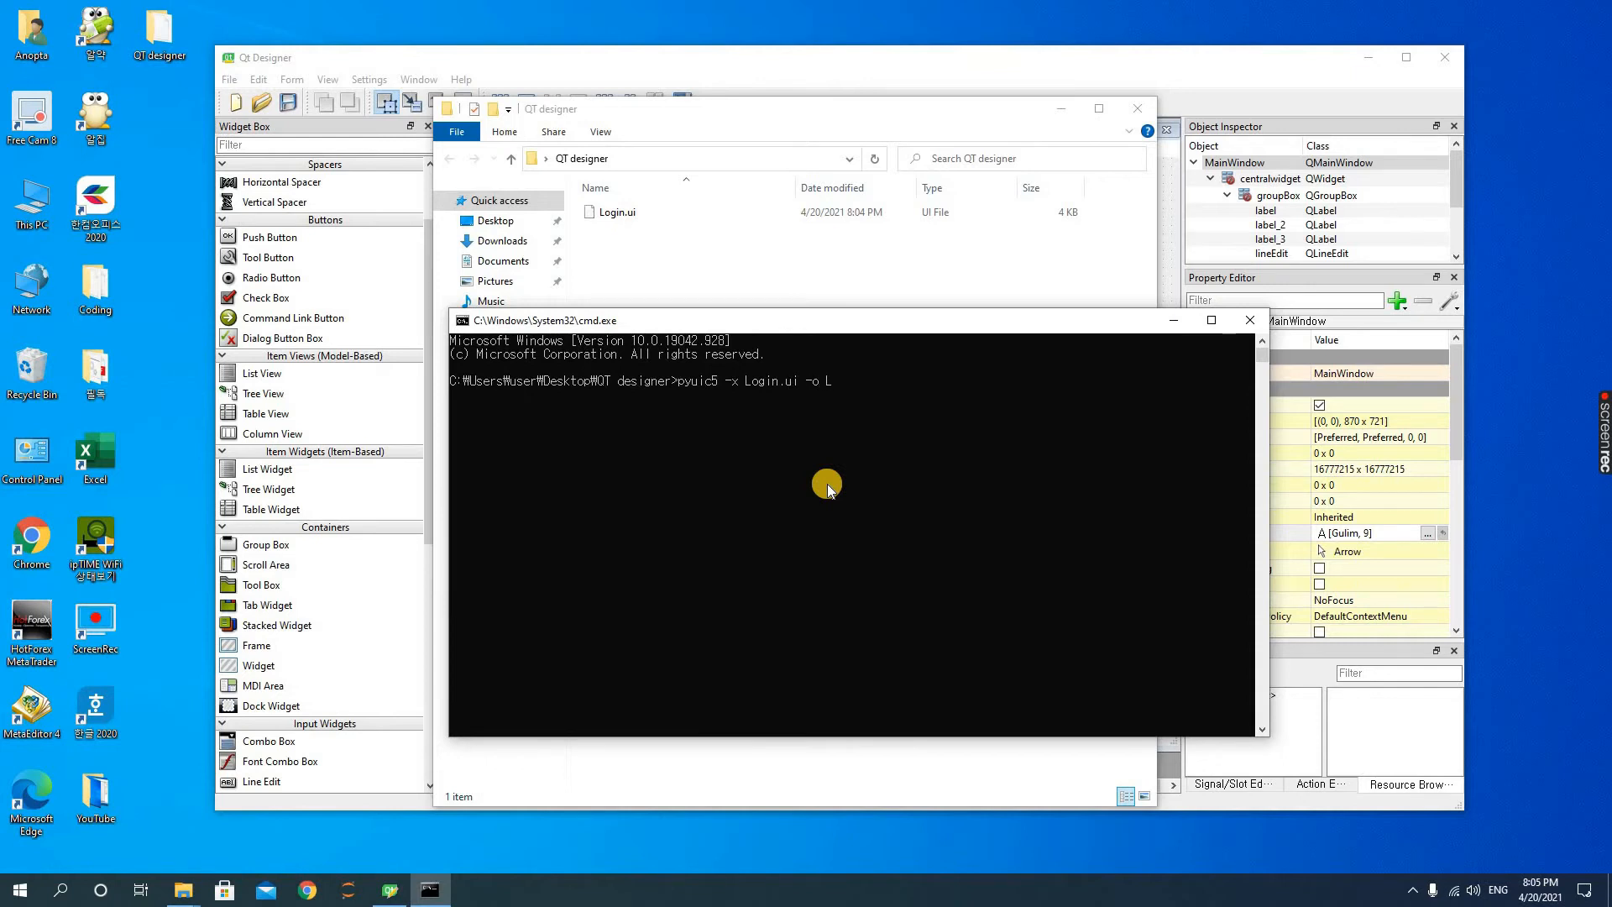
text(ogin.)
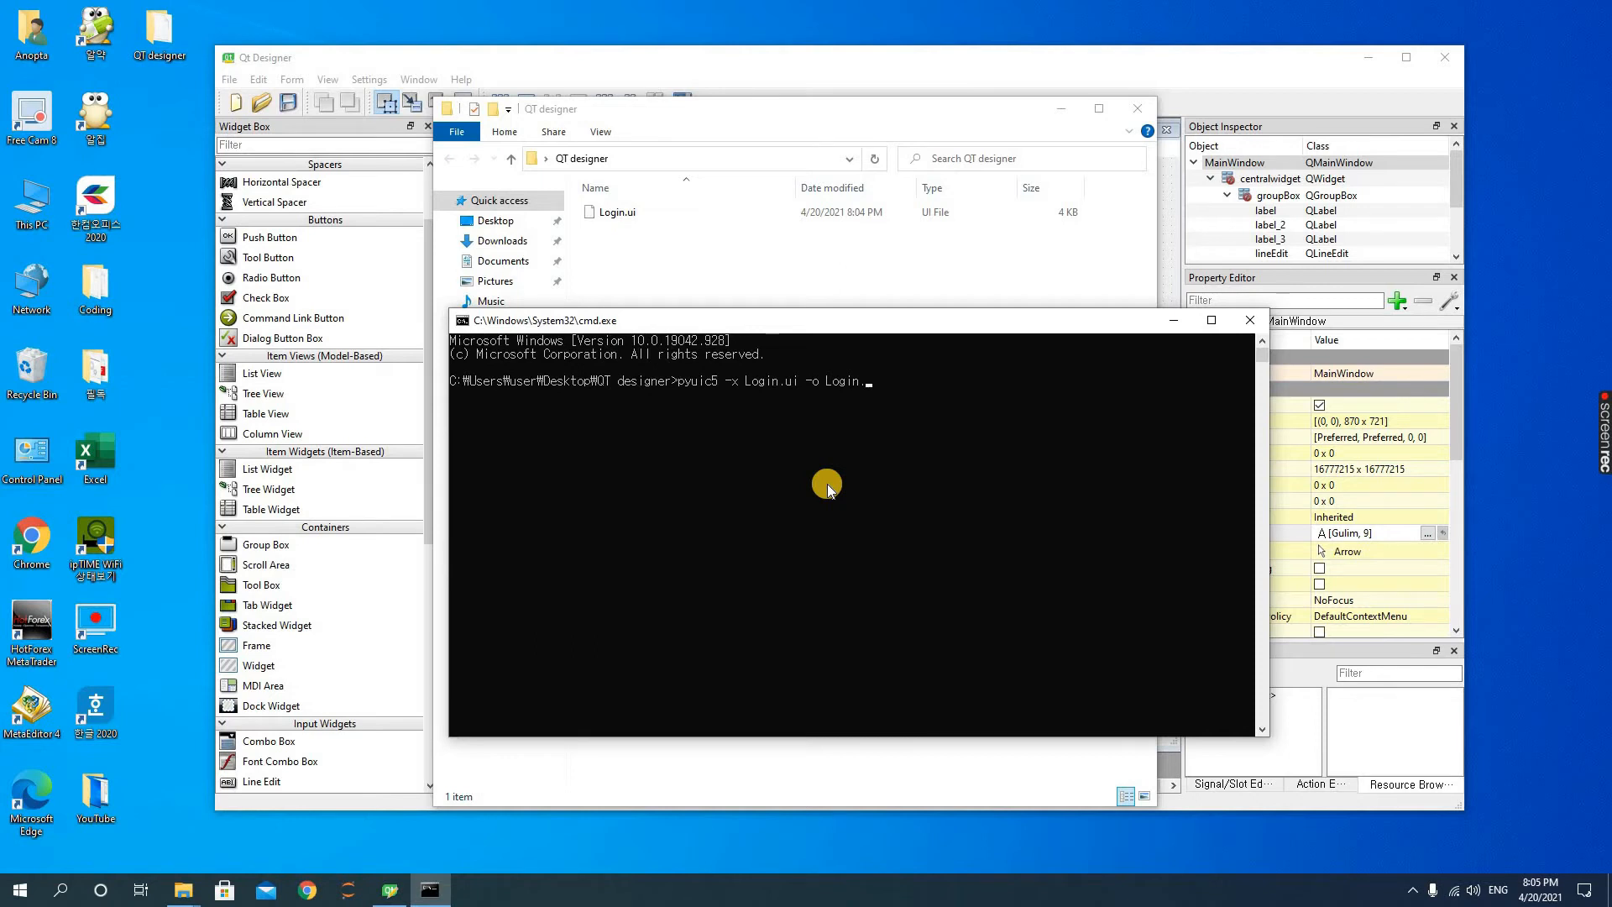
text(py)
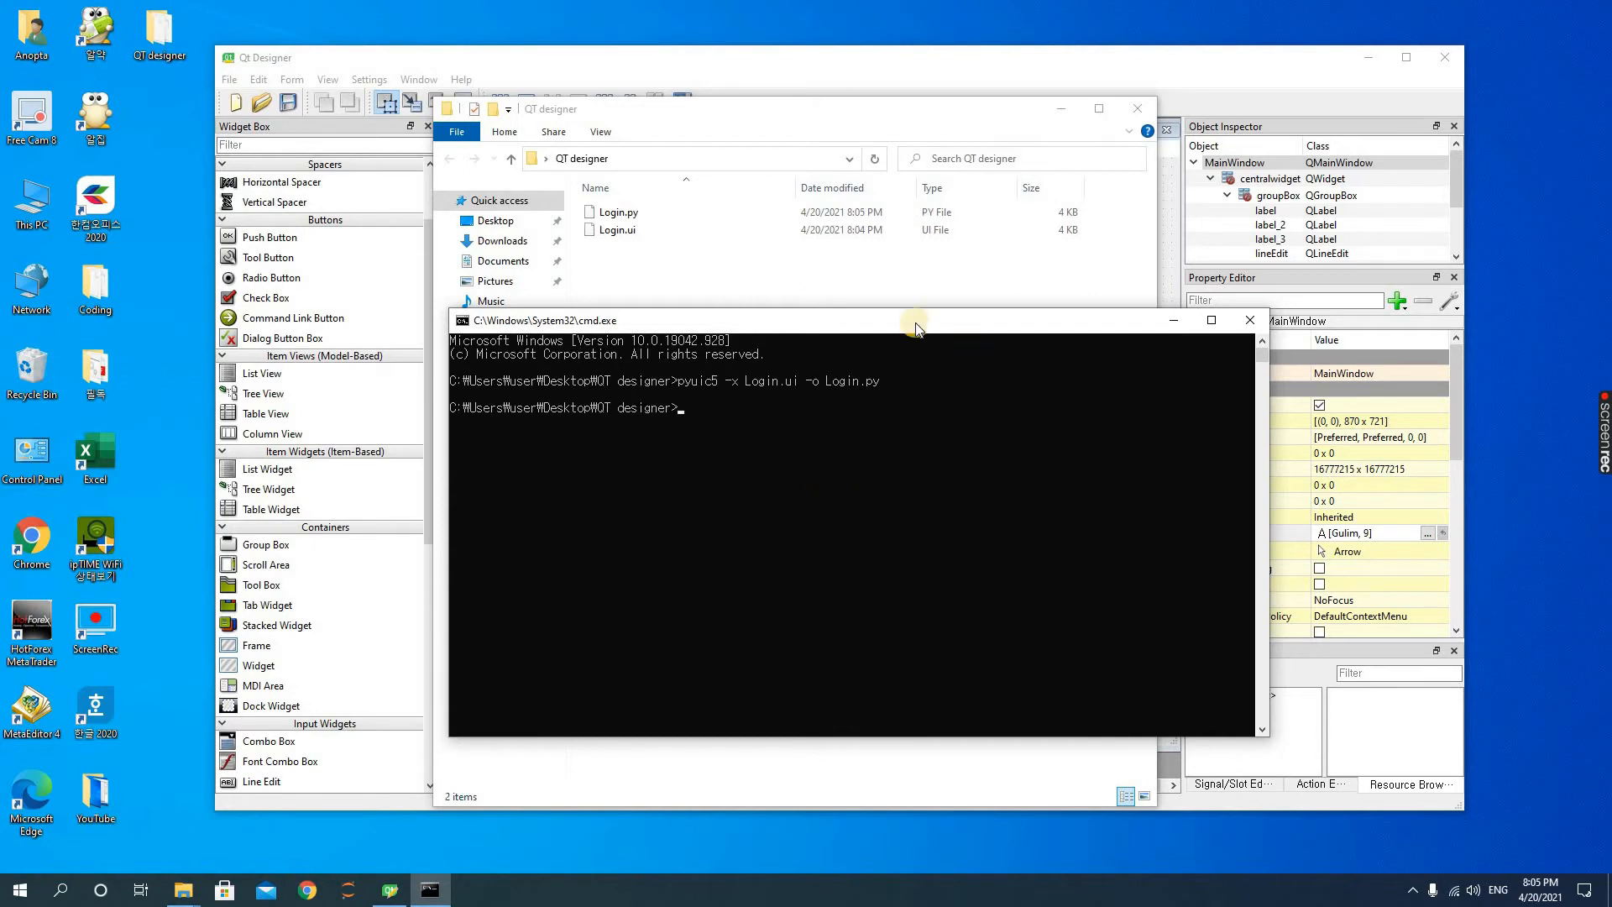
mouse_move(756, 211)
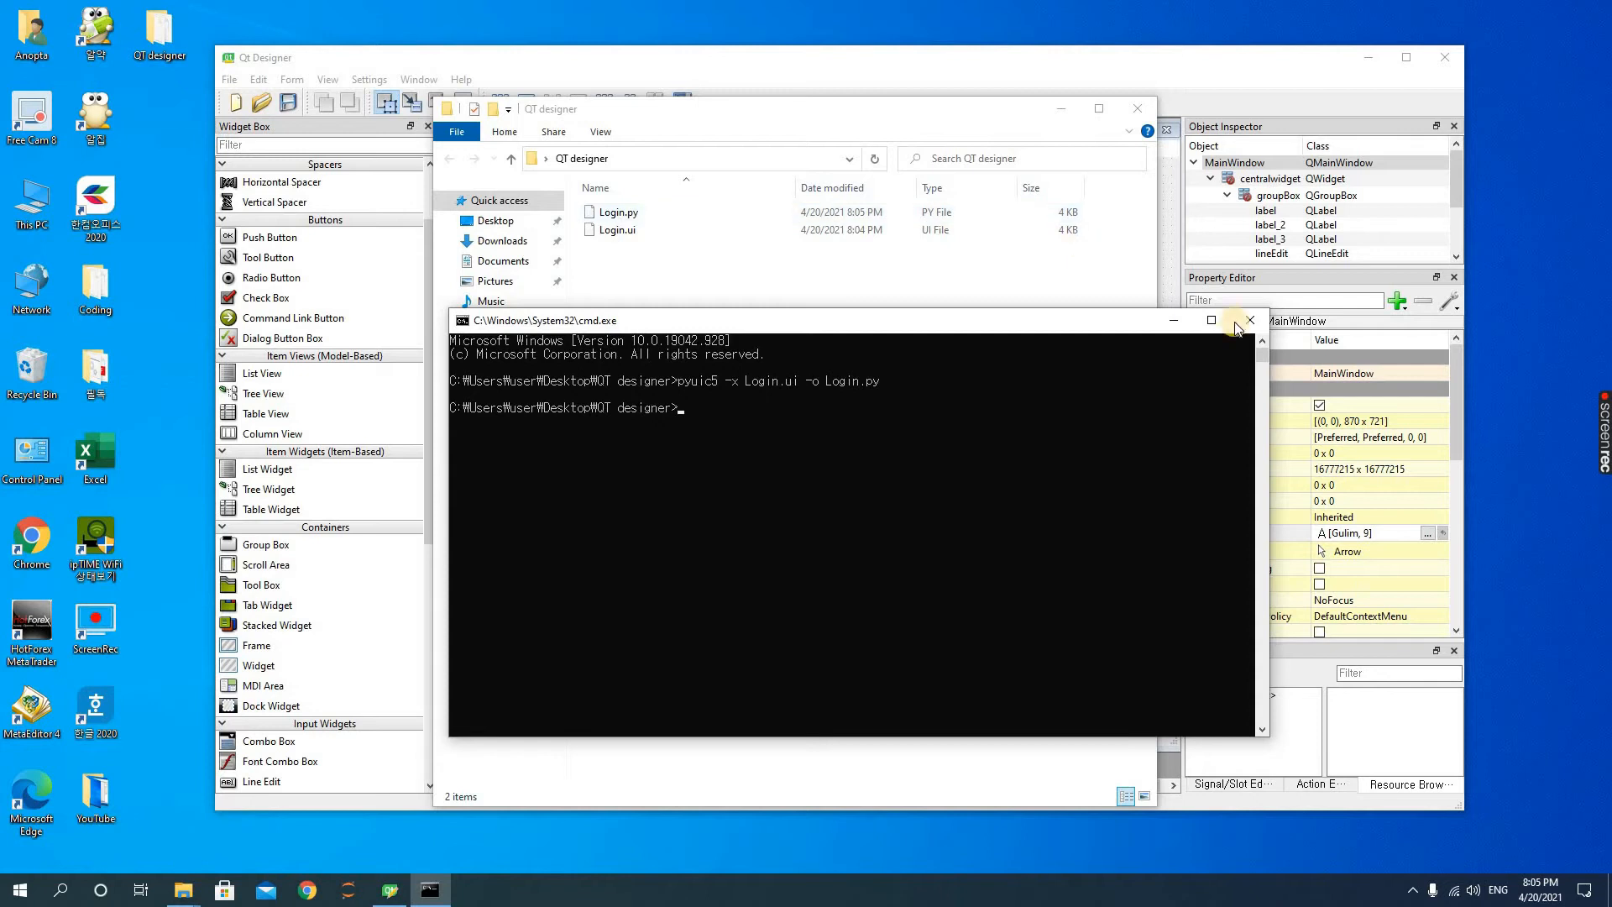
mouse_move(1144, 267)
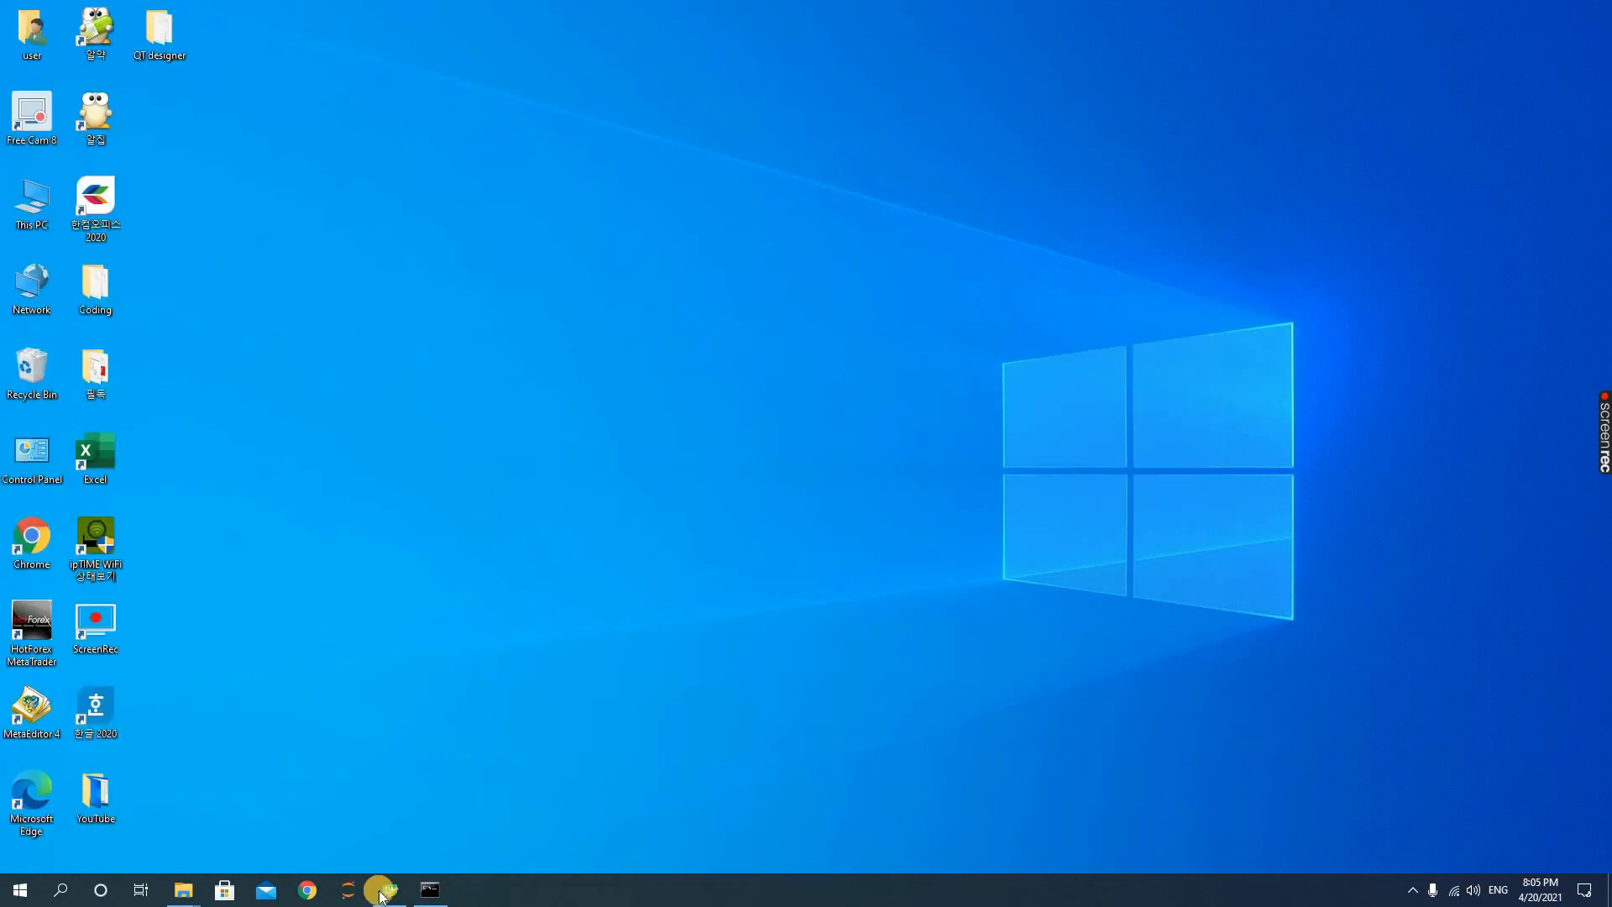
Launch the Jupyter Notebook server from the taskbar shortcut
click(348, 889)
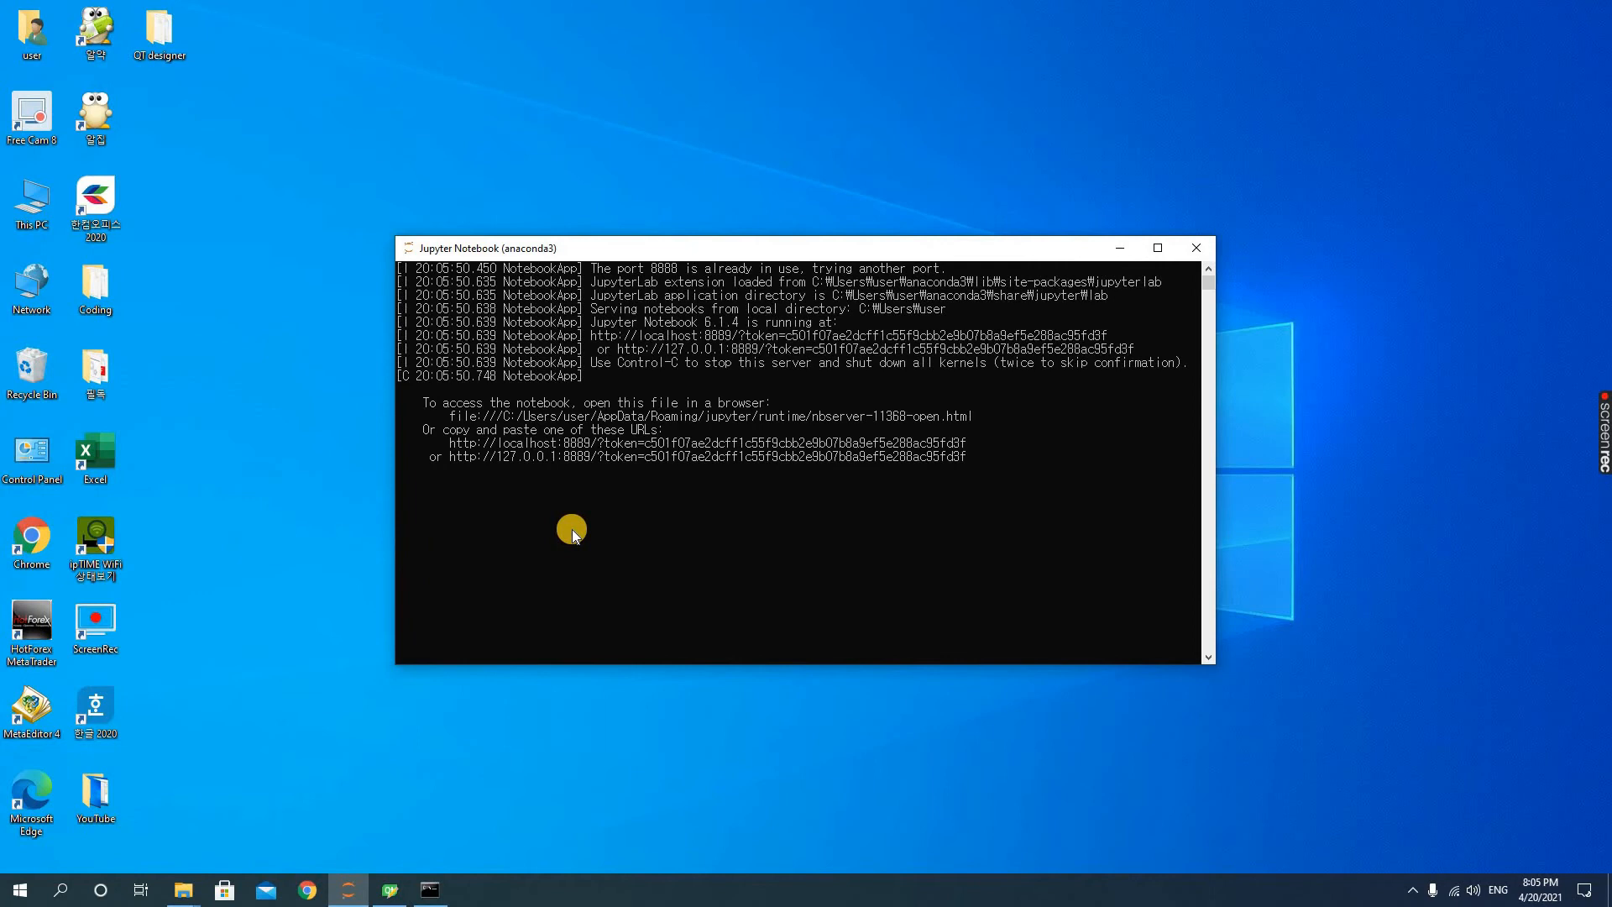
mouse_move(1102, 366)
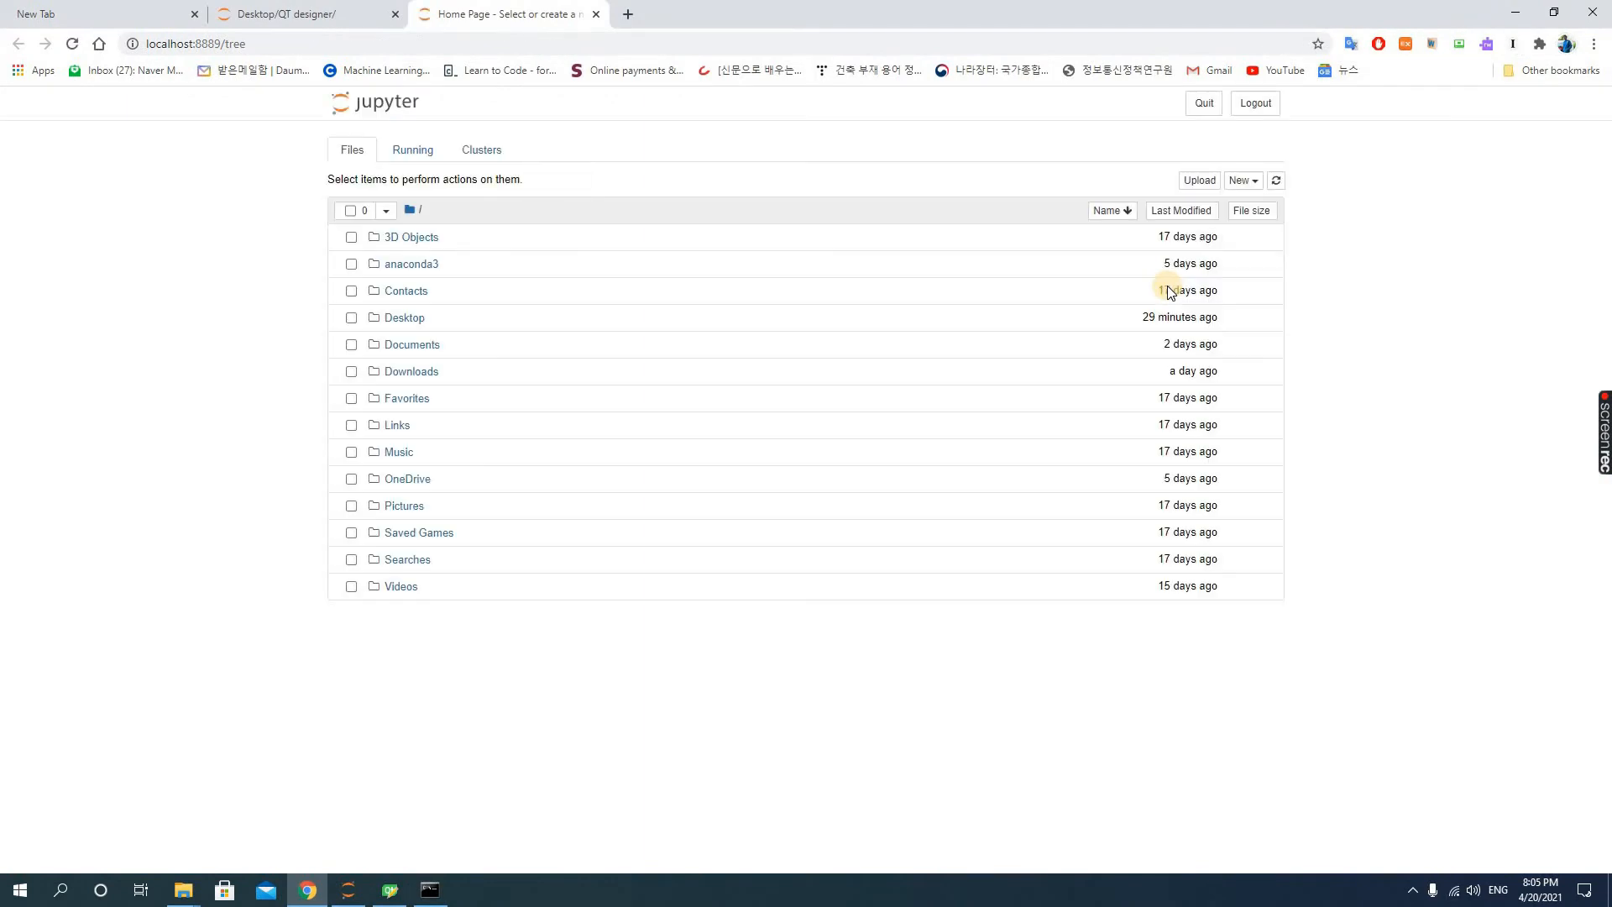
mouse_move(404, 317)
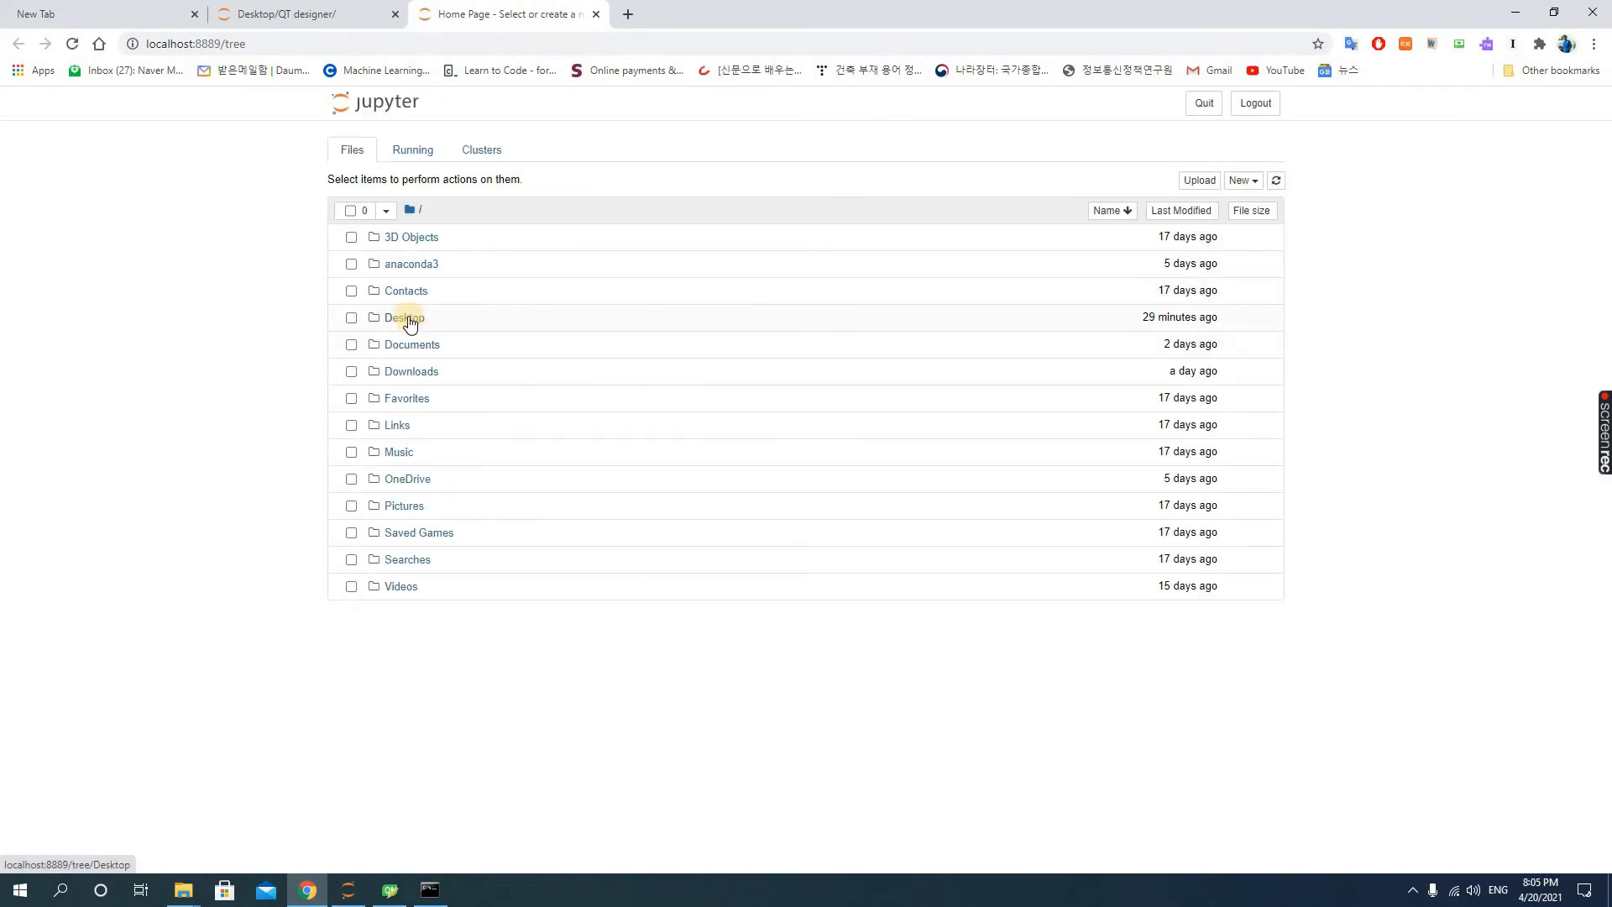
Browse Desktop > QT designer in the Files tab and open Login.py
click(404, 317)
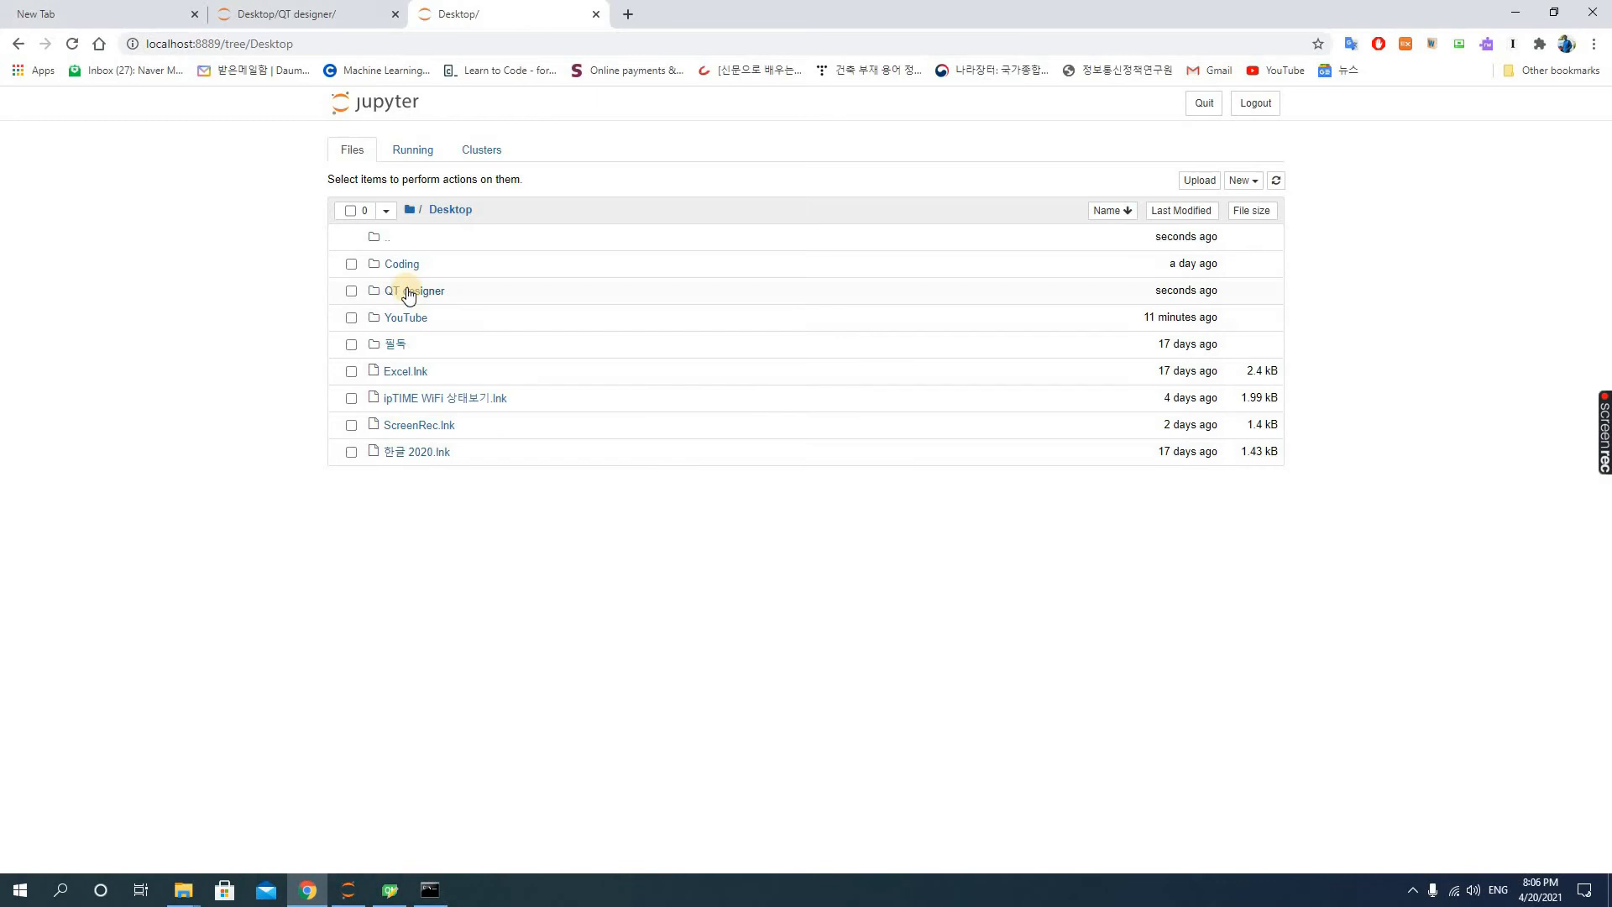
click(417, 291)
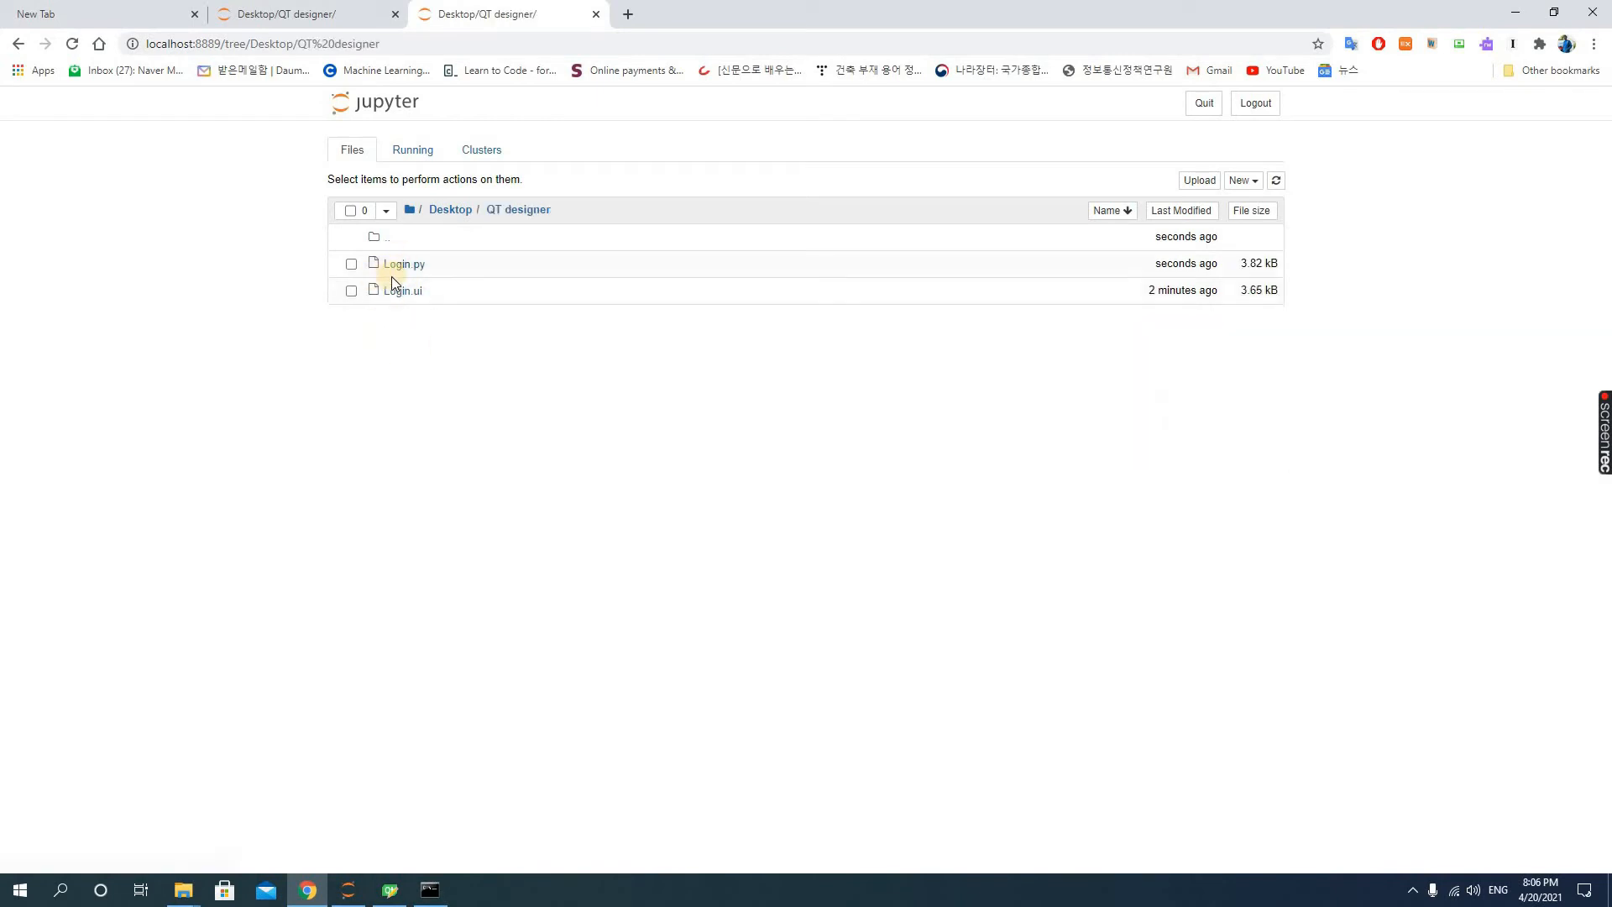
mouse_move(402, 290)
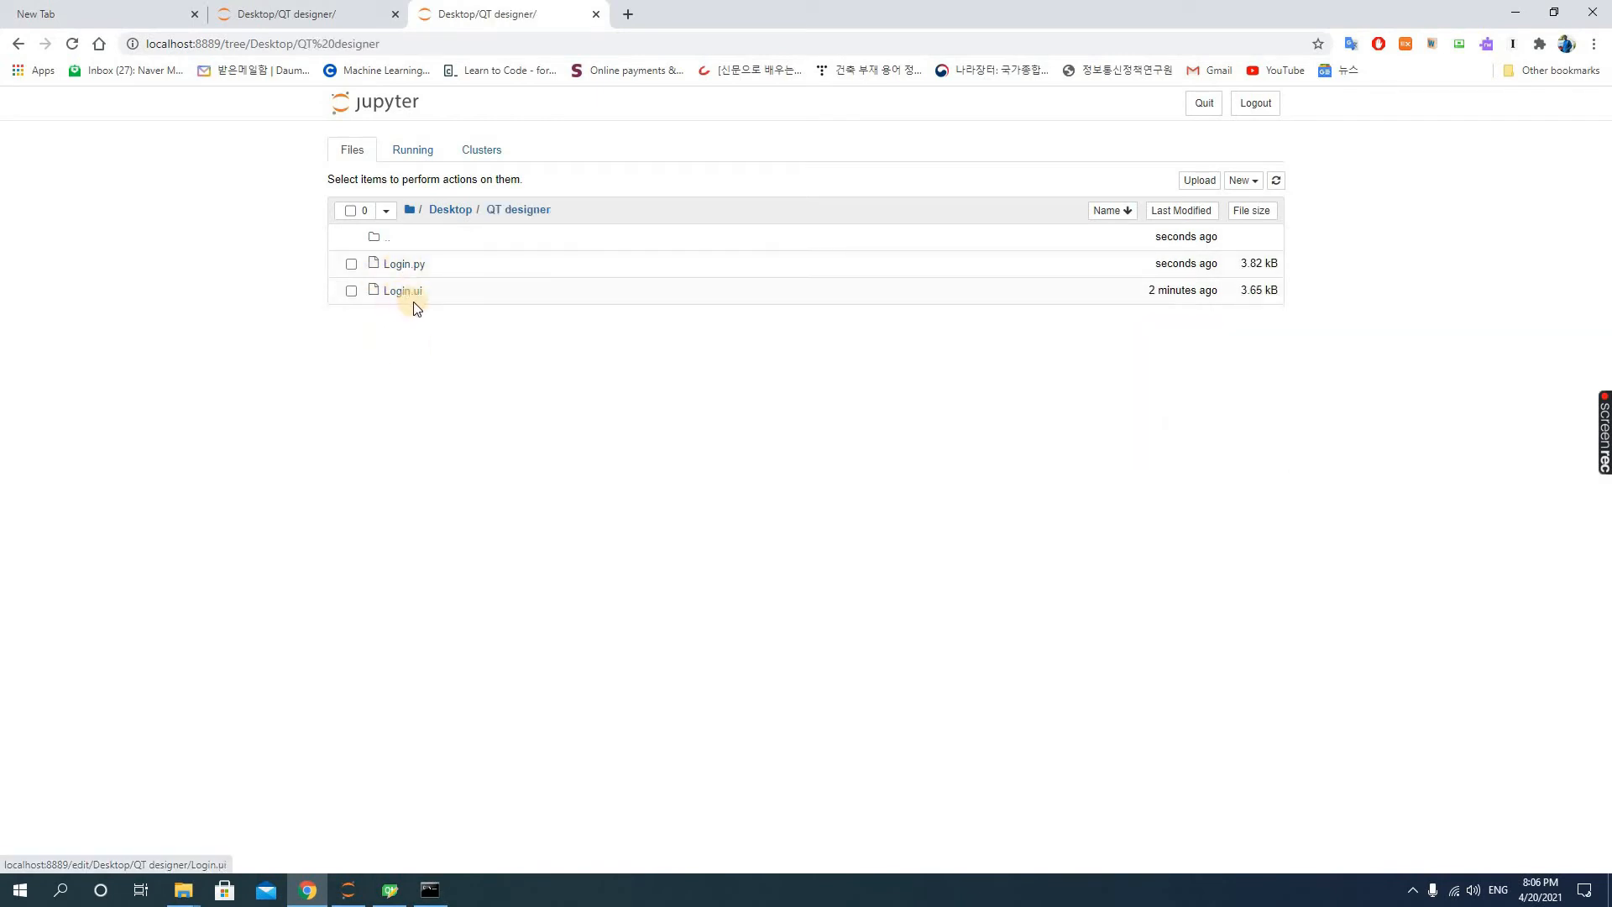
mouse_move(411, 297)
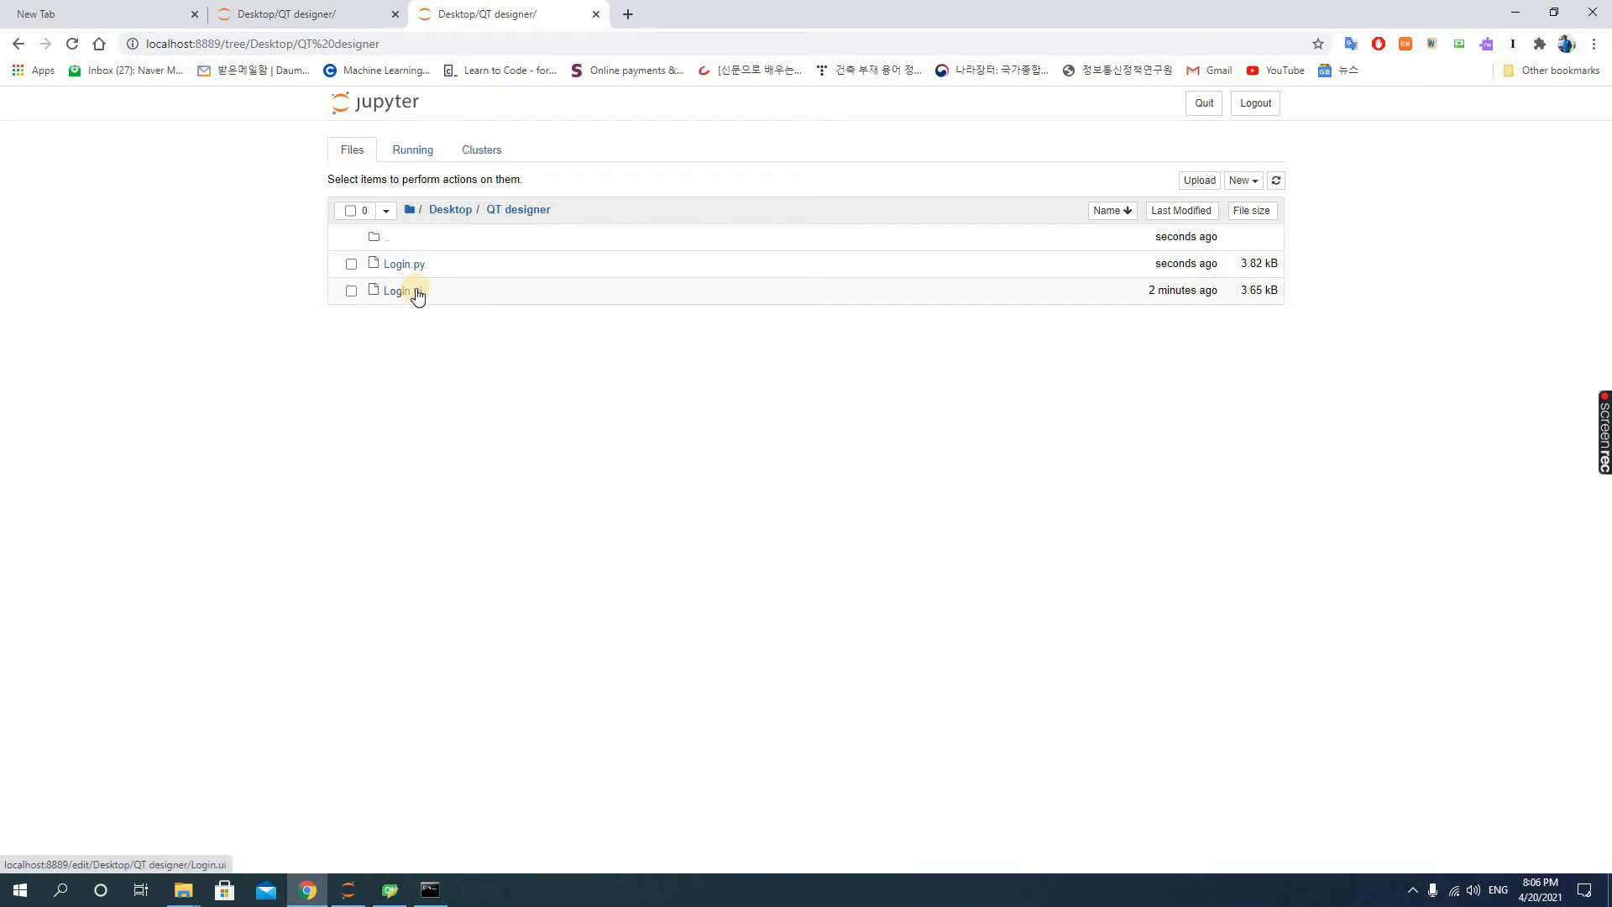
mouse_move(403, 263)
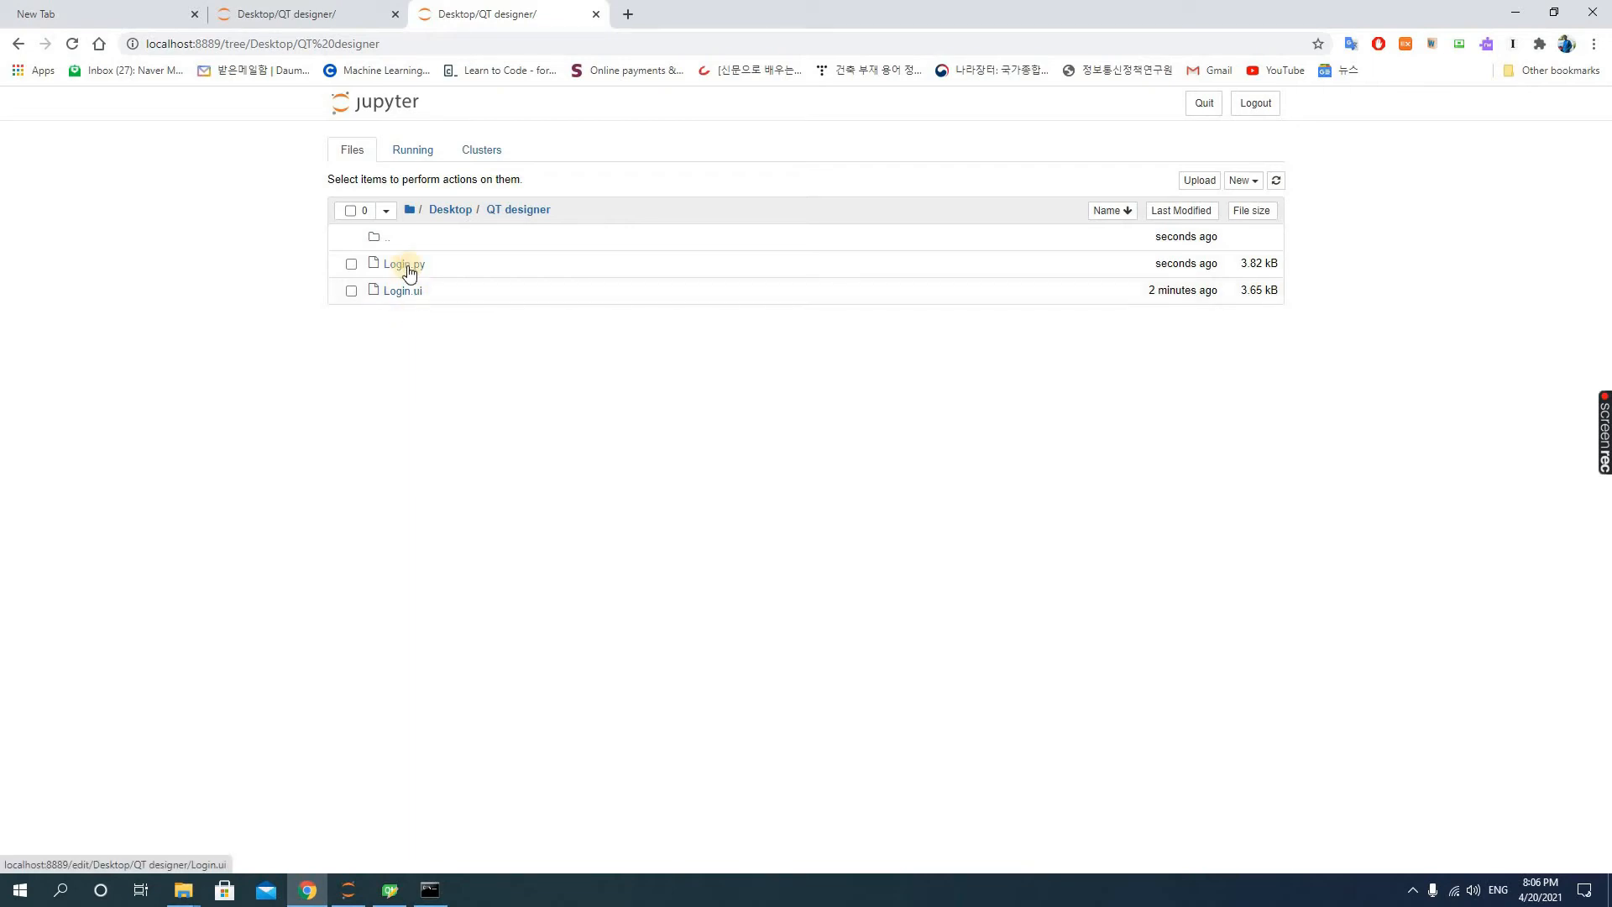
click(402, 262)
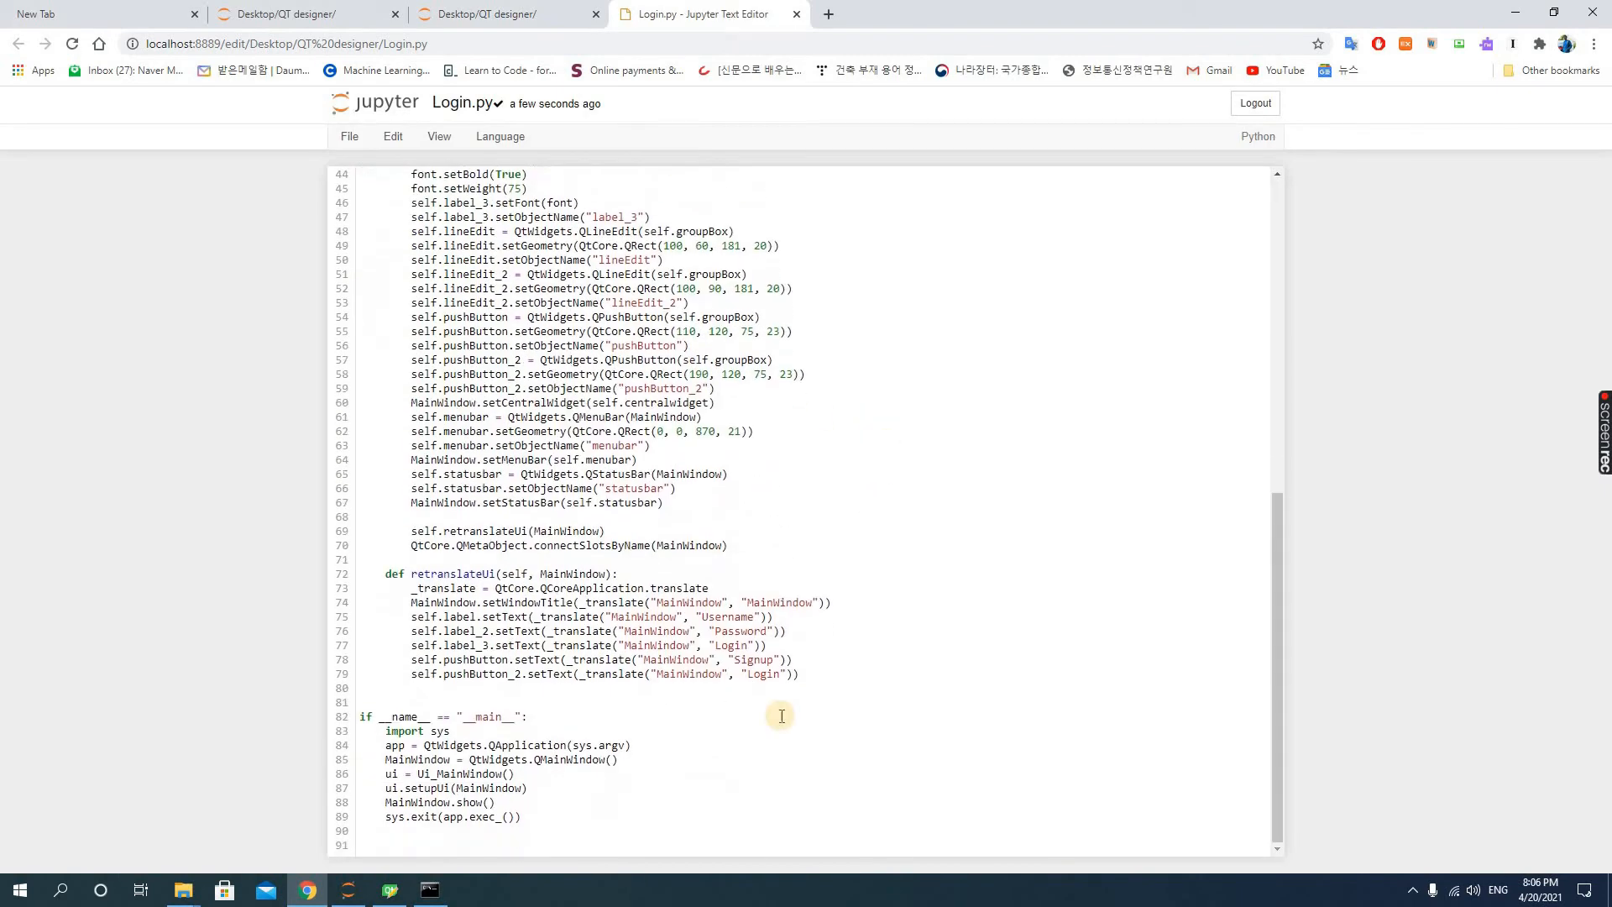
Scroll through the generated PyQt5 code in Login.py to review it
scroll(up, 3)
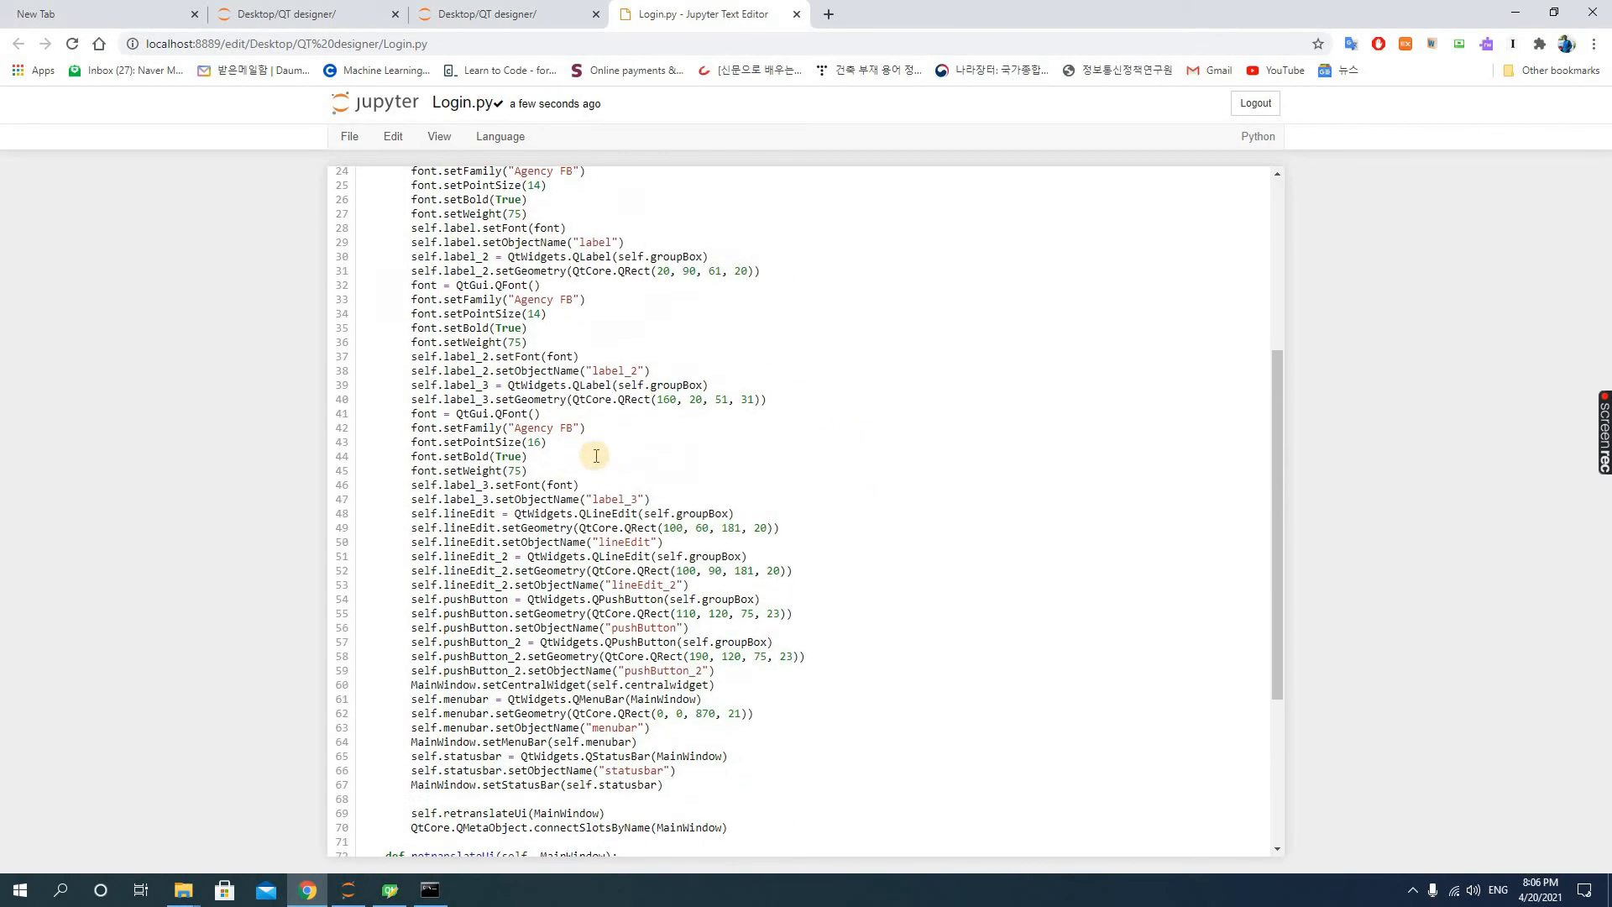
scroll(down, 3)
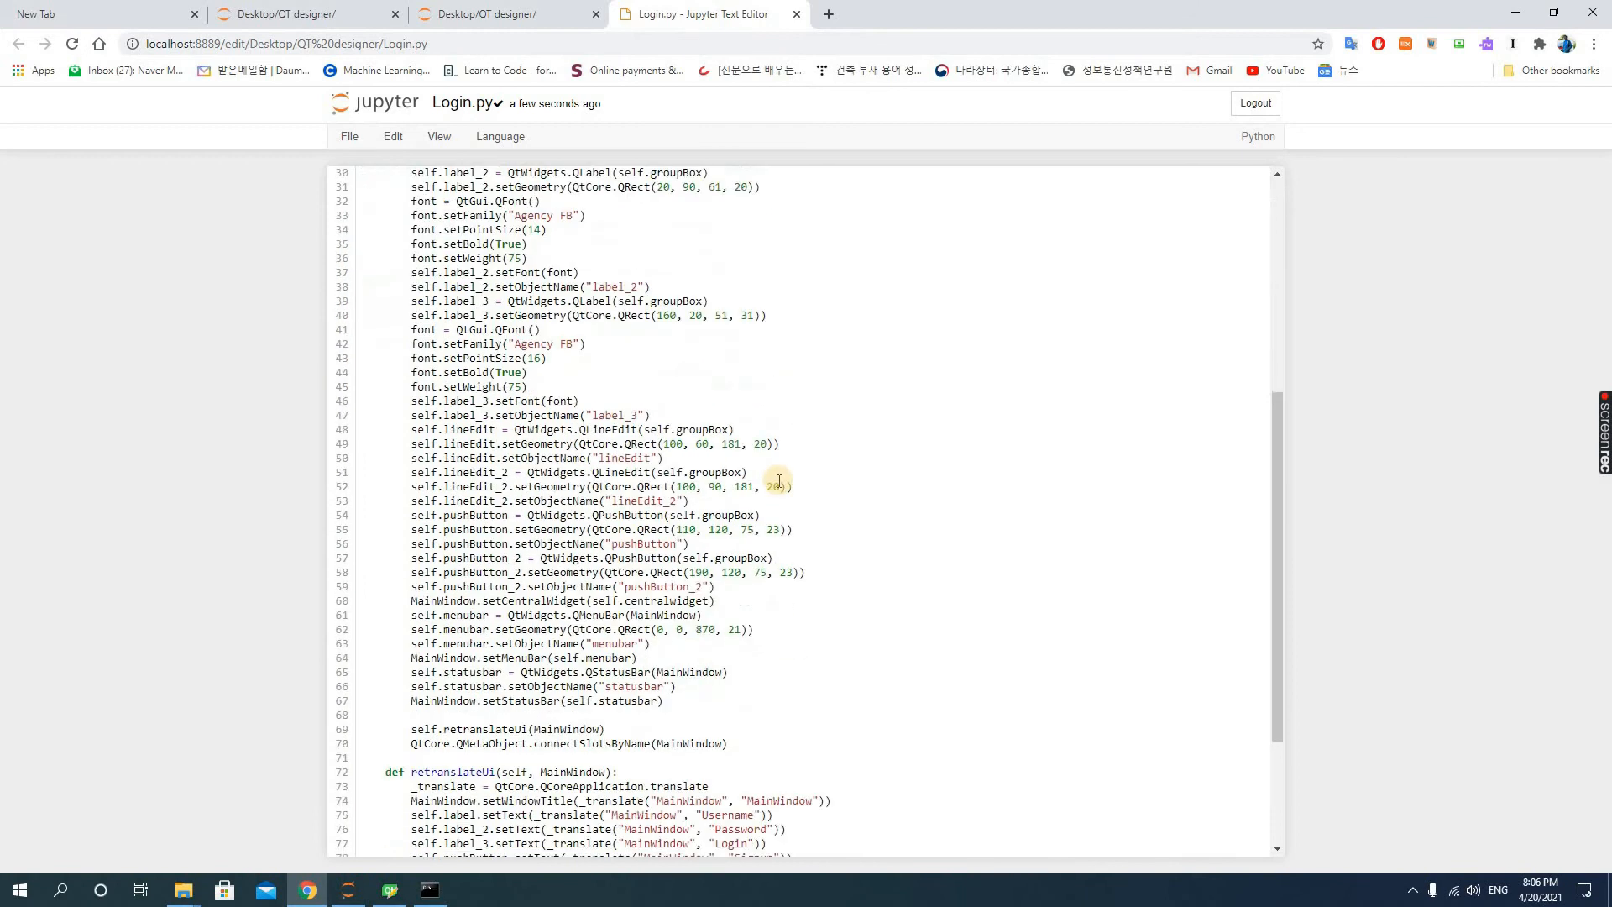
scroll(down, 3)
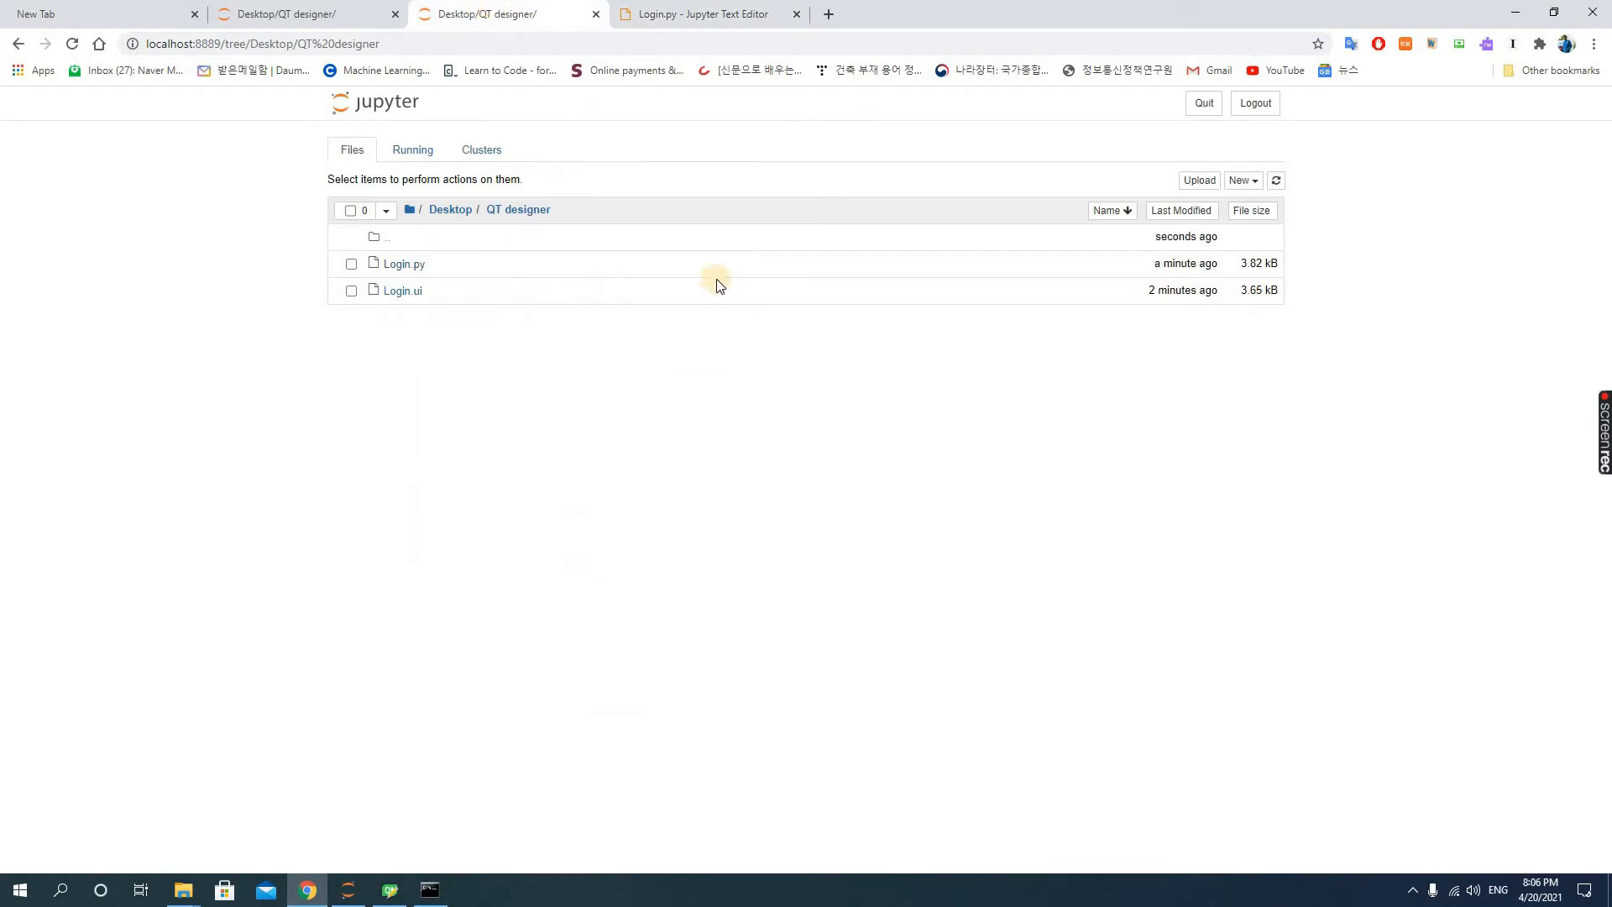
Create a new Python 3 notebook and copy all of Login.py's code
click(1239, 179)
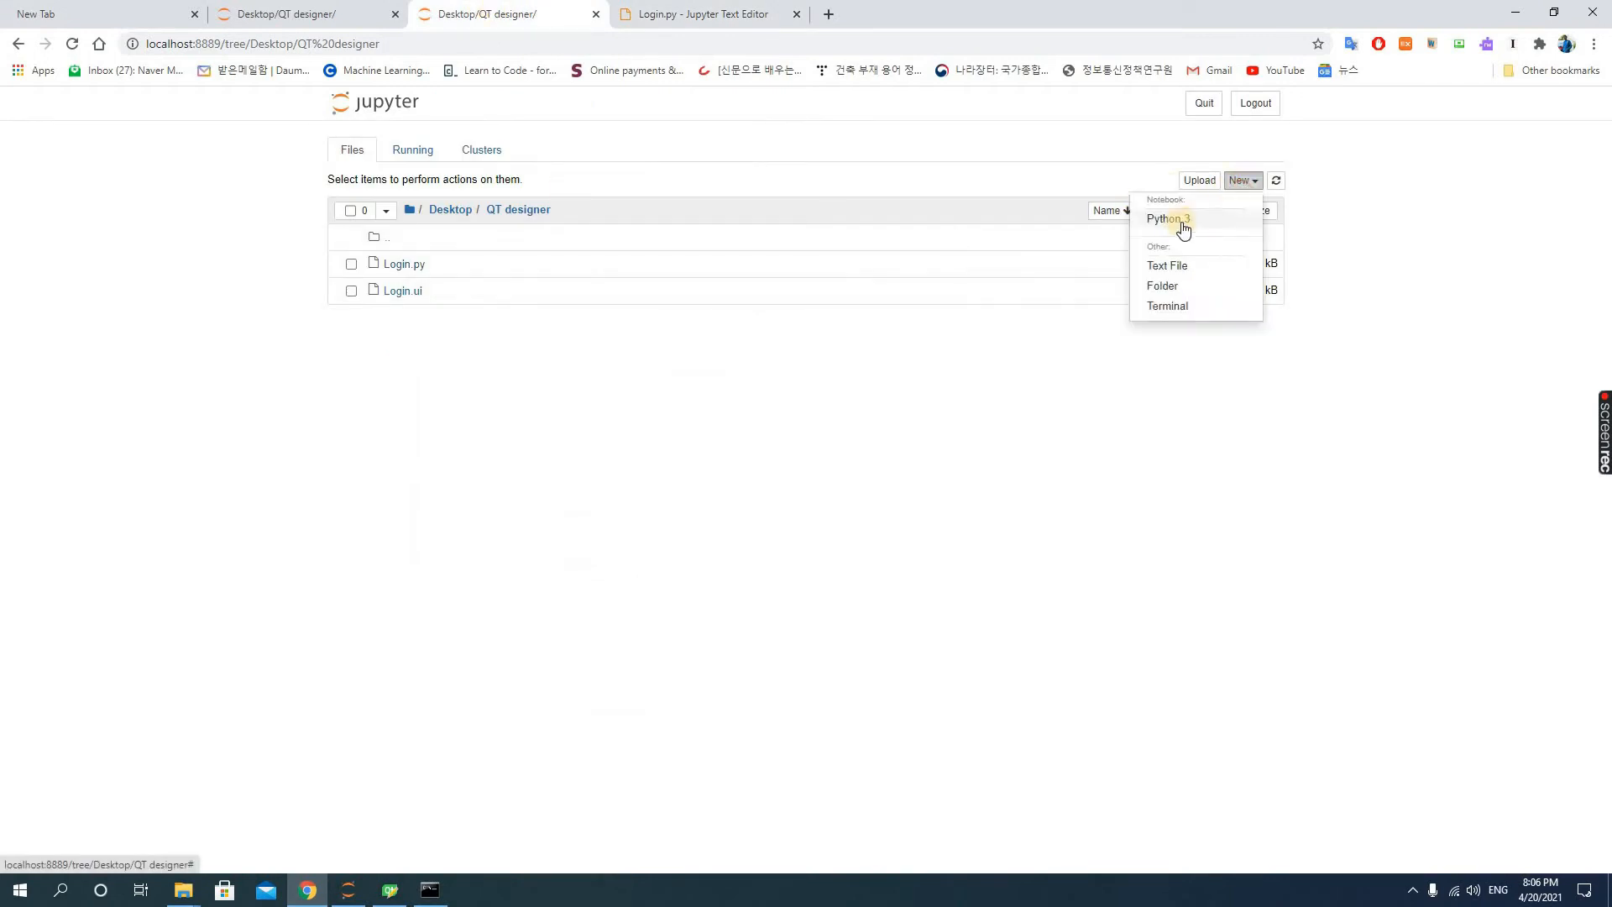
mouse_move(293, 324)
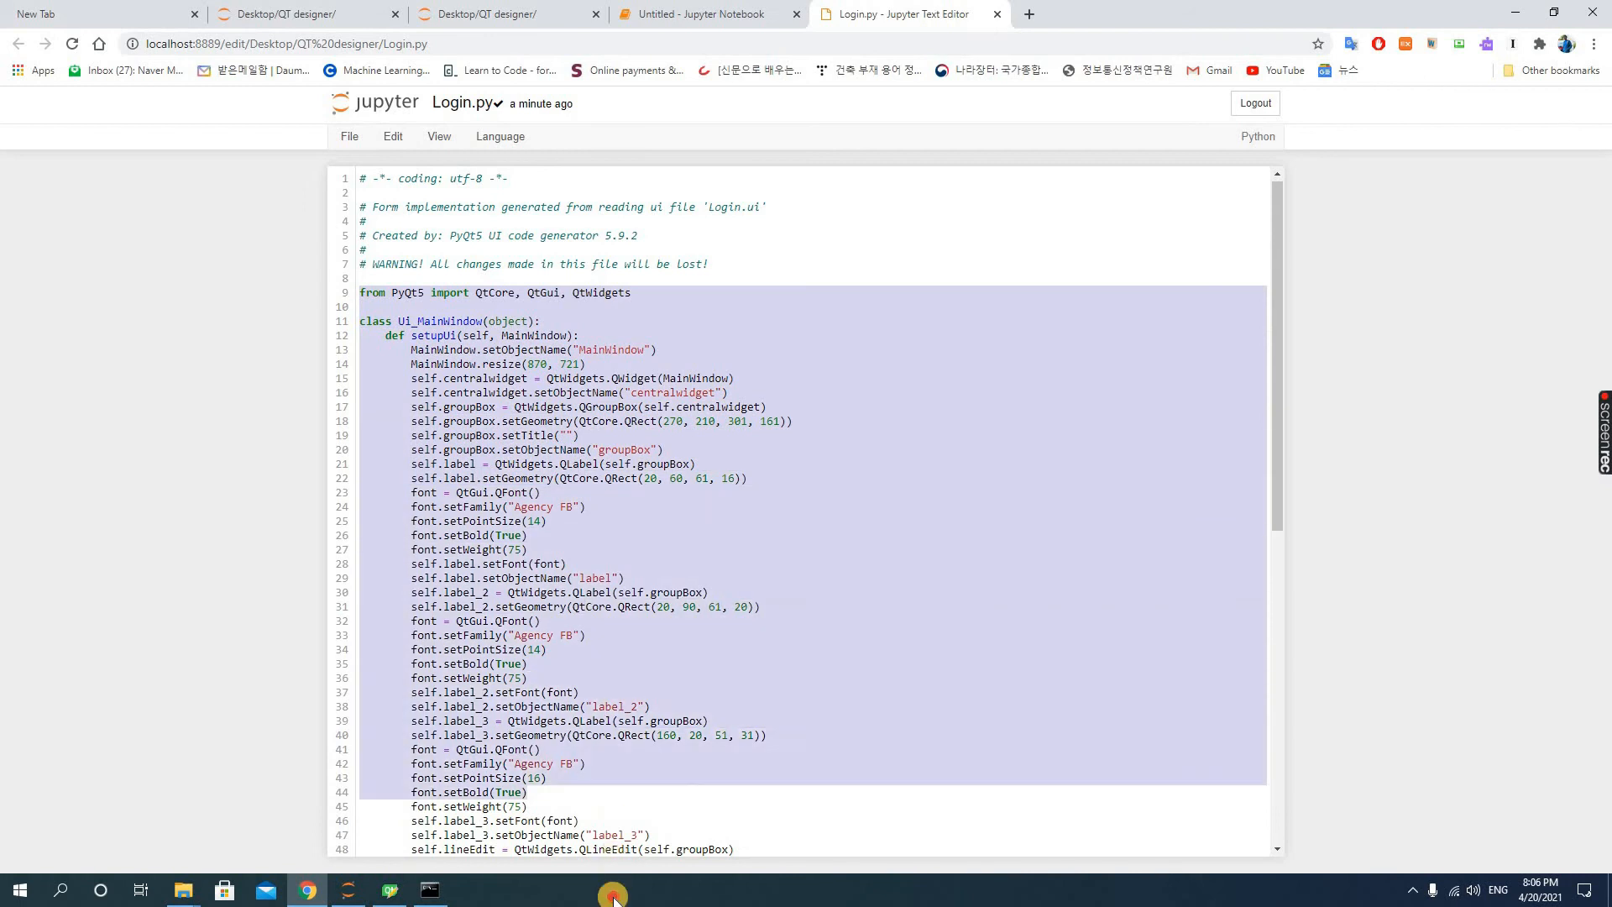
scroll(down, 3)
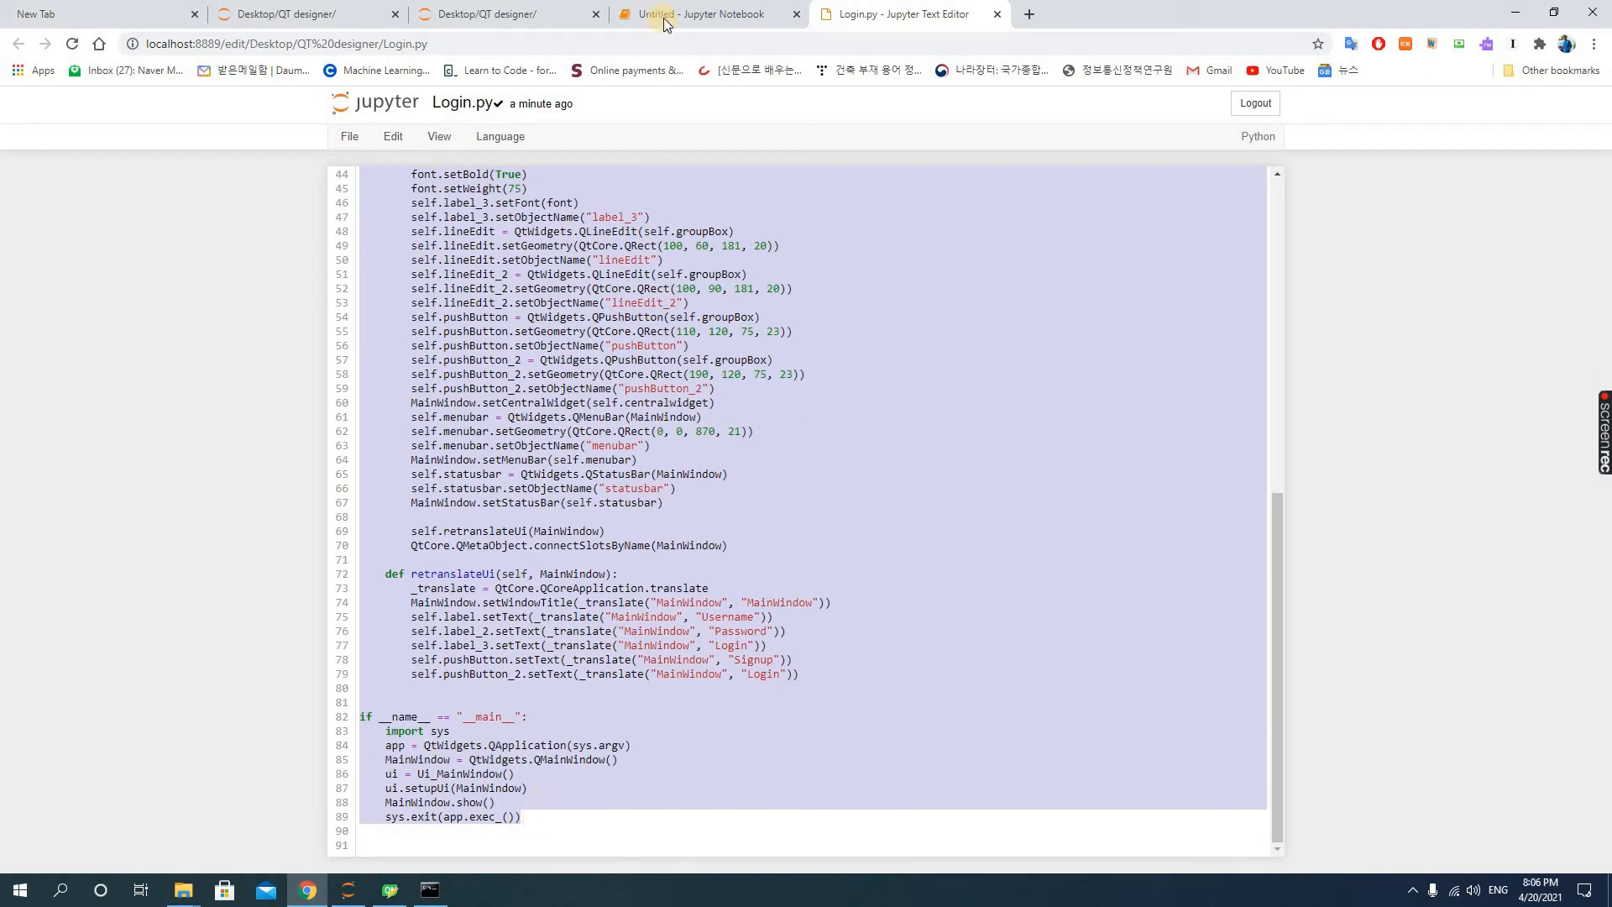
Paste the code into the untitled notebook, rename it Login and run it to show the Login window
click(699, 13)
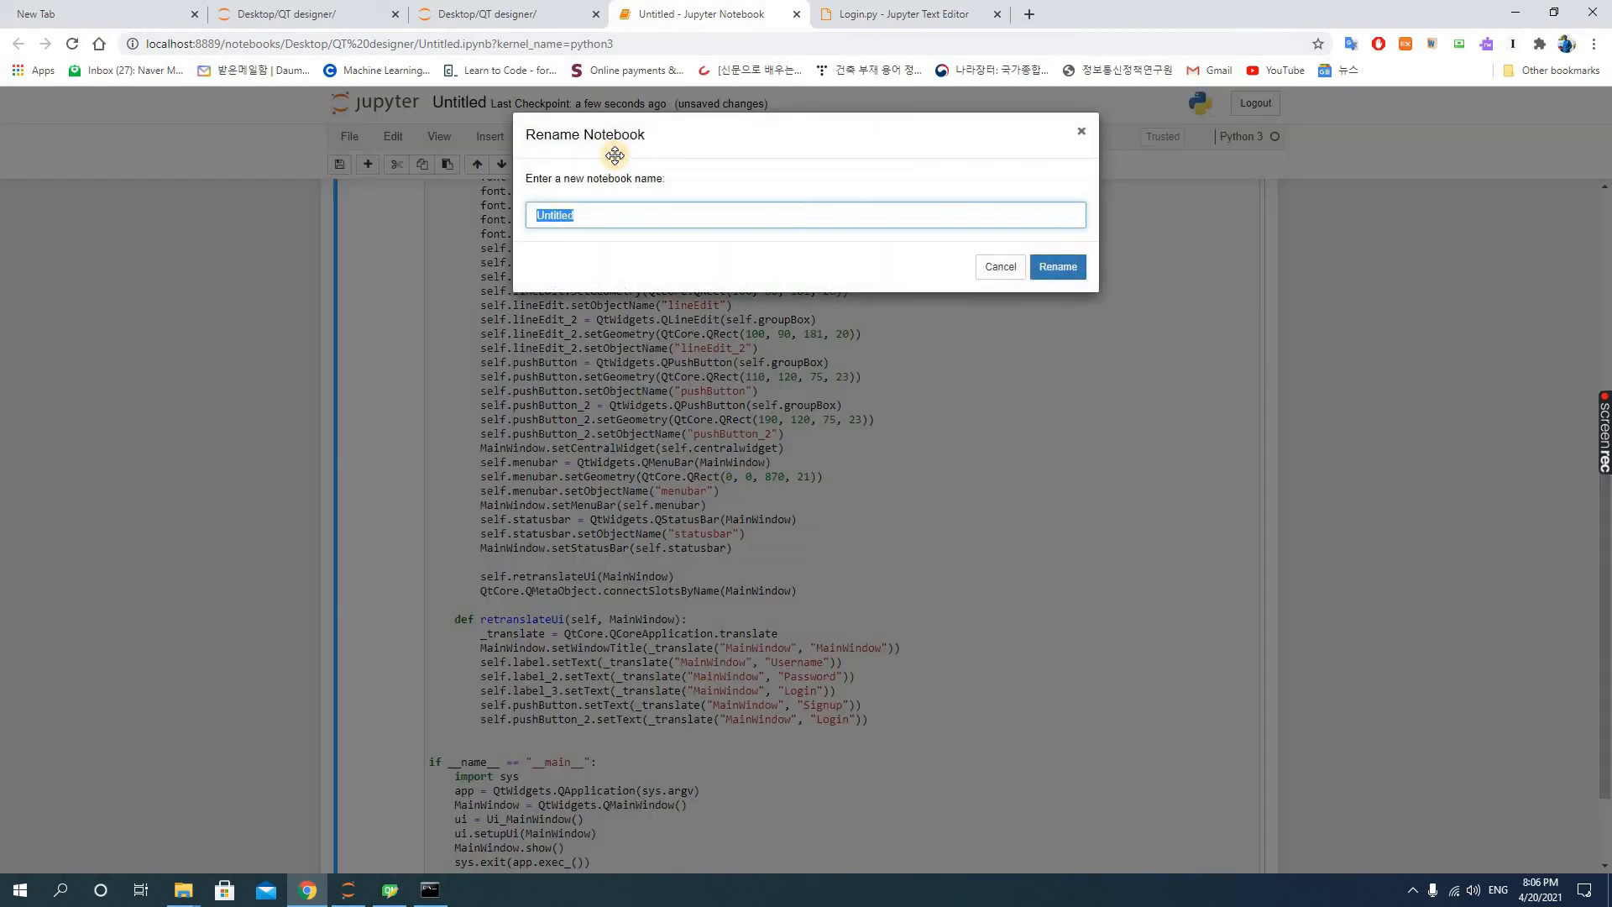
text(Login)
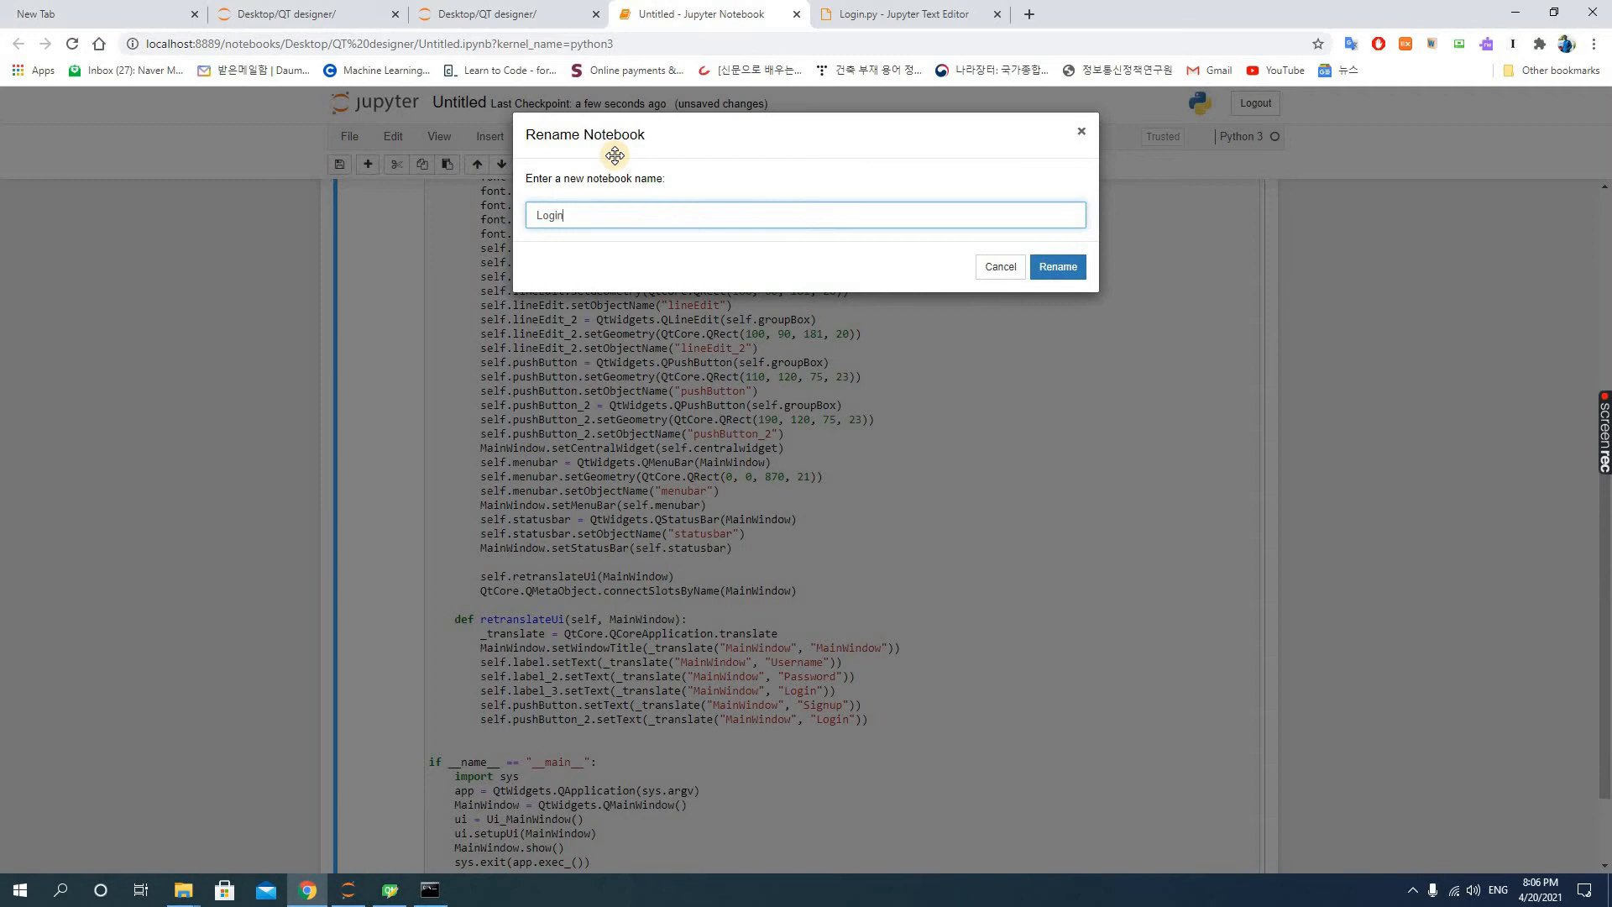
click(1056, 266)
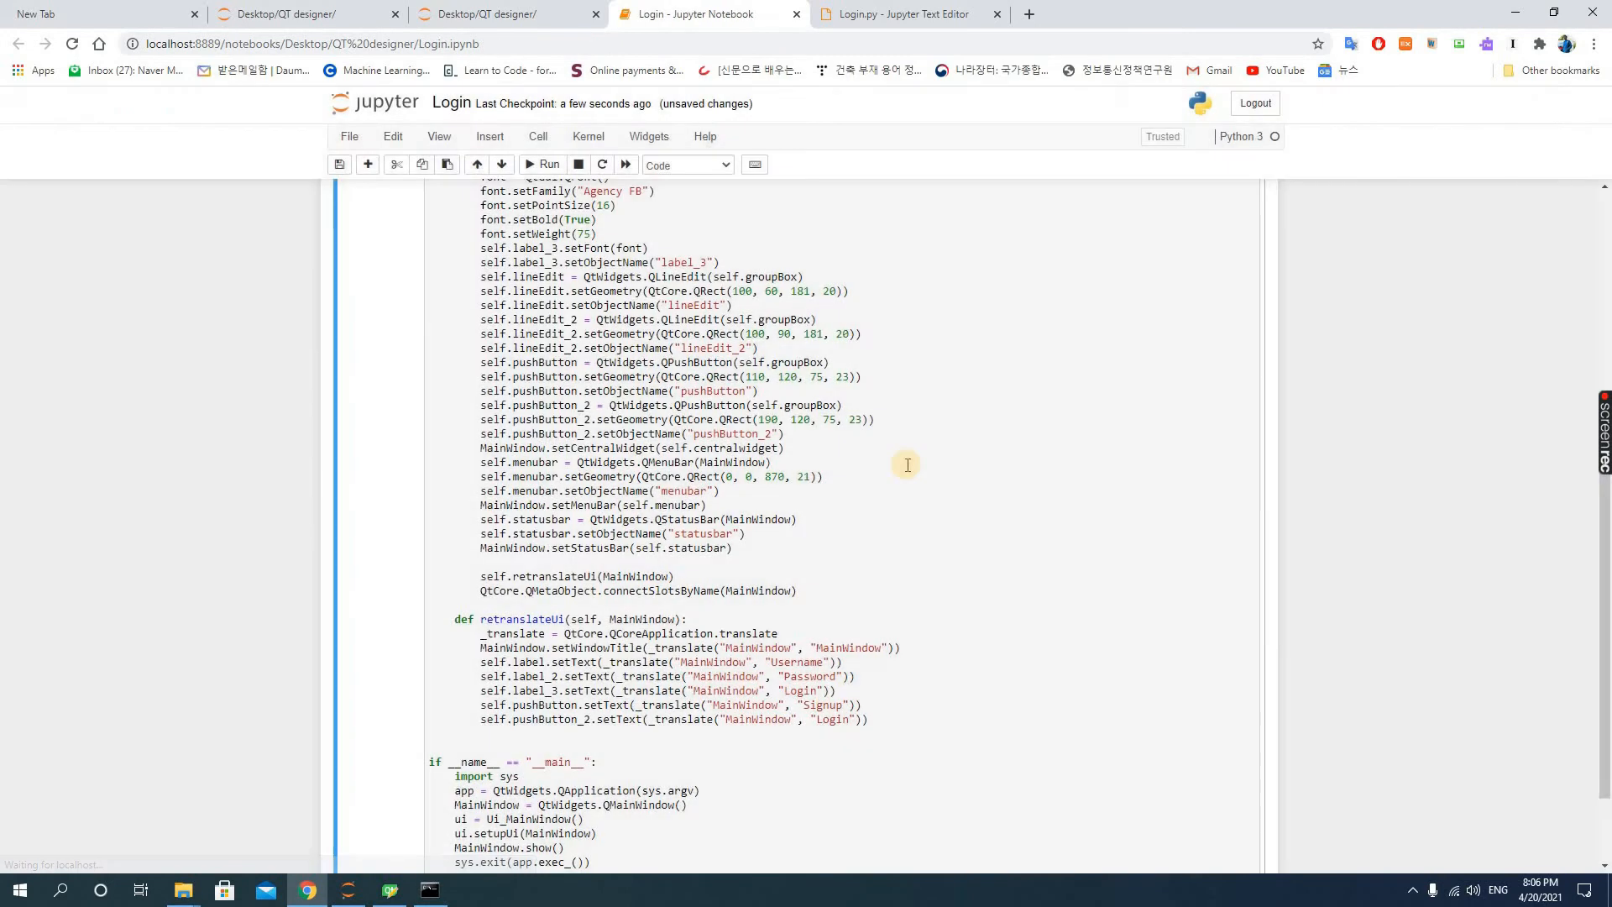
scroll(down, 3)
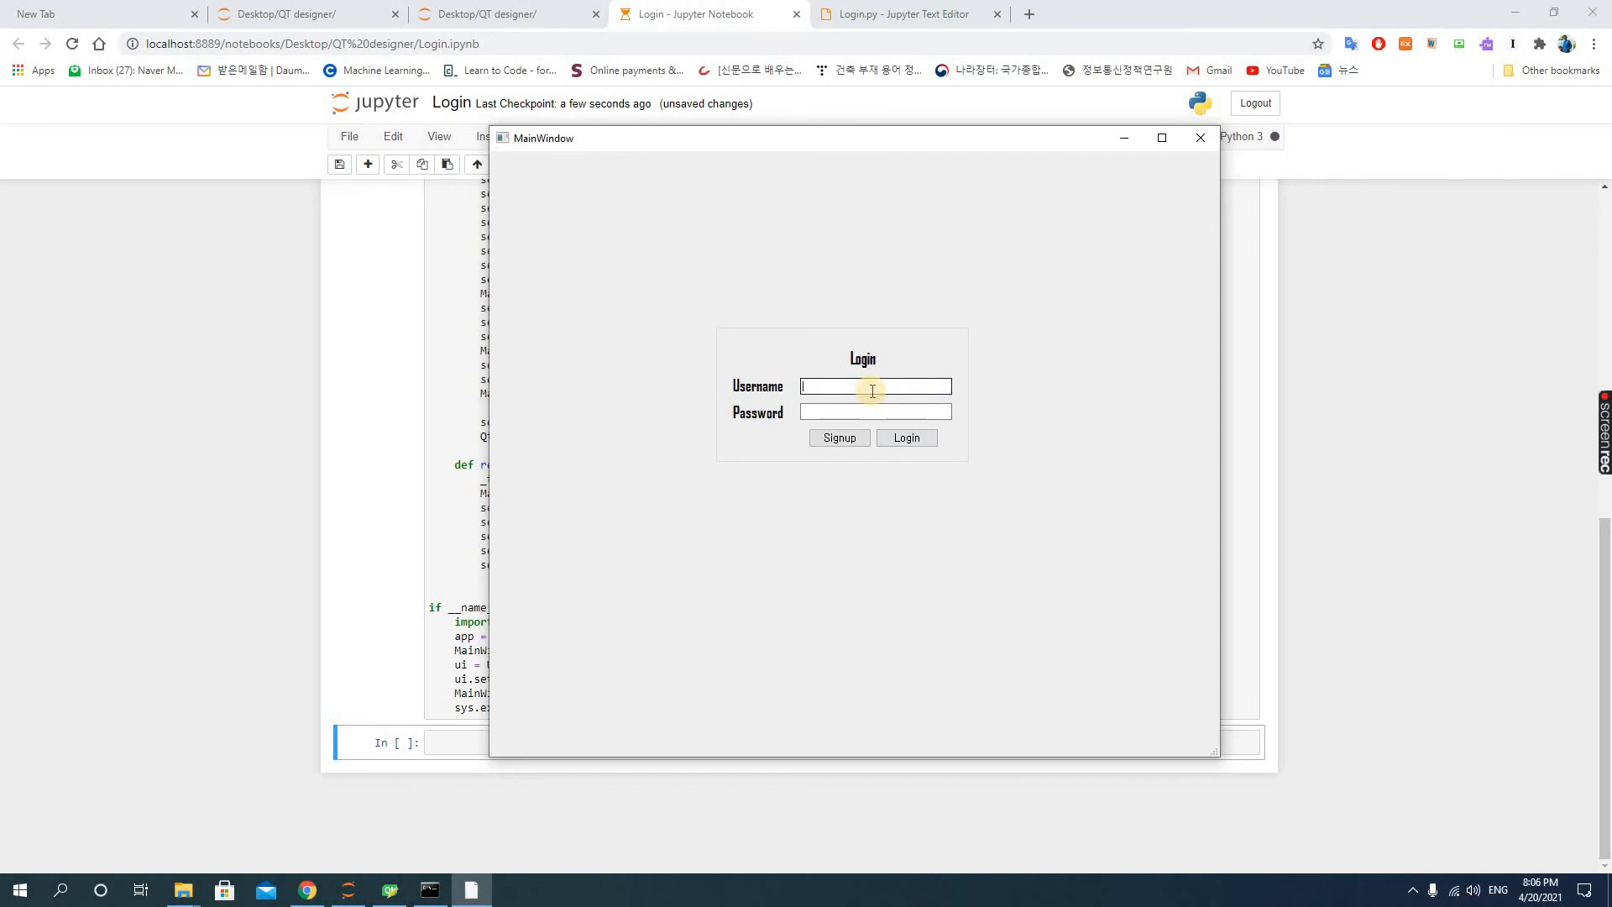
Enter Anopta as the username, then type and clear a password entry
text(A)
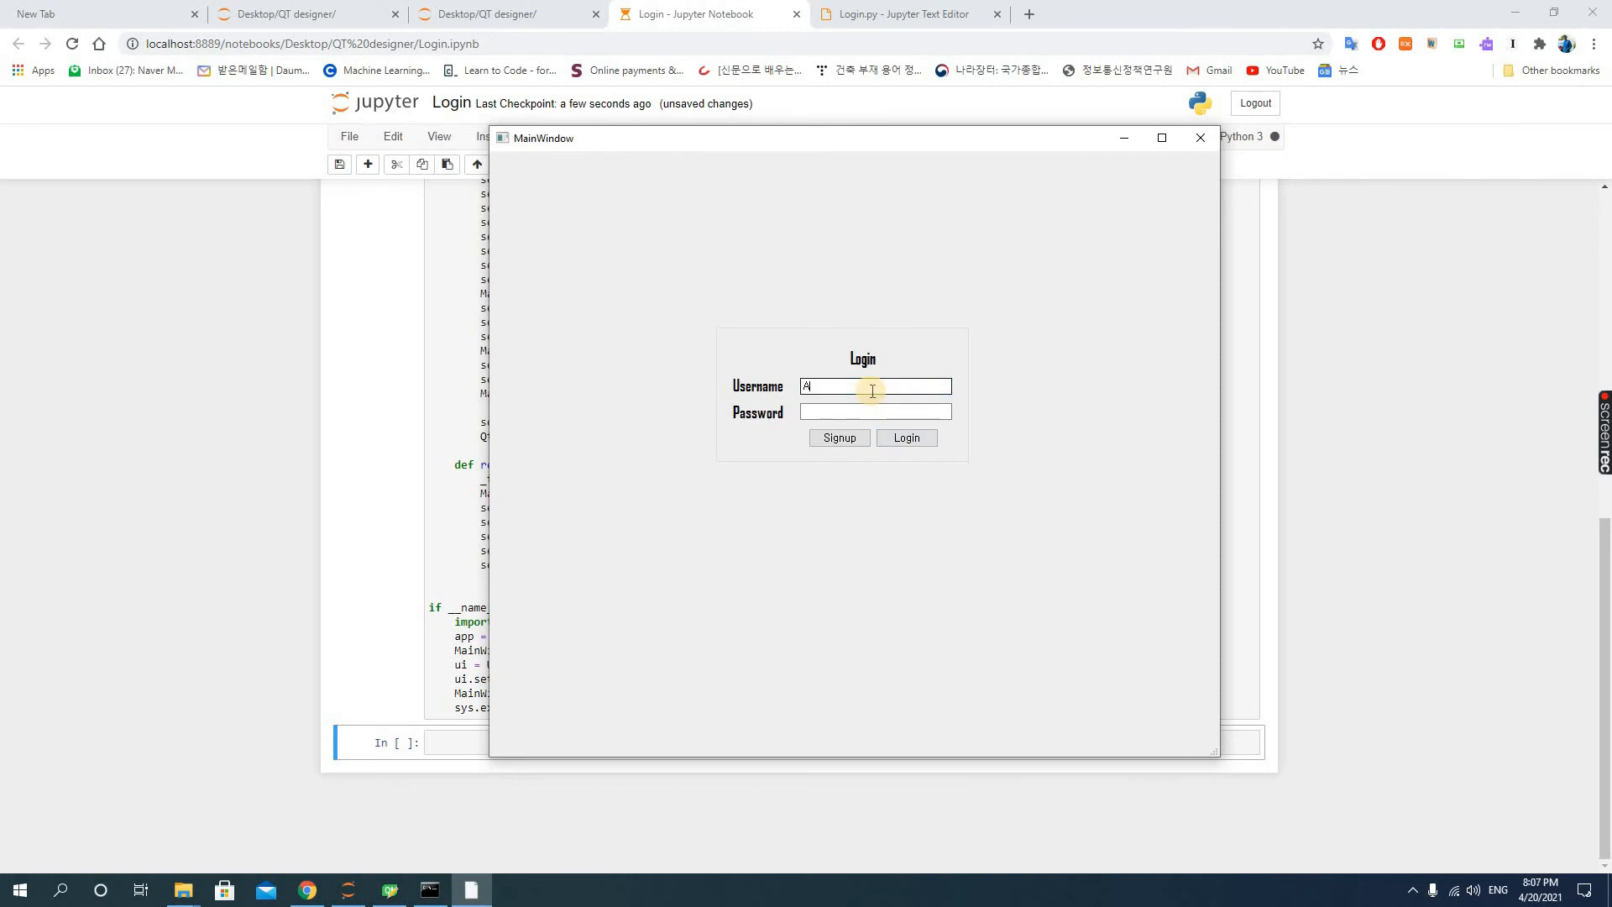
text(nopta)
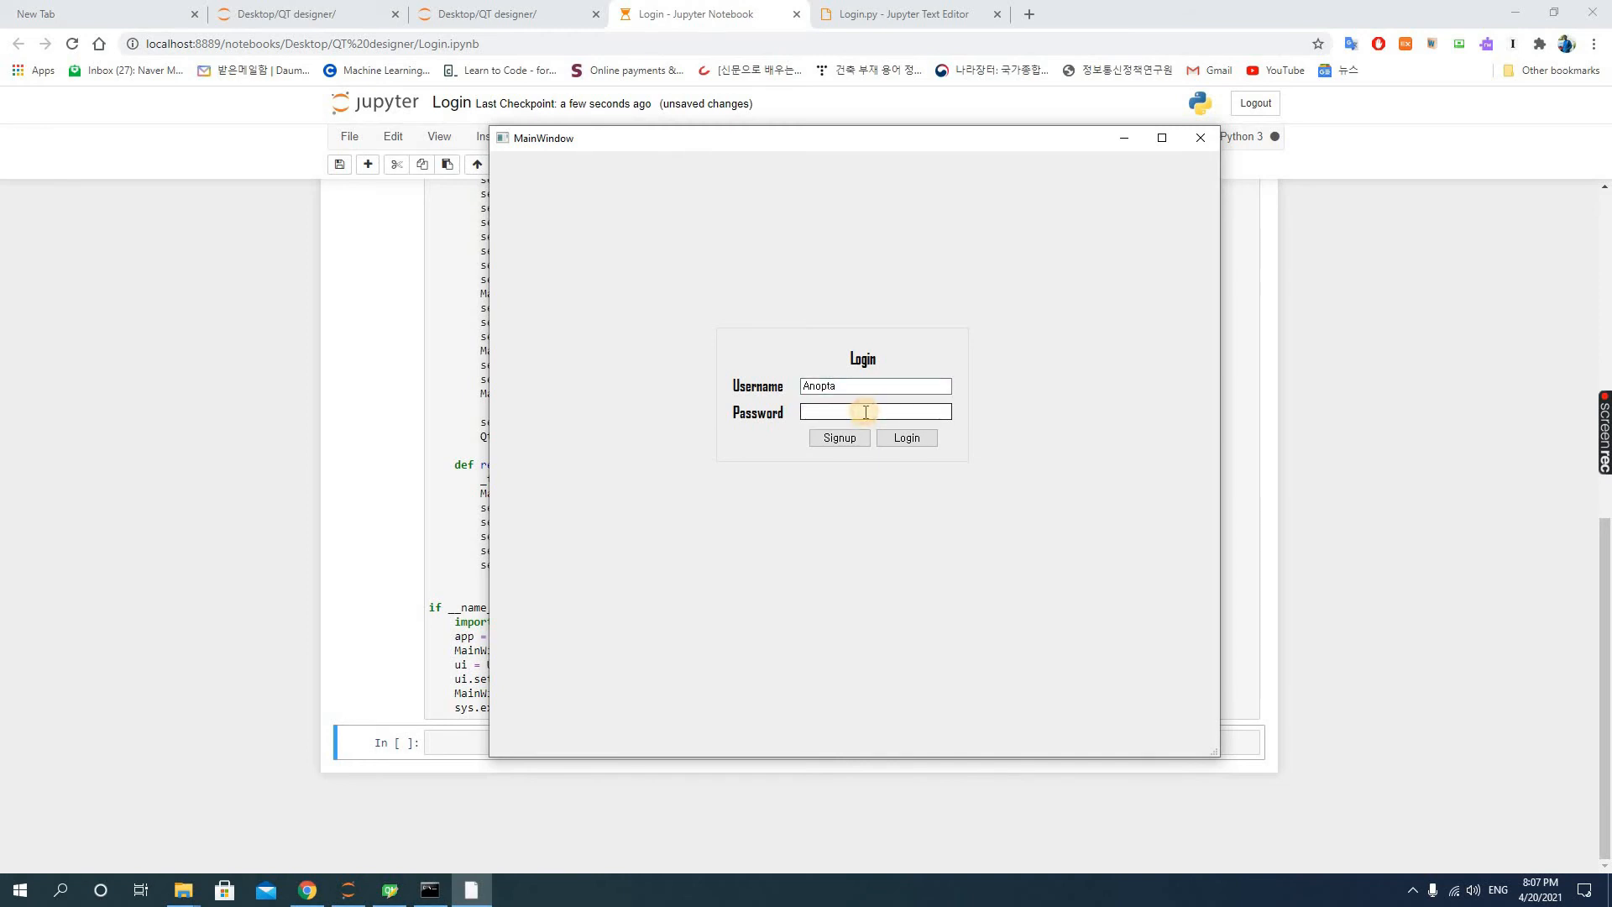
text(hgfashagdgajsda)
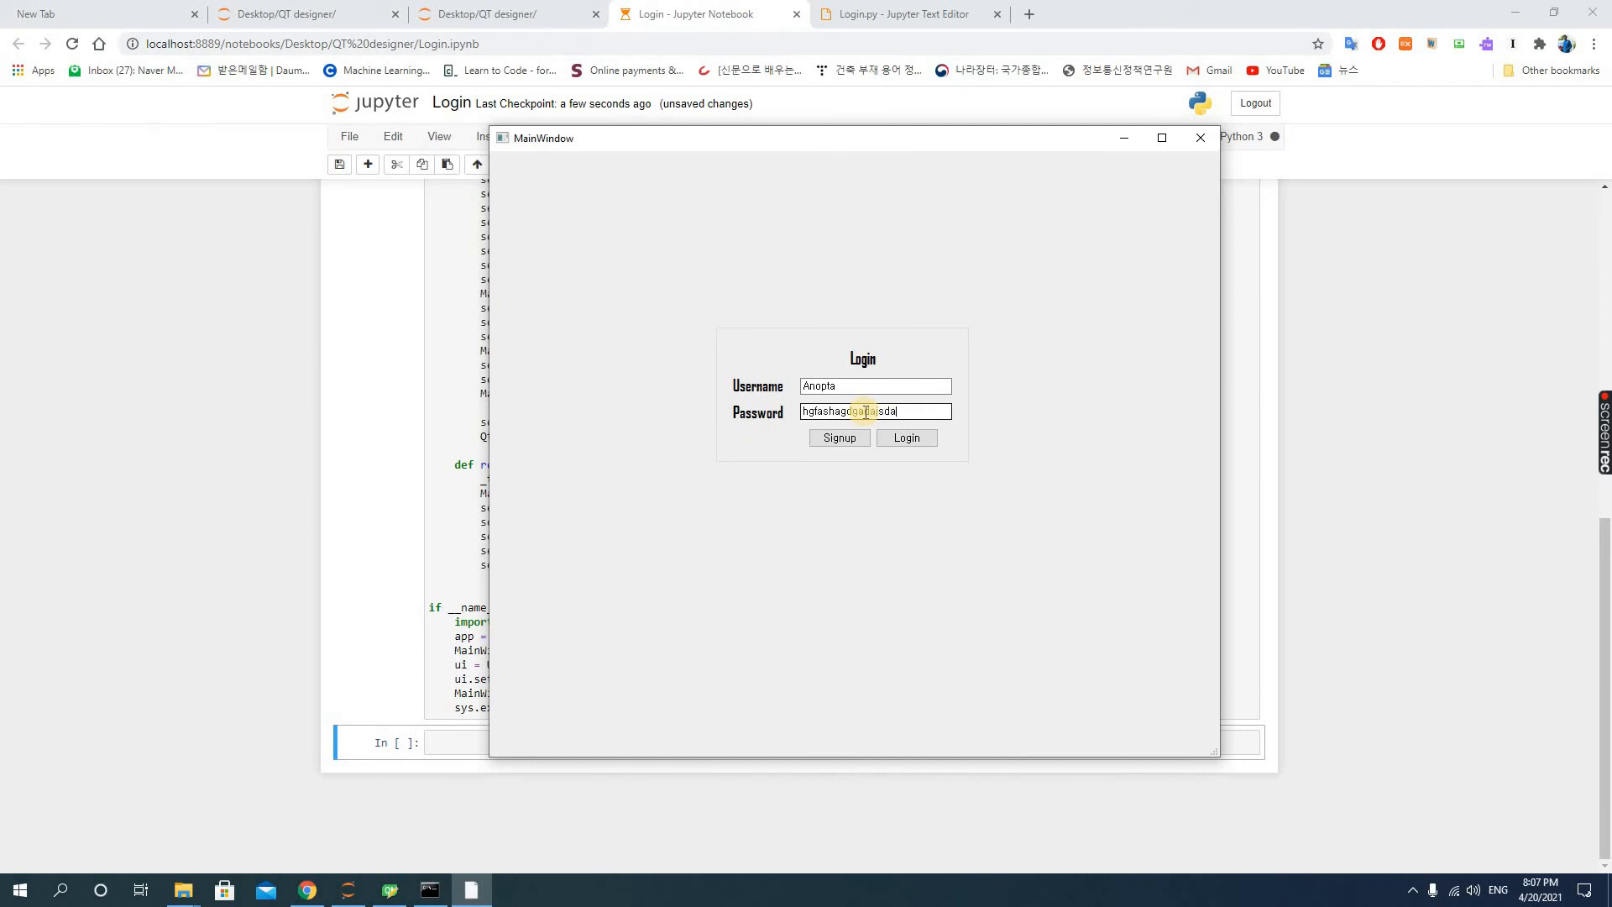
click(839, 436)
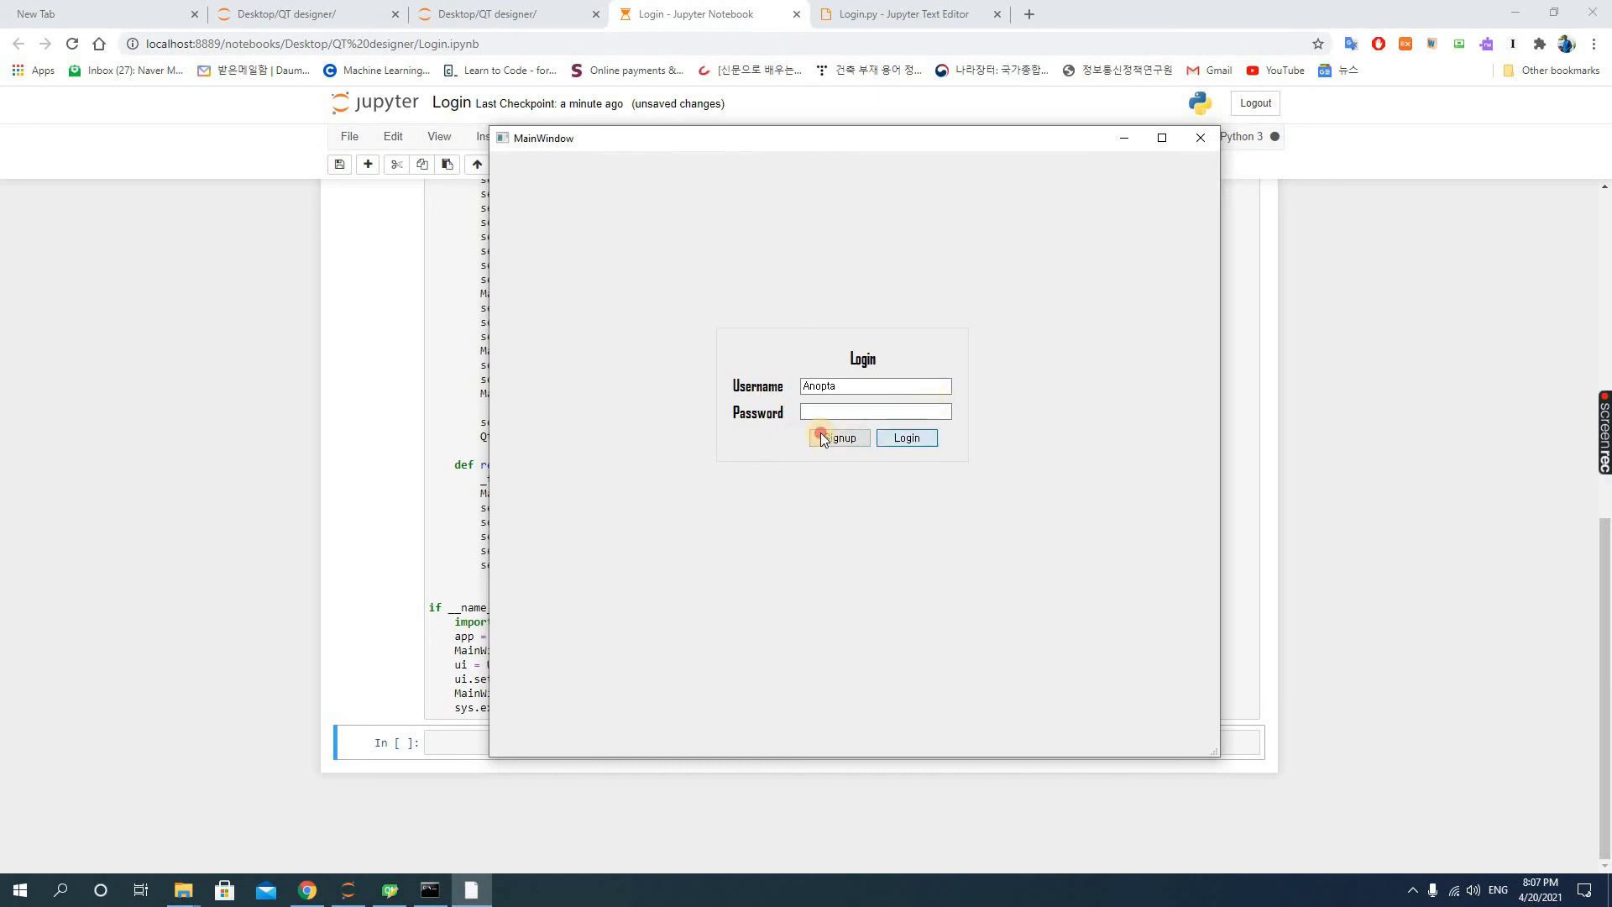
click(875, 412)
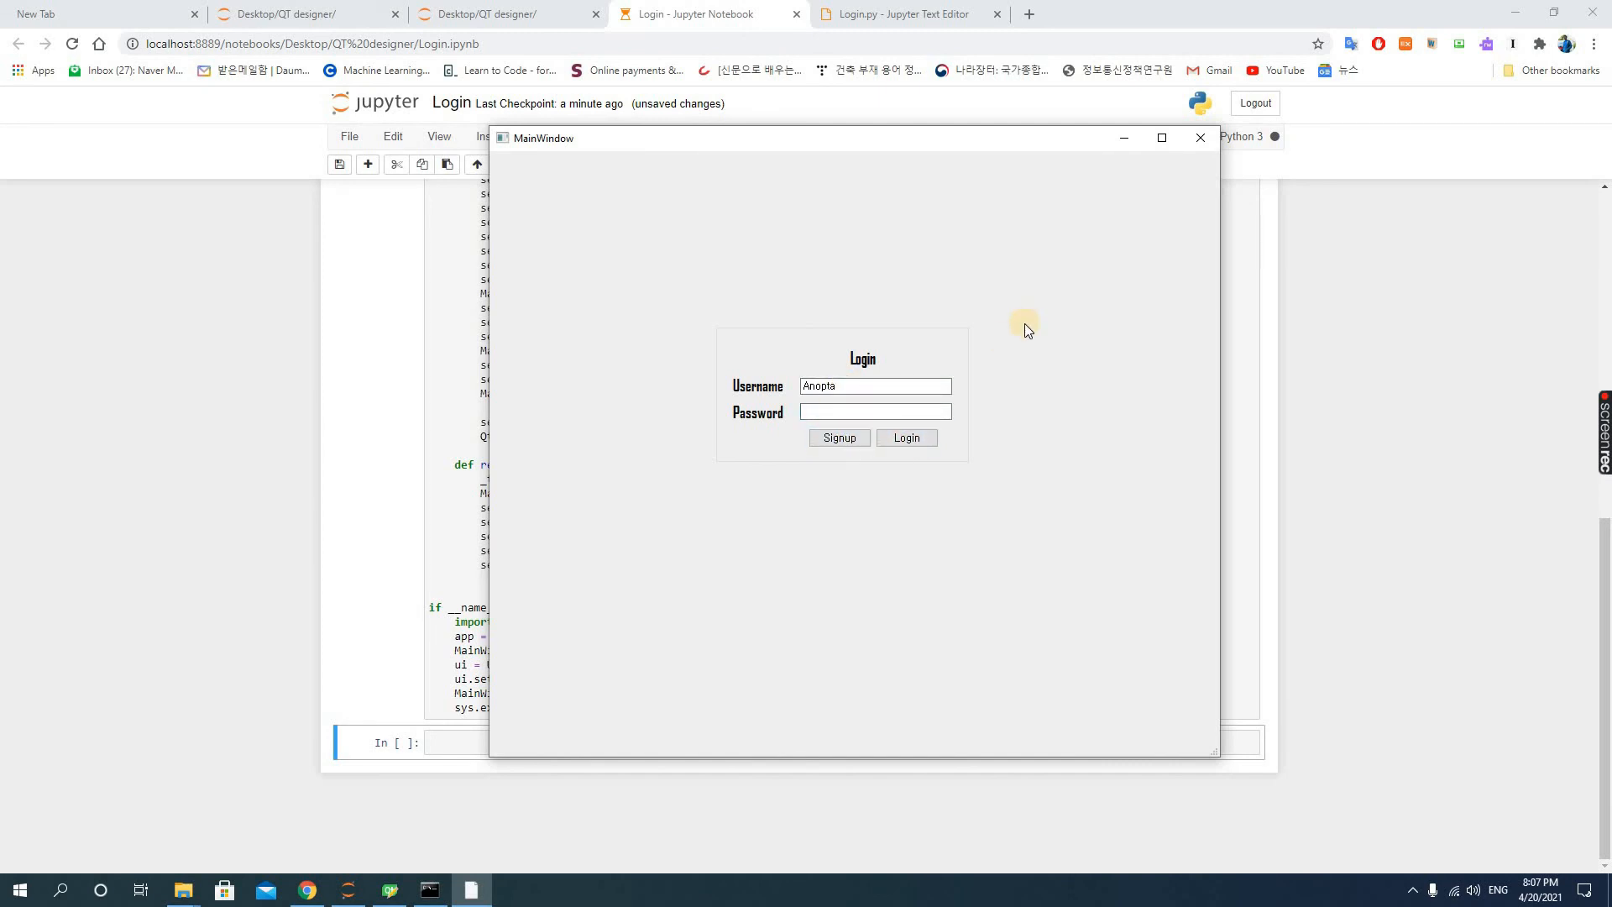
mouse_move(1189, 207)
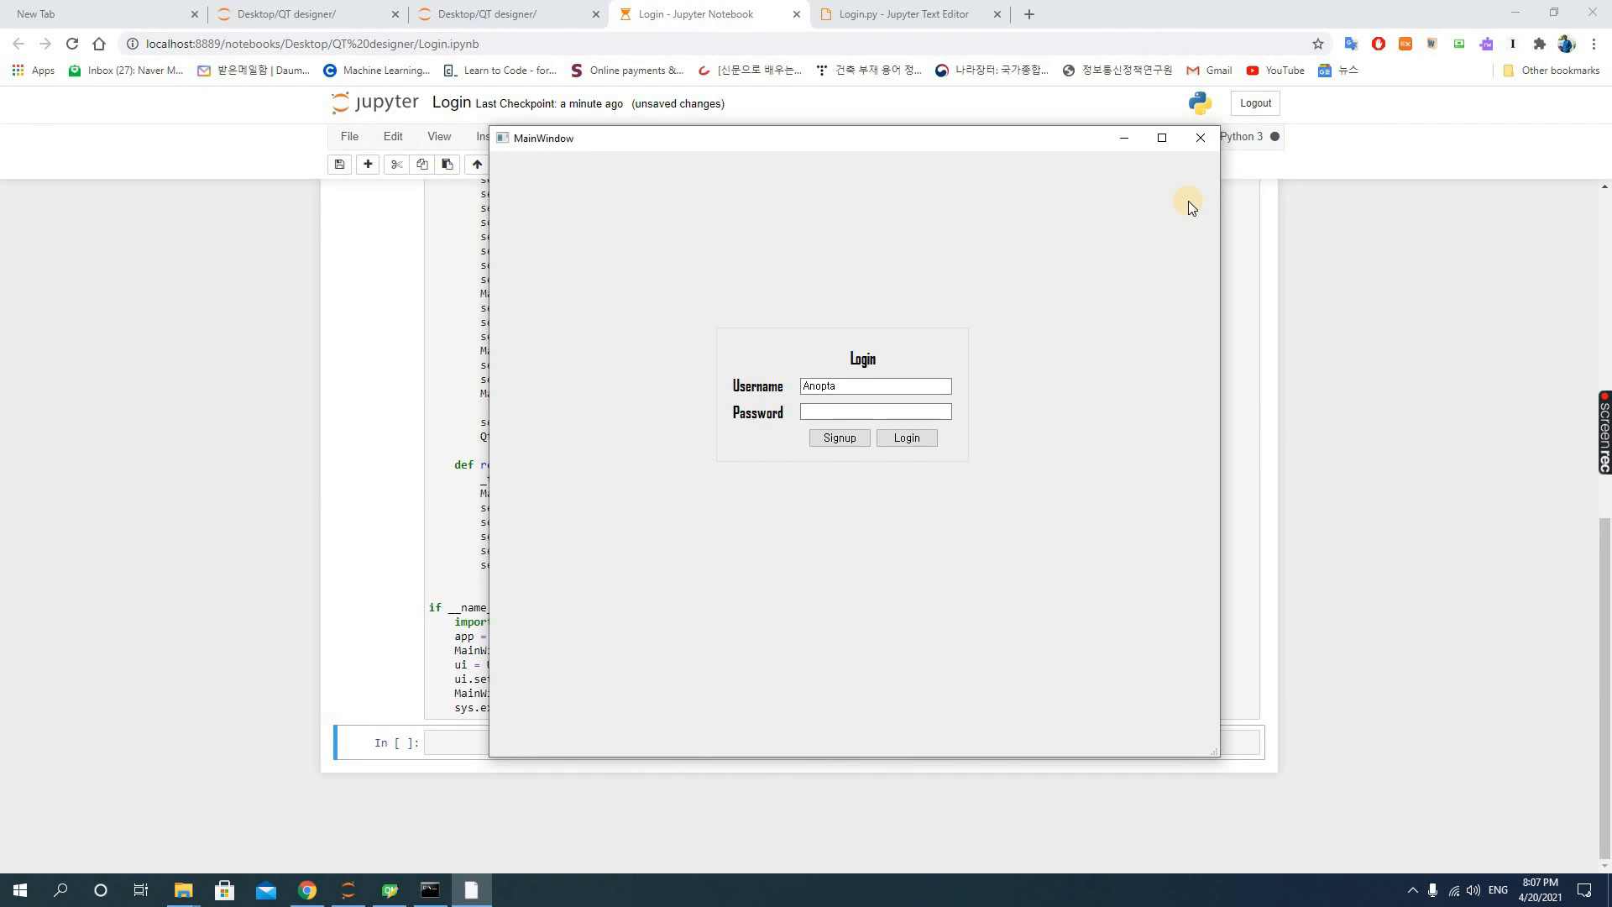
mouse_move(1199, 137)
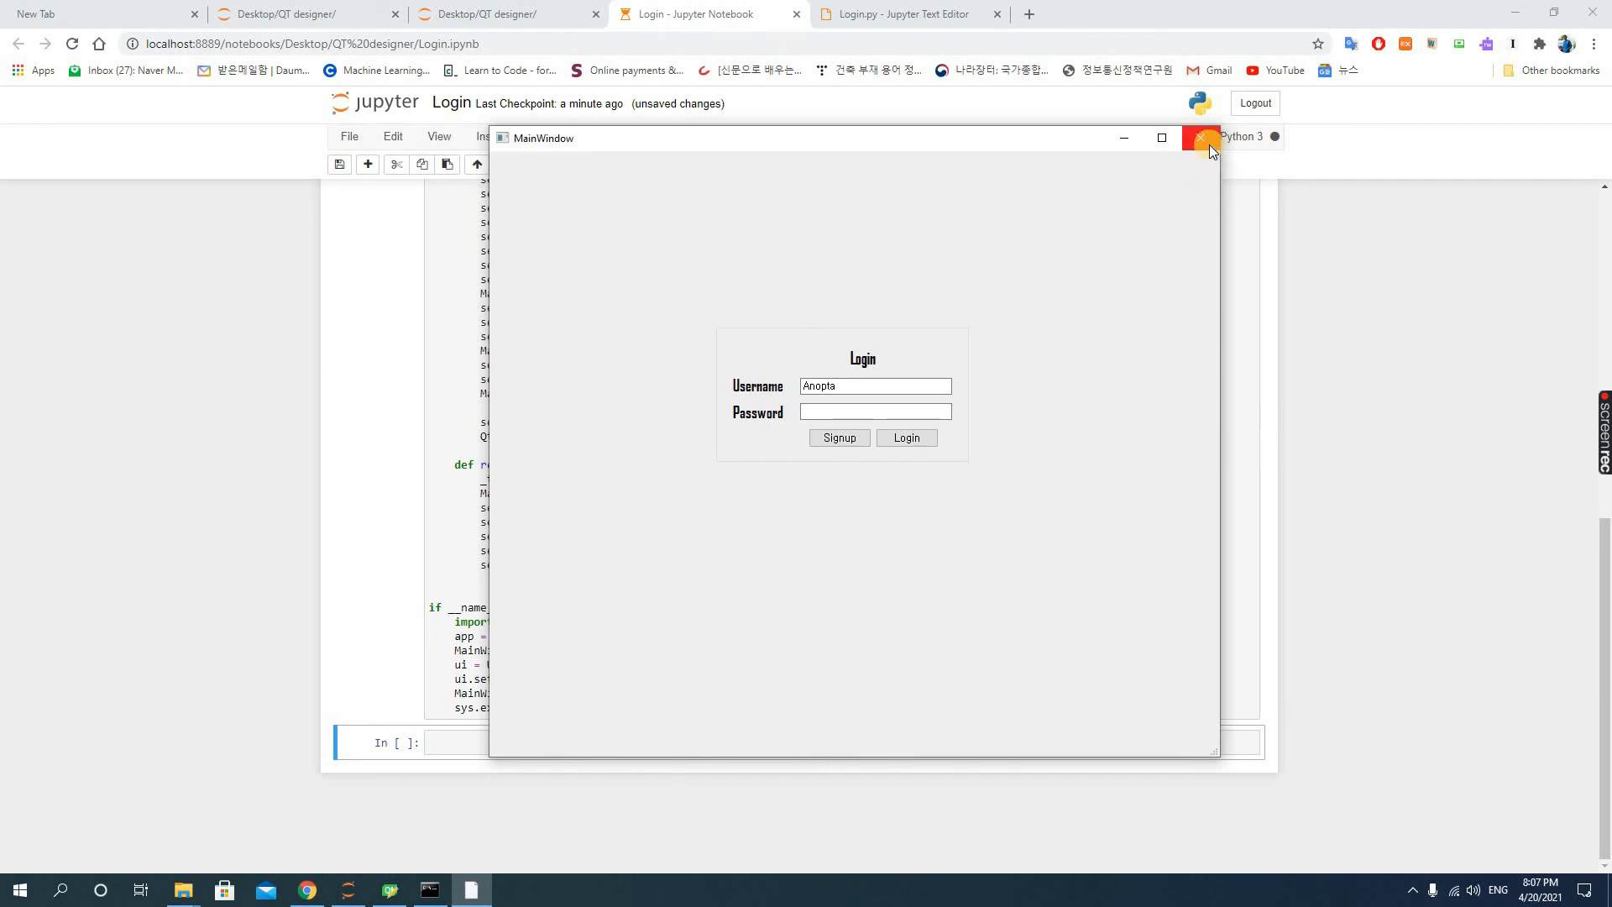
mouse_move(1199, 139)
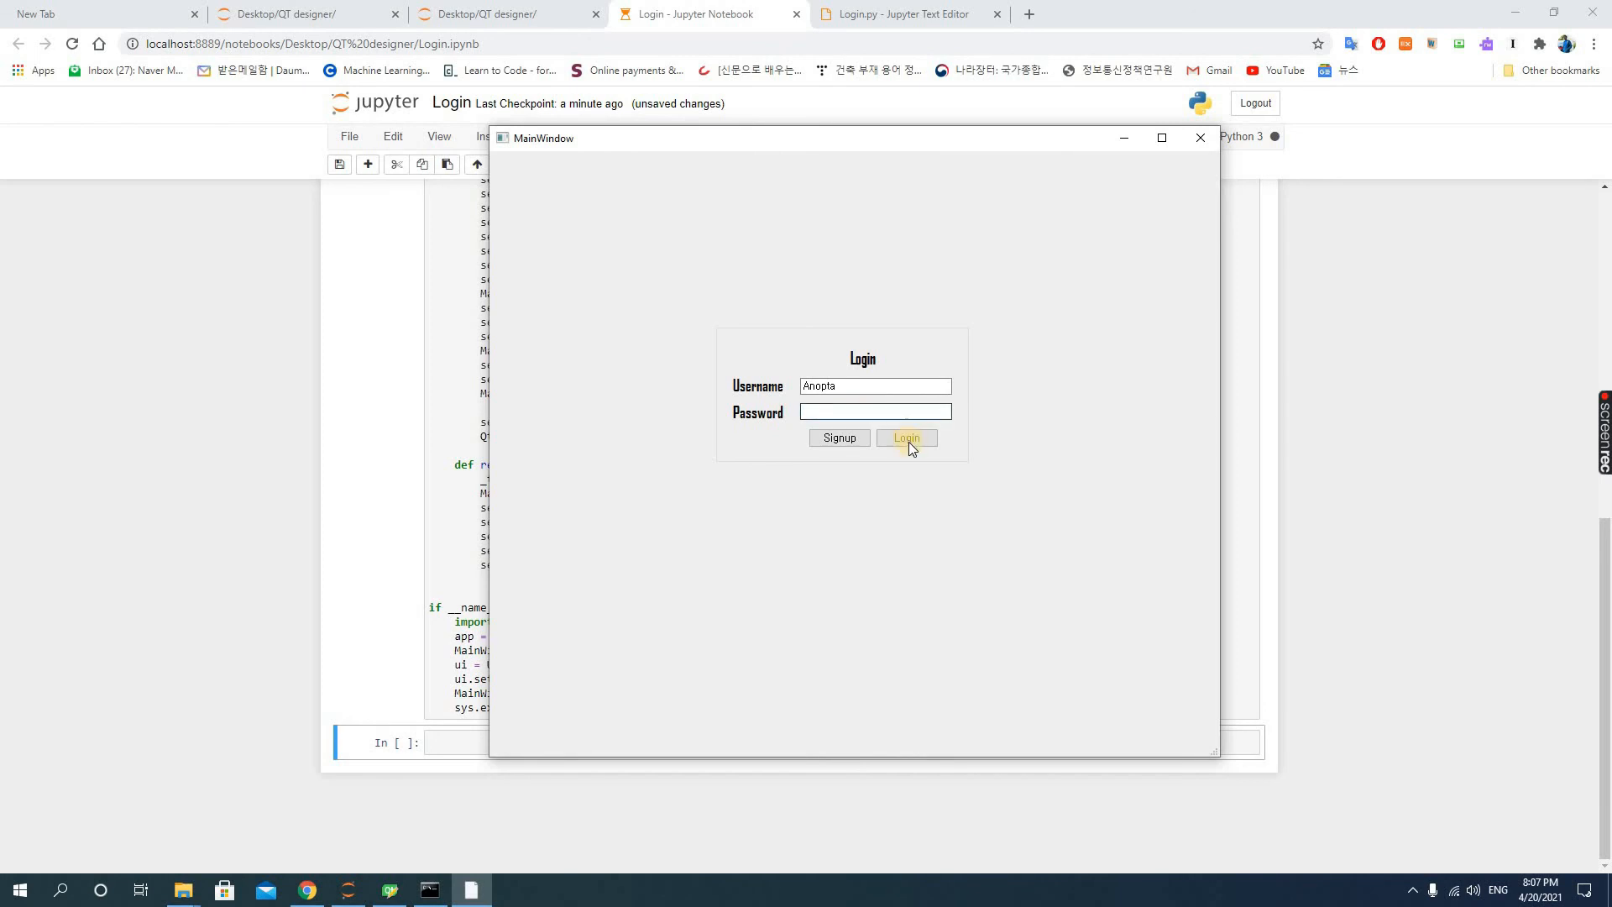
mouse_move(1231, 11)
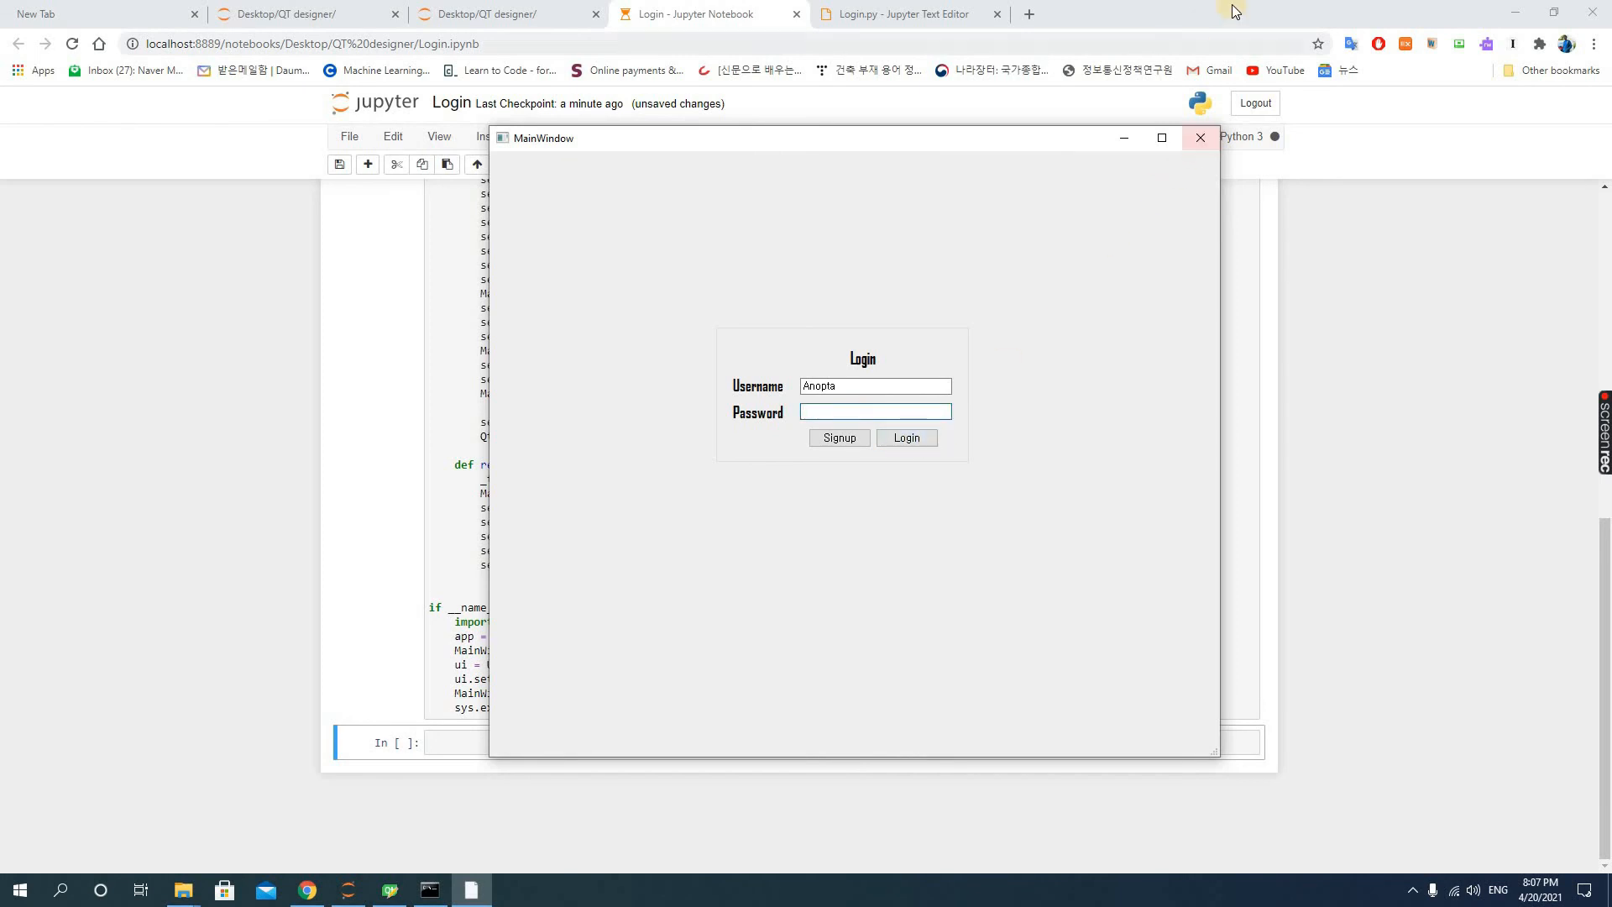